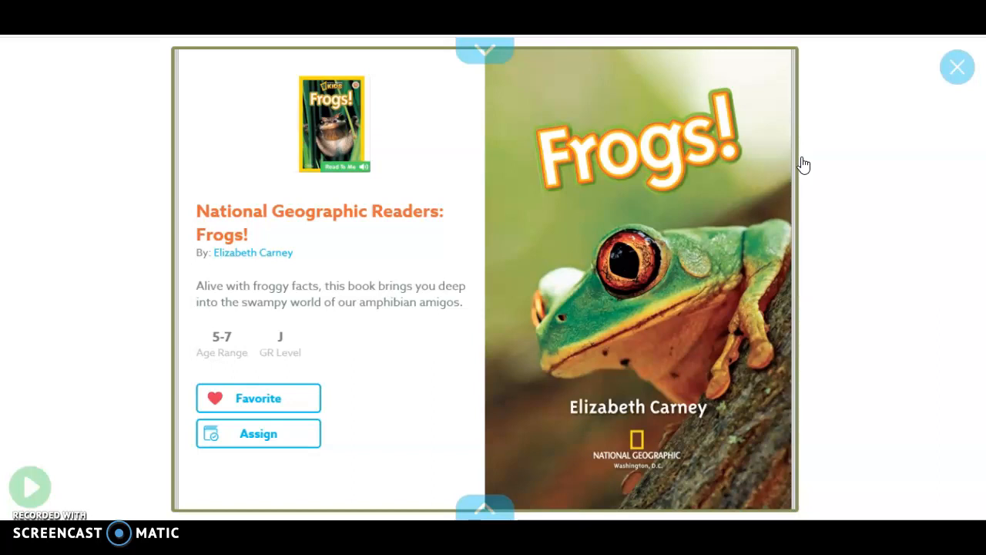
{"action": "mouse_move", "coordinate": [366, 131]}
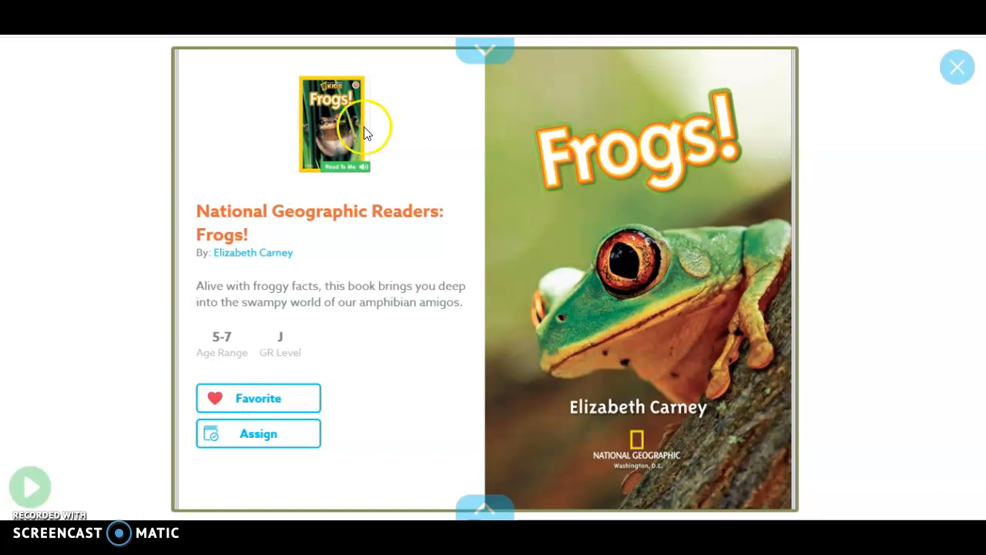
{"action": "mouse_move", "coordinate": [432, 223]}
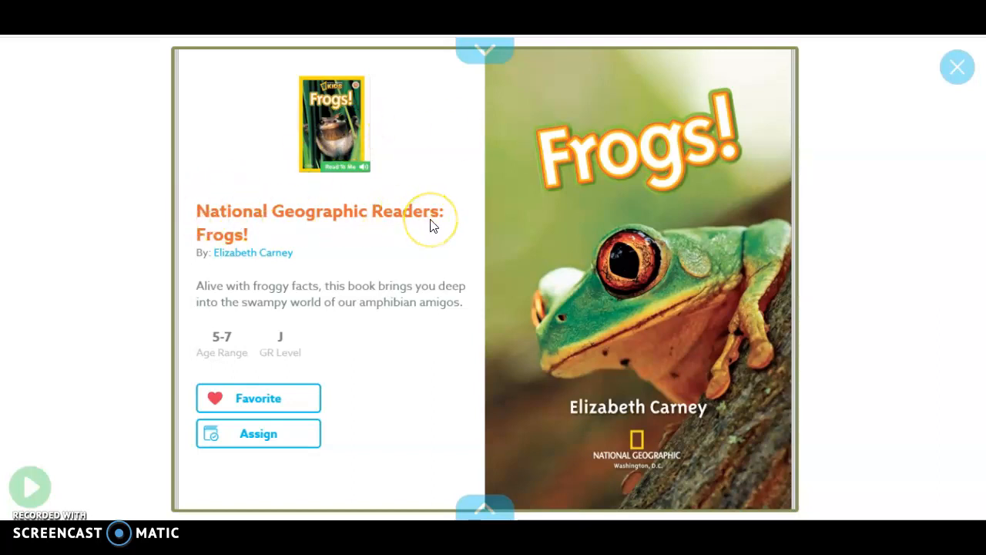
{"action": "mouse_move", "coordinate": [431, 223]}
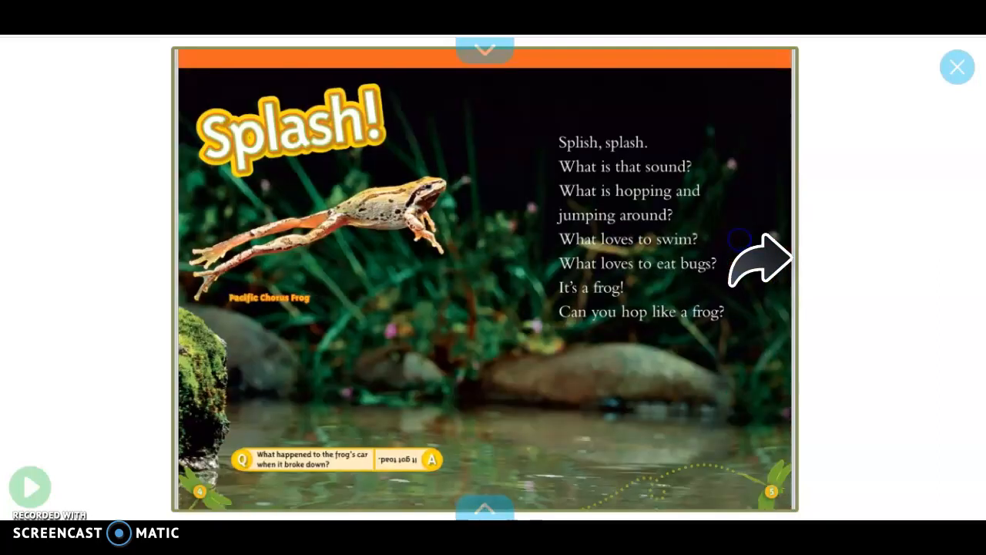
{"action": "mouse_move", "coordinate": [790, 242]}
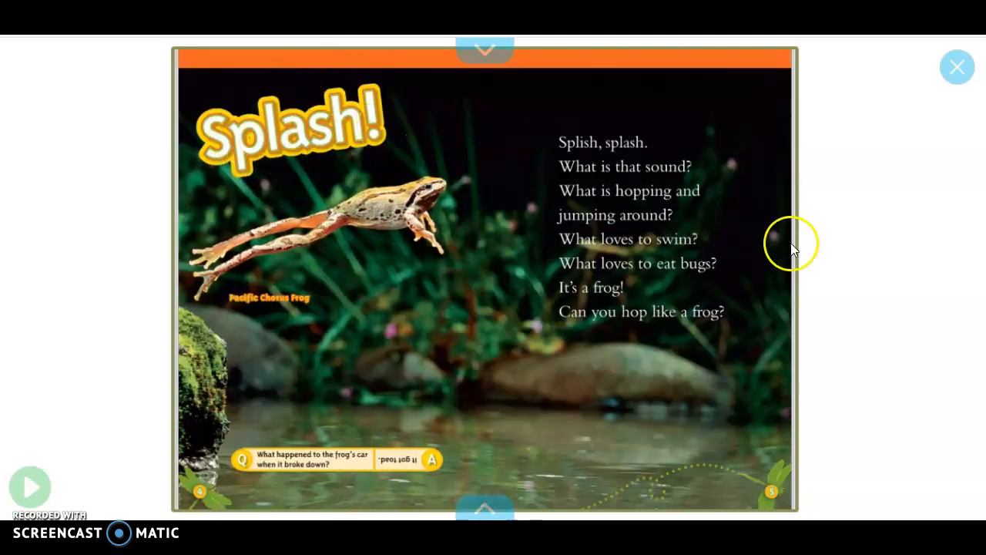
{"action": "mouse_move", "coordinate": [677, 58]}
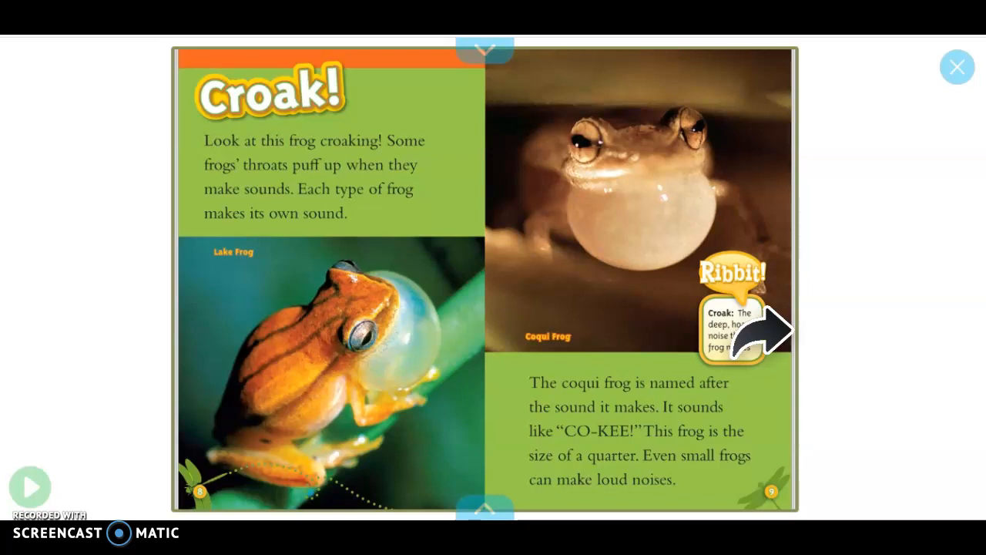
- Page forward through the Frogs! reader to the Frog Babies spread on eggs and tadpoles
{"action": "left_click", "coordinate": [763, 331]}
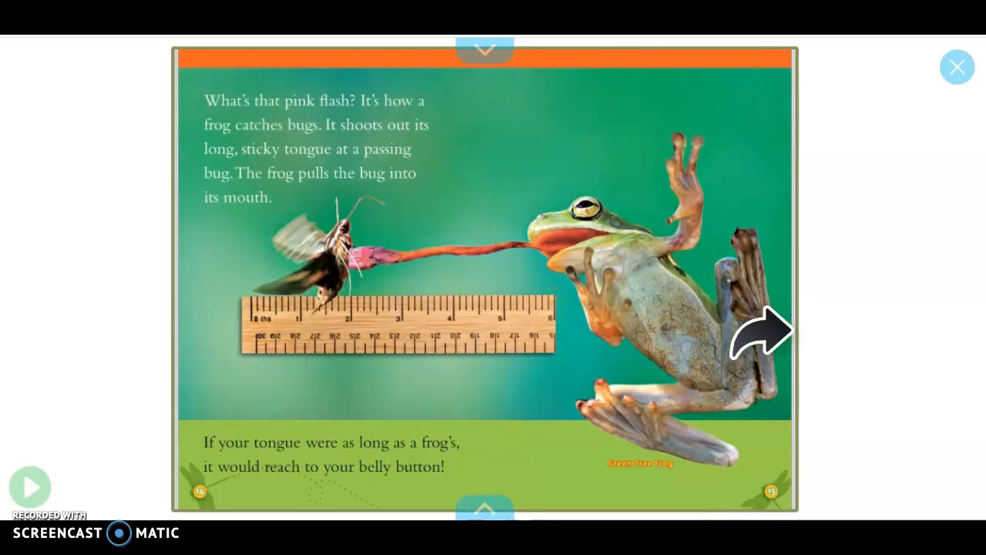
{"action": "left_click", "coordinate": [759, 331]}
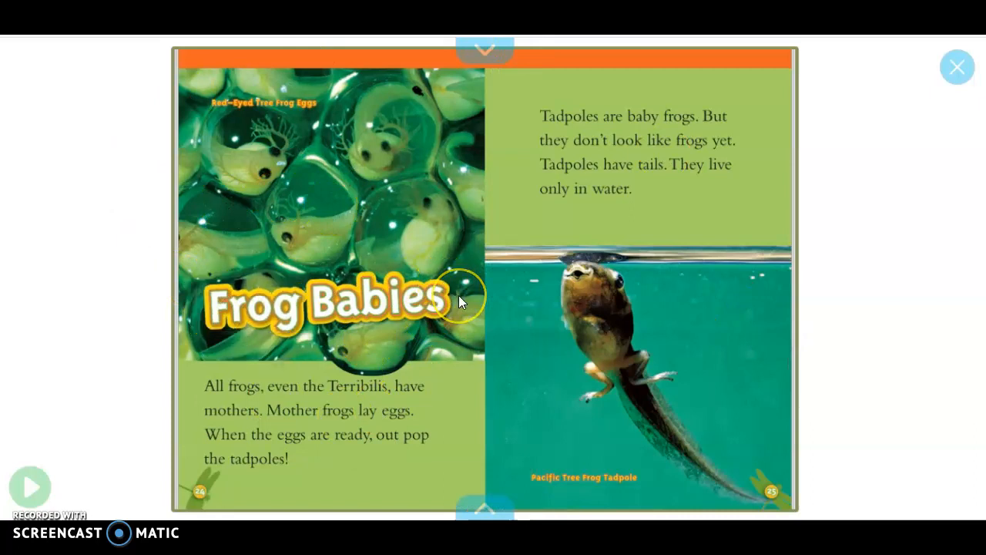
{"action": "mouse_move", "coordinate": [459, 300]}
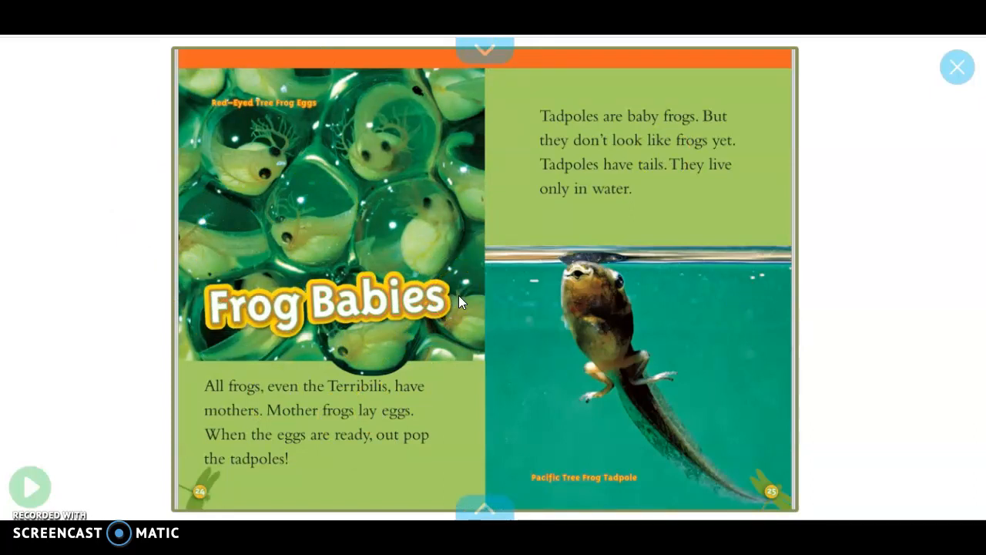
- Enter 'Mrs. McI' as the name and 'Frogs' as the animal chosen
{"action": "left_click", "coordinate": [957, 67]}
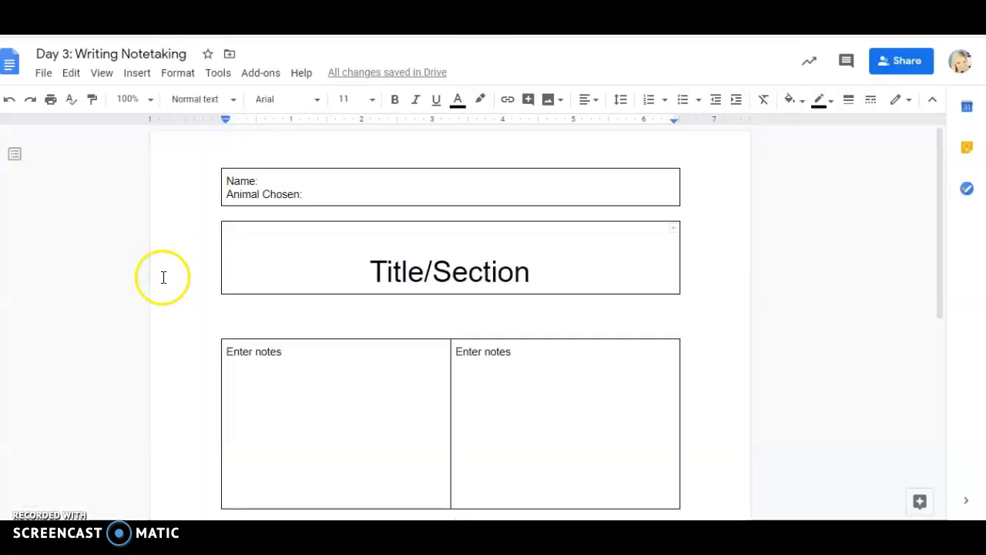
{"action": "left_click", "coordinate": [279, 181]}
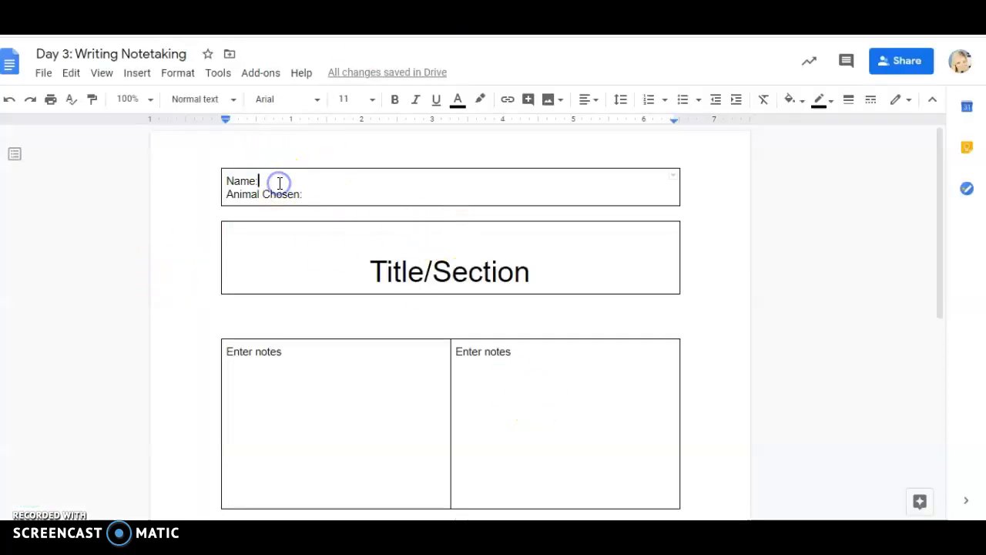
{"action": "type", "text": "Mrs. McIntyre"}
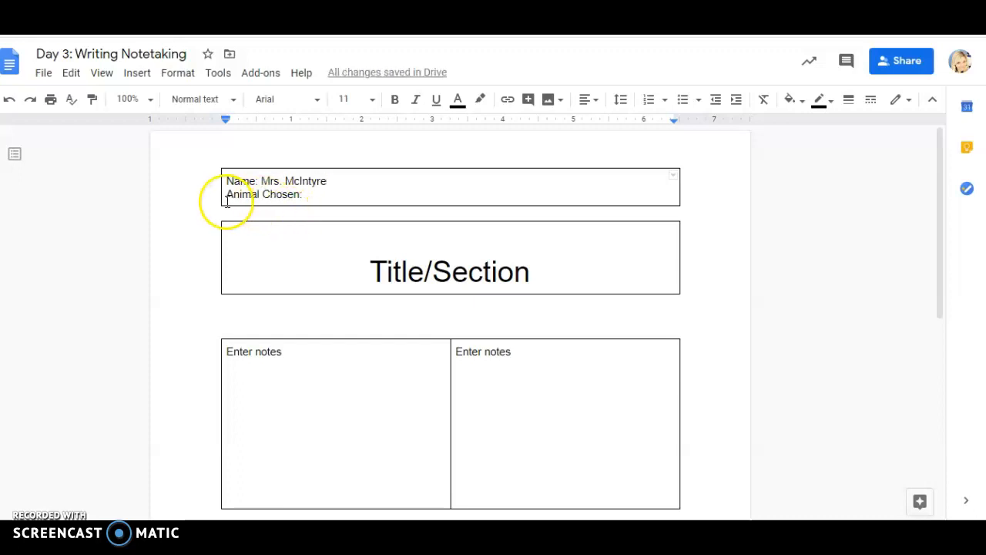
{"action": "left_click", "coordinate": [313, 195]}
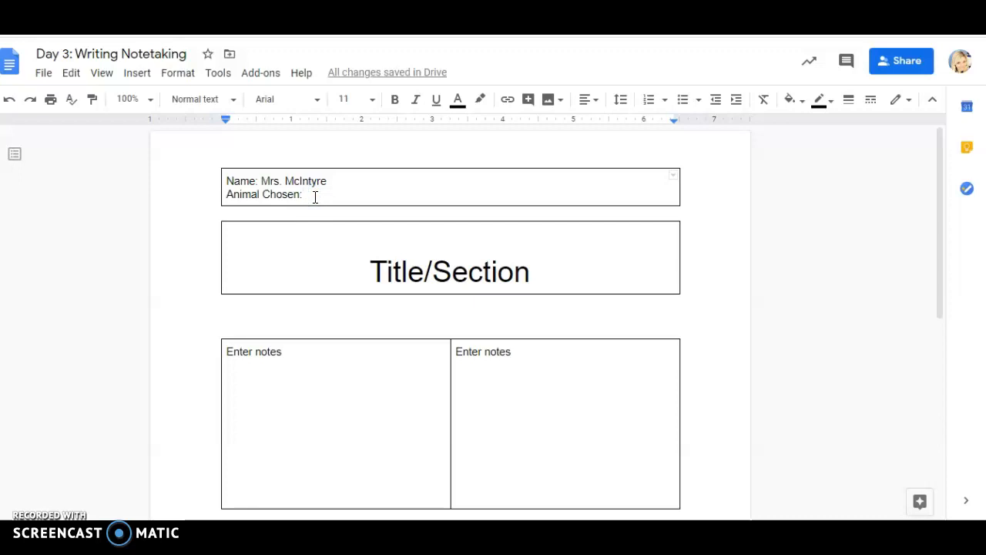
{"action": "type", "text": "Frogs"}
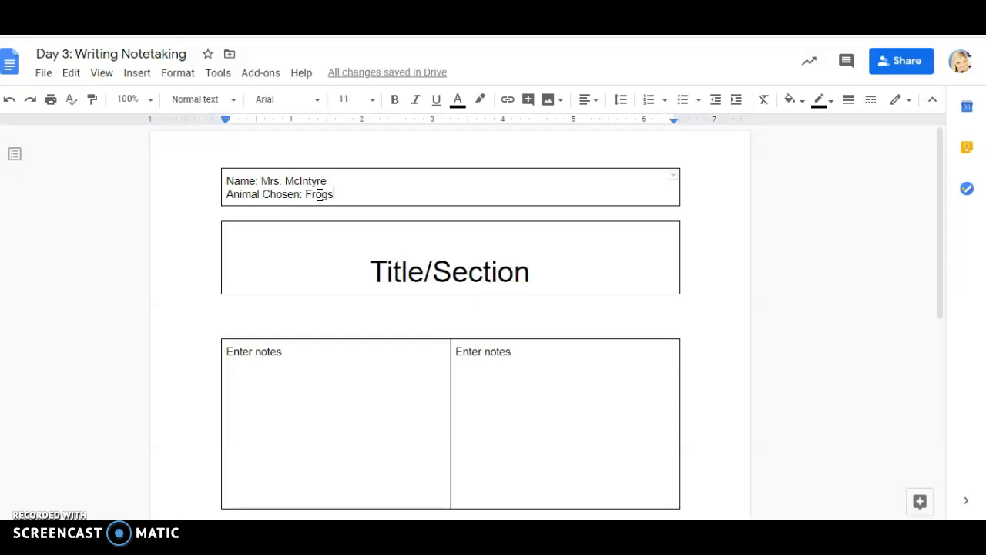
{"action": "left_click", "coordinate": [318, 194]}
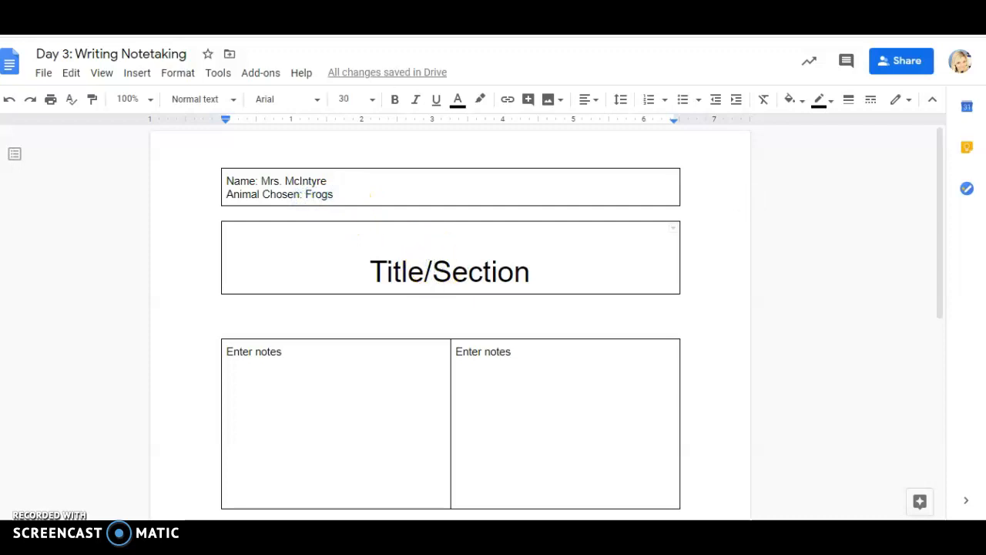
- Retitle the section 'How Frogs Grow' and select the first box's 'Enter notes' placeholder
{"action": "double_click", "coordinate": [448, 271]}
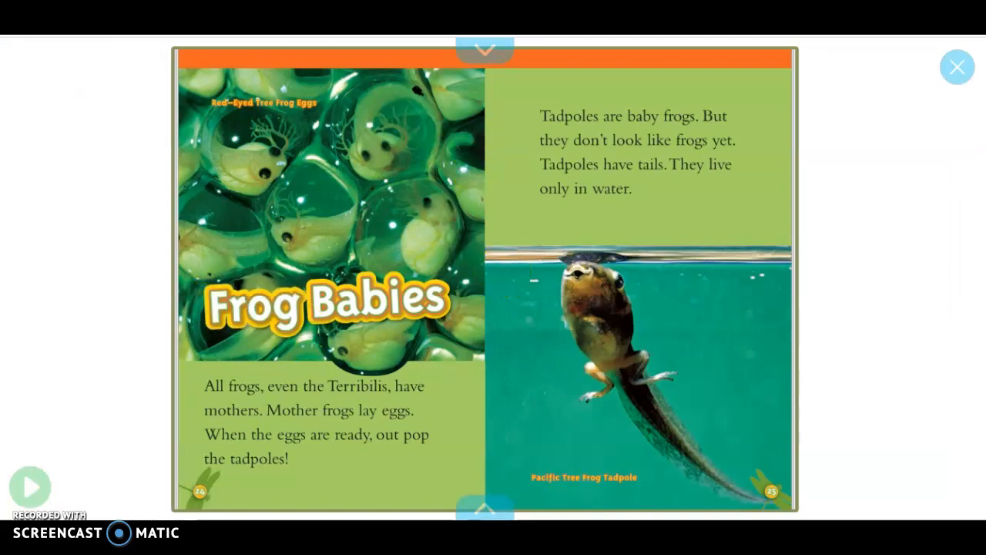
{"action": "left_click", "coordinate": [957, 67]}
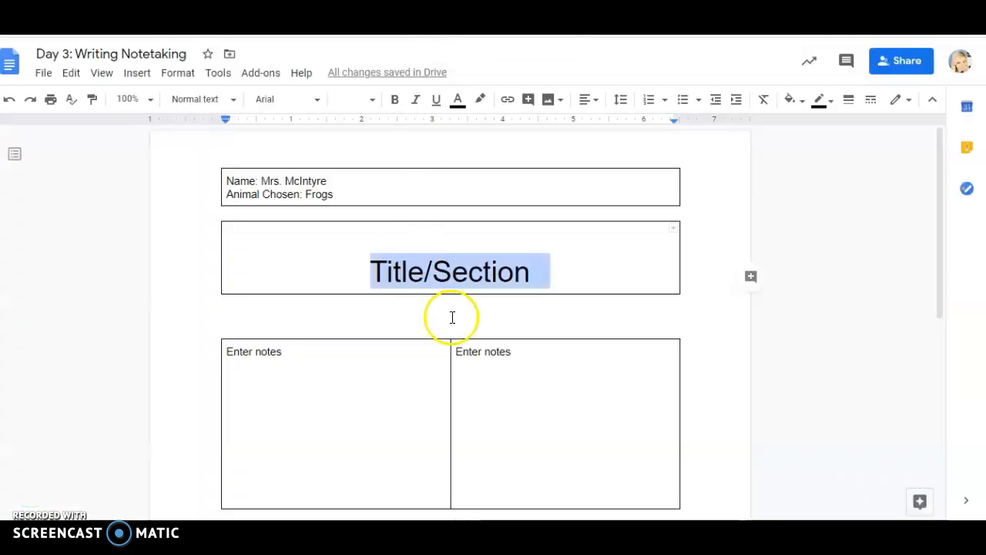
{"action": "left_click", "coordinate": [453, 300]}
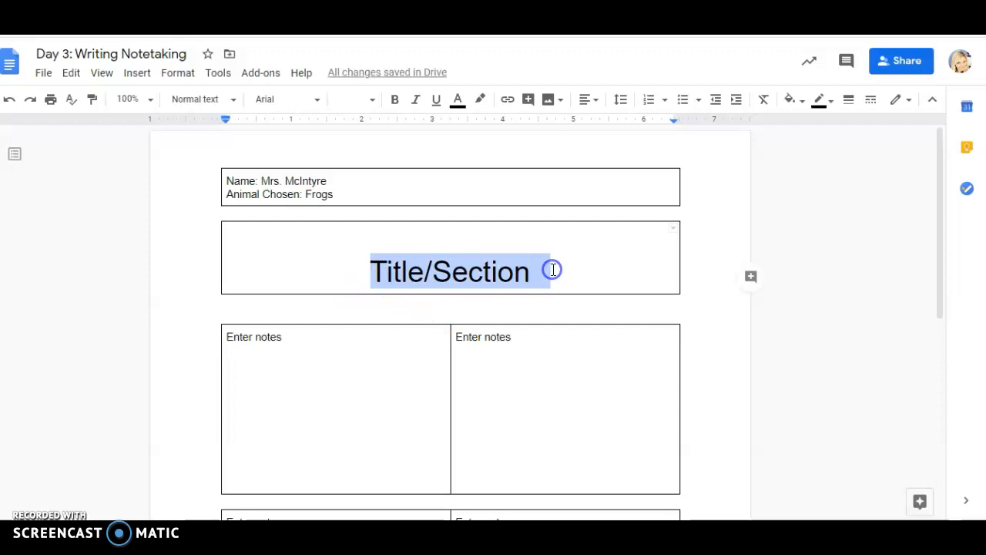
{"action": "type", "text": "How Frogs G"}
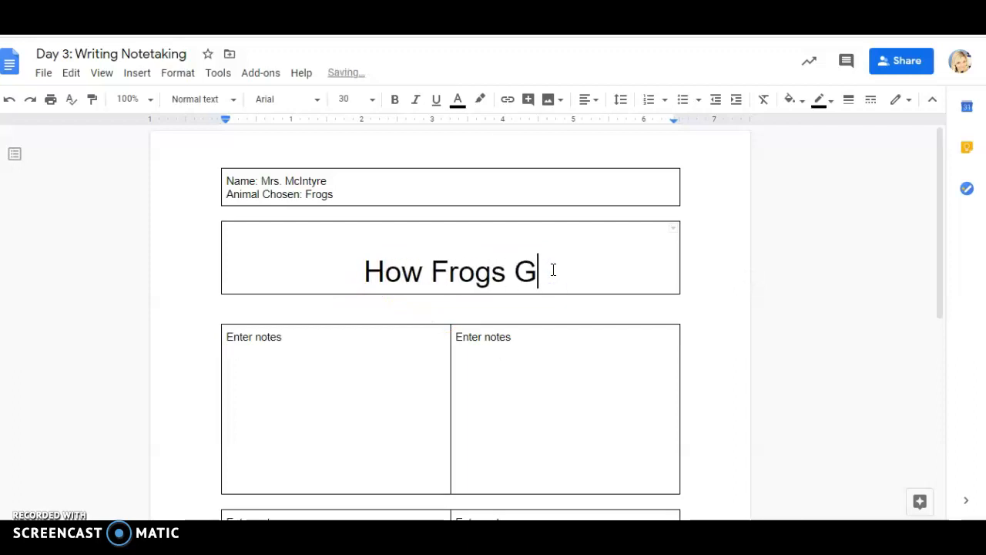
{"action": "type", "text": "row"}
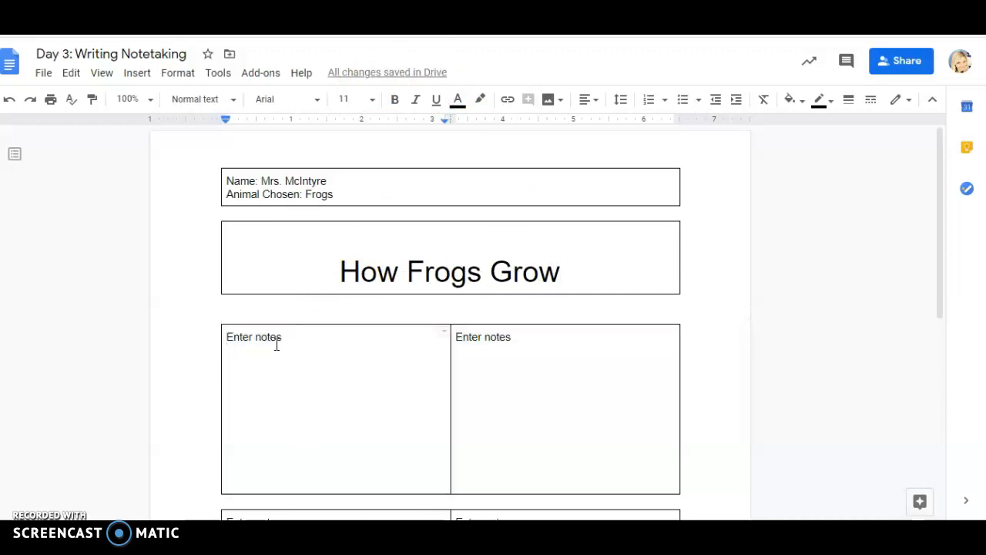
{"action": "double_click", "coordinate": [254, 336]}
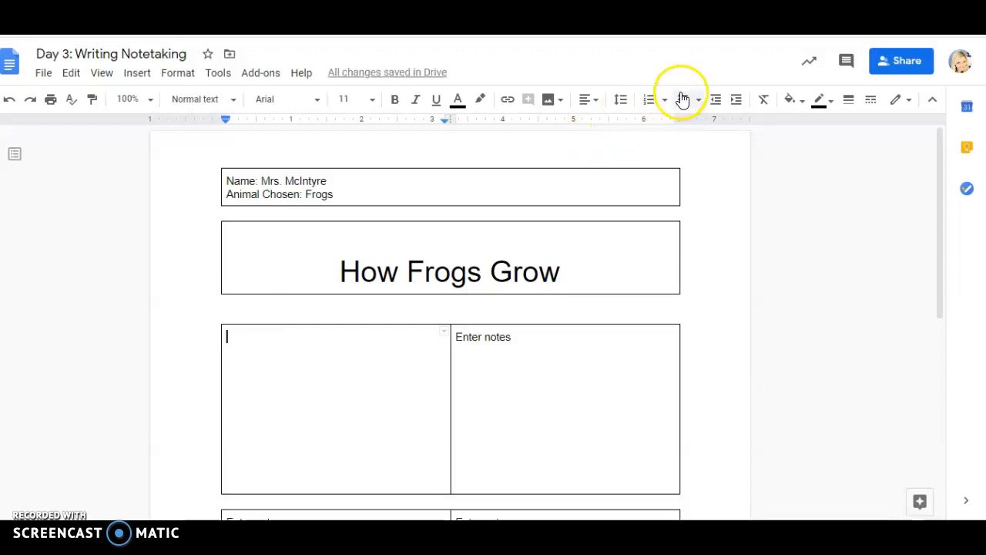
- Turn the first notes box into a bulleted list
{"action": "left_click", "coordinate": [681, 99]}
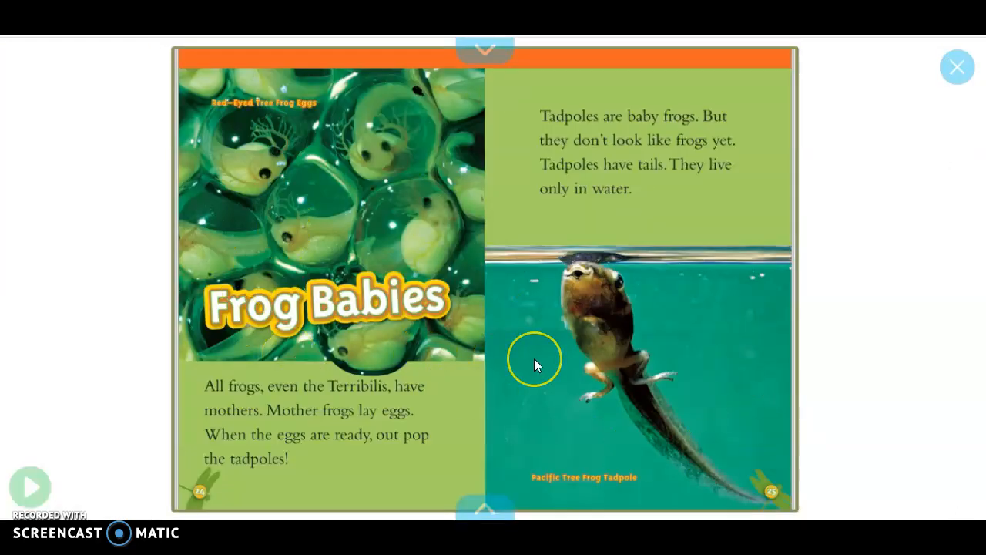
{"action": "mouse_move", "coordinate": [537, 365]}
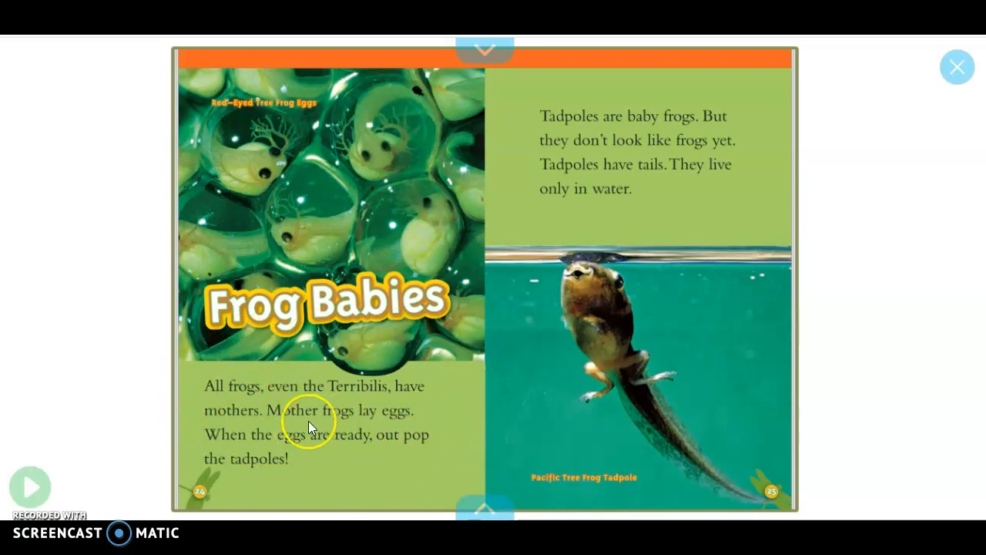
{"action": "mouse_move", "coordinate": [405, 446]}
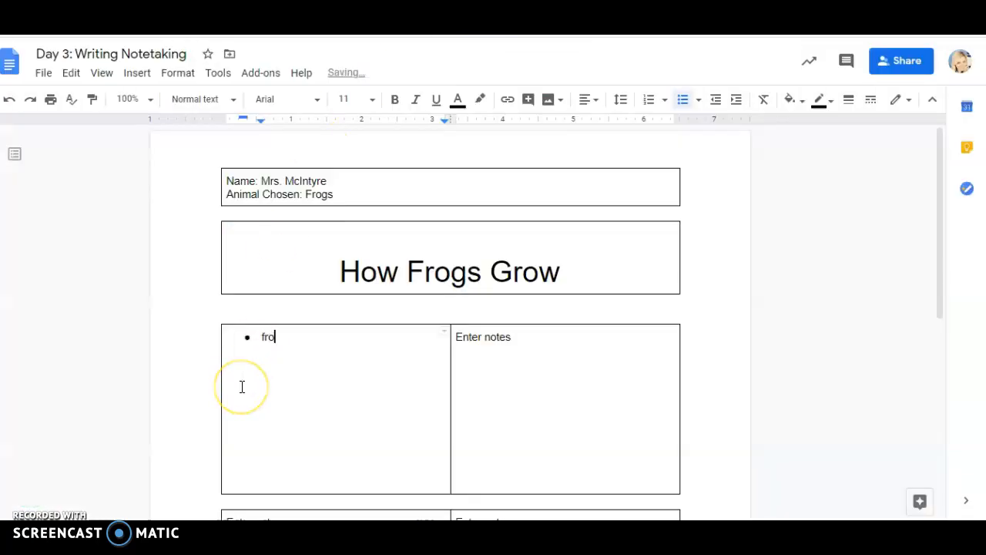
- Type the bullets 'Frogs lay eggs' and 'Eggs → tadpoles' in the first notes box
{"action": "type", "text": "gs"}
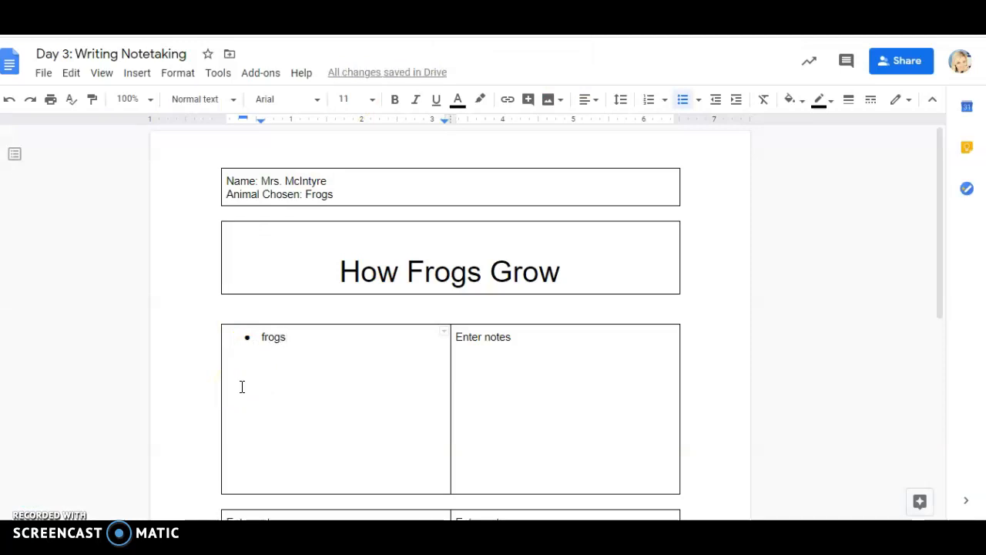
{"action": "type", "text": "Frogs lay eggs"}
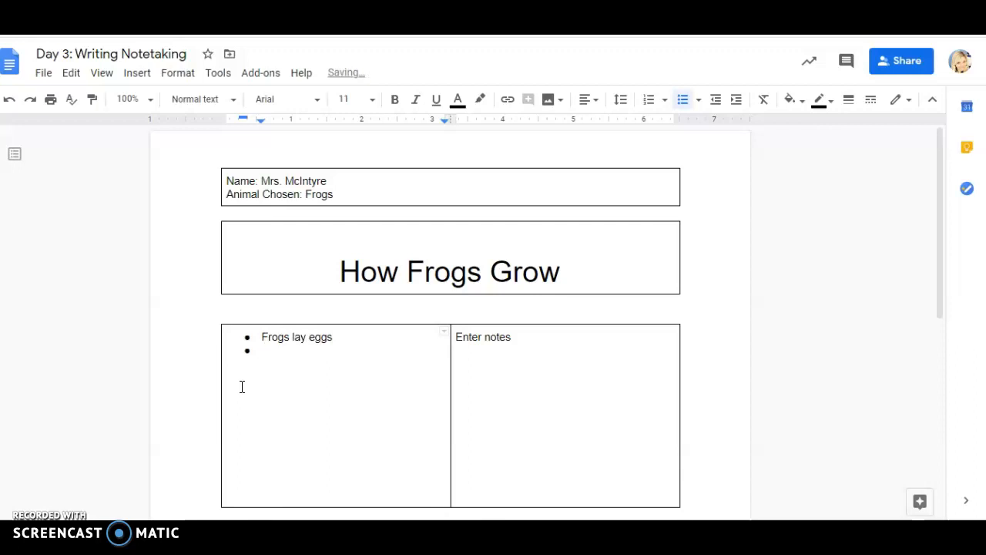
{"action": "type", "text": "egg"}
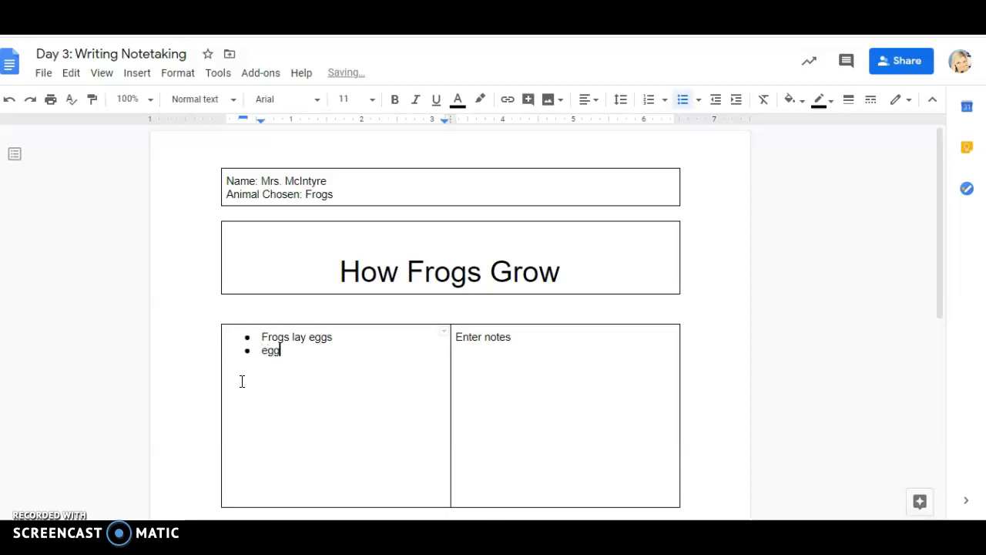
{"action": "type", "text": "Eggs"}
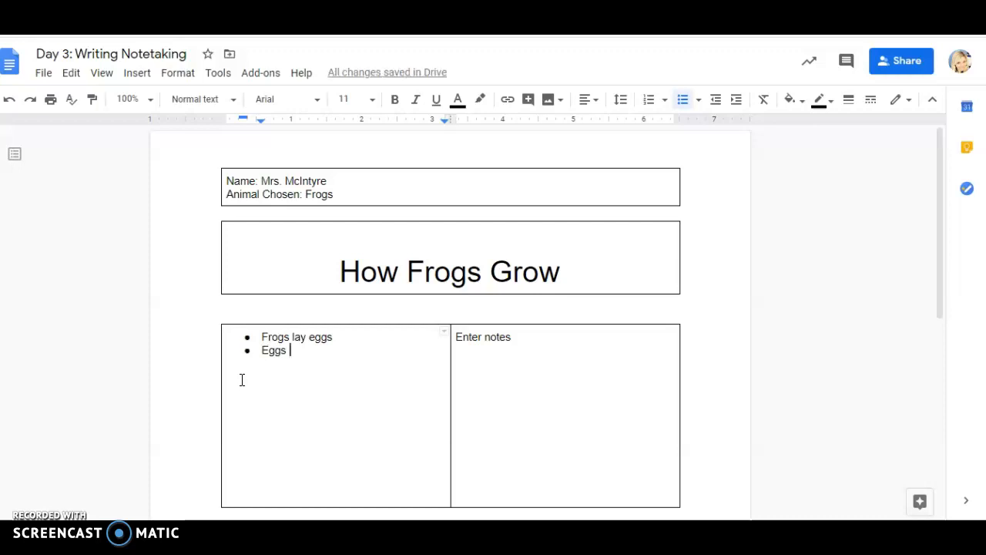
{"action": "type", "text": "--"}
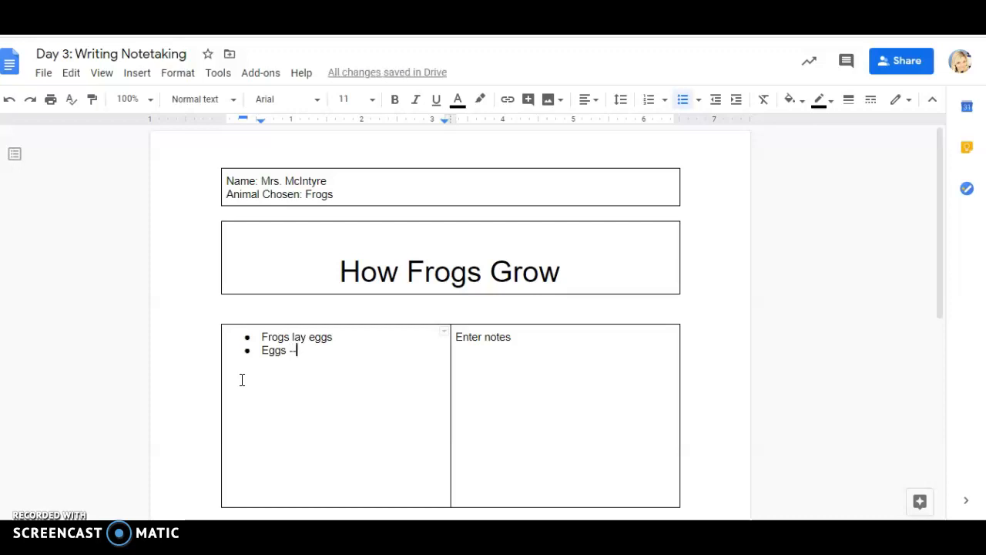
{"action": "type", "text": ">"}
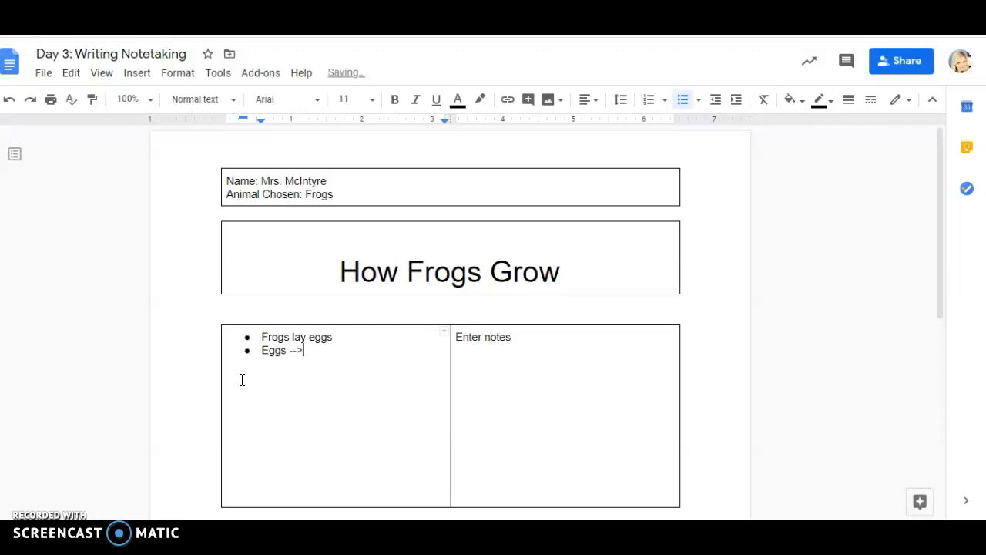
{"action": "type", "text": "tadpo"}
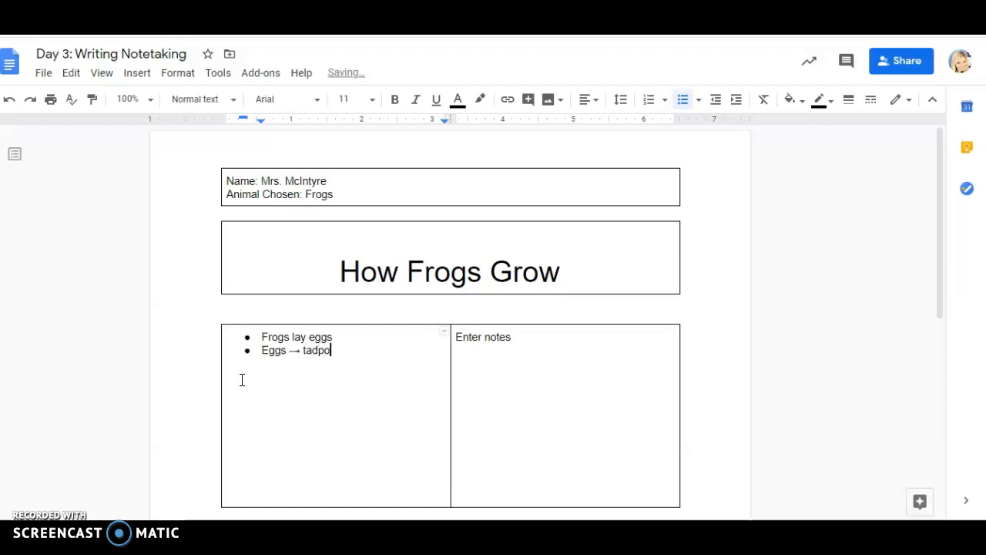
{"action": "type", "text": "les"}
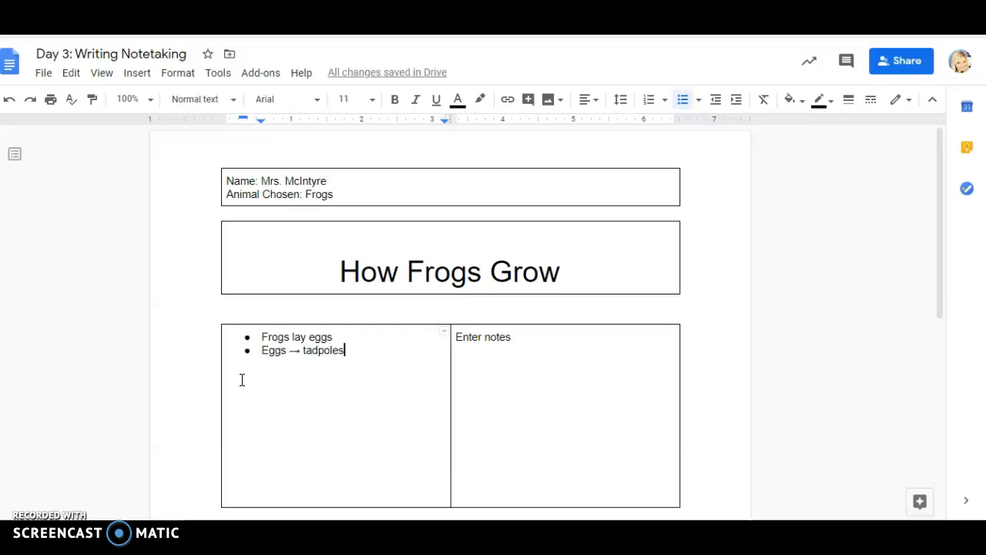
- Start a new empty bullet below the existing notes
{"action": "key", "text": "Return"}
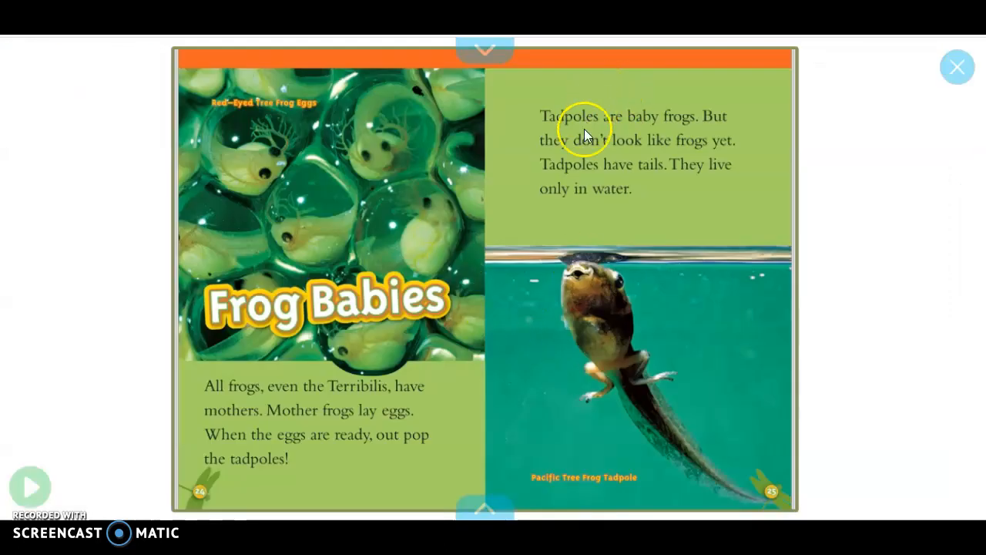
{"action": "mouse_move", "coordinate": [684, 135]}
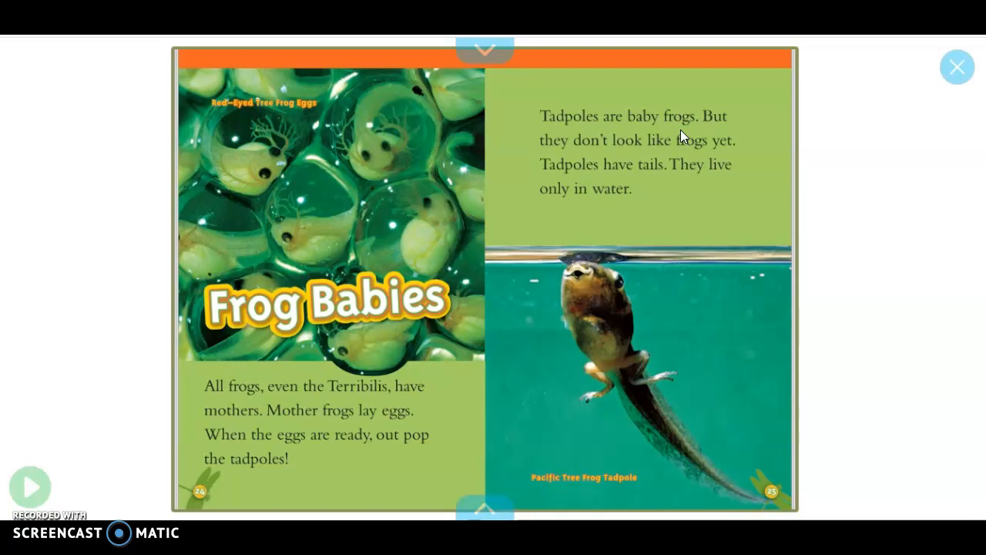
- Add the bold bullet 'Tadpoles = baby frogs'
{"action": "left_click", "coordinate": [957, 67]}
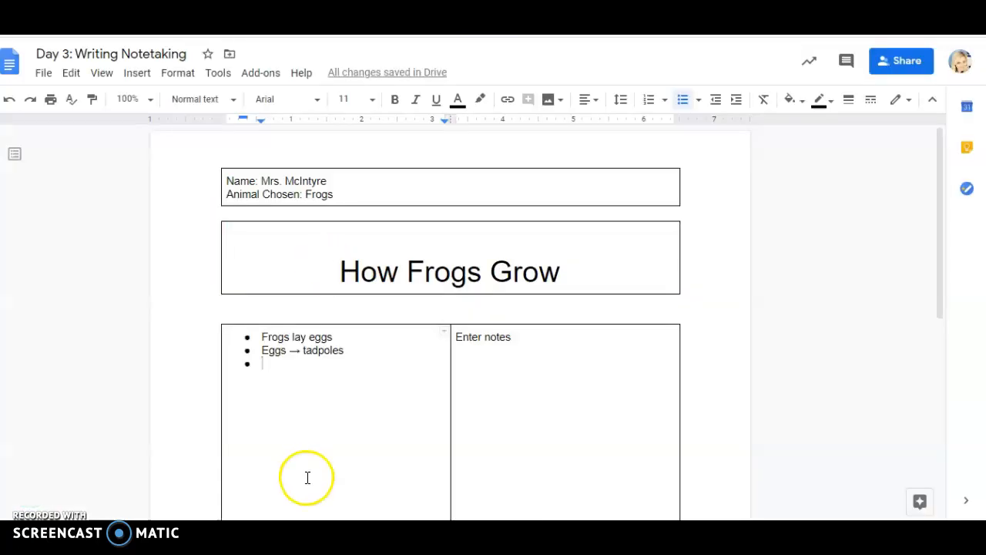
{"action": "mouse_move", "coordinate": [441, 298]}
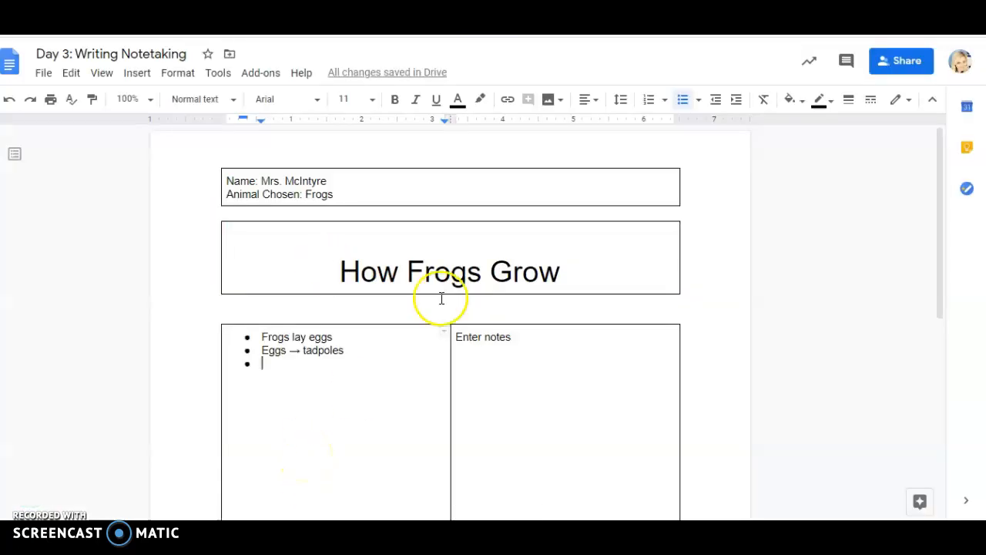
{"action": "mouse_move", "coordinate": [437, 212]}
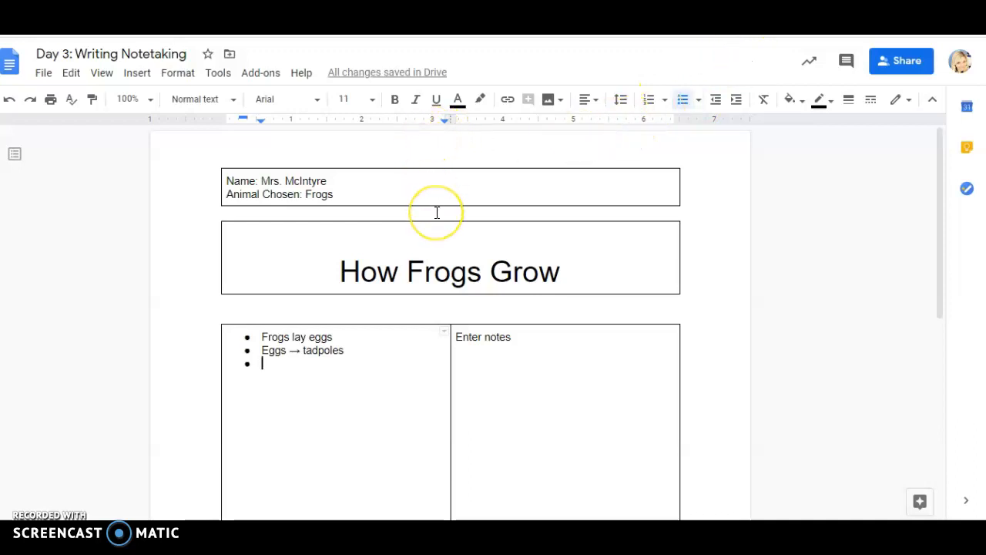
{"action": "mouse_move", "coordinate": [435, 168]}
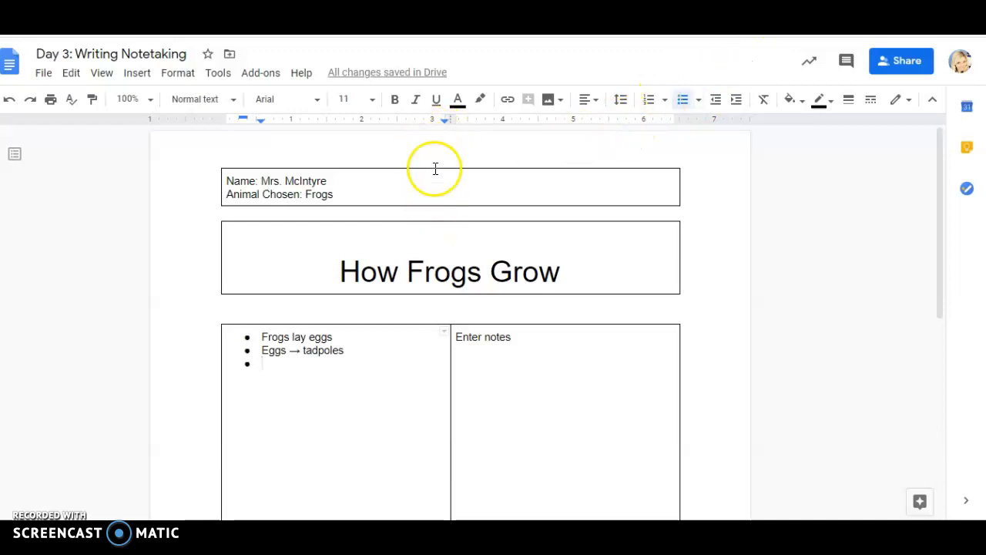
{"action": "mouse_move", "coordinate": [391, 208]}
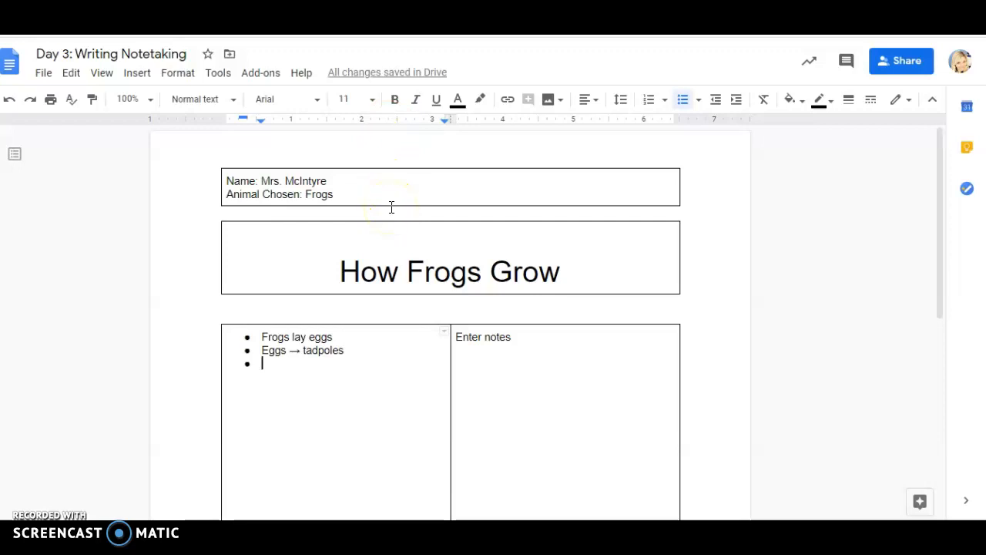
{"action": "mouse_move", "coordinate": [394, 99]}
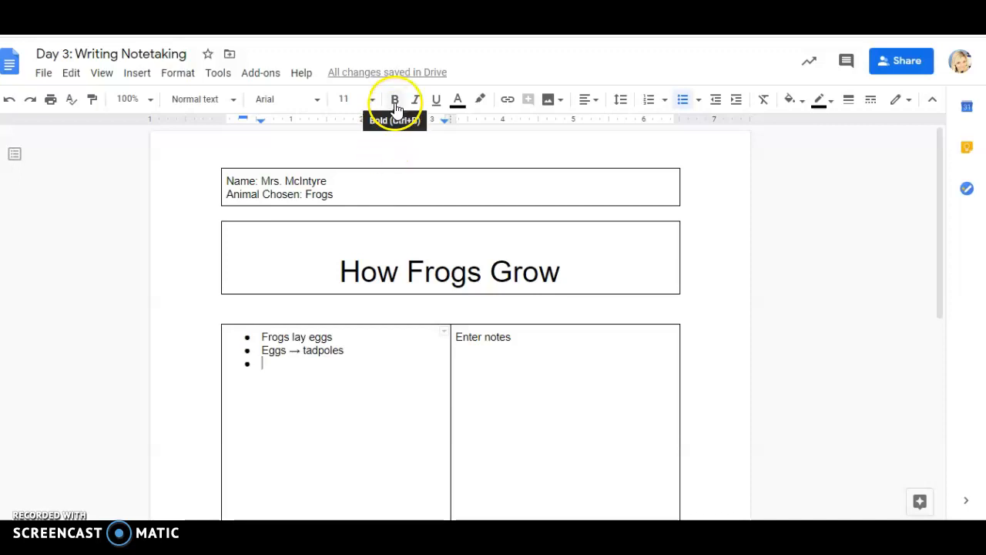
{"action": "left_click", "coordinate": [394, 98]}
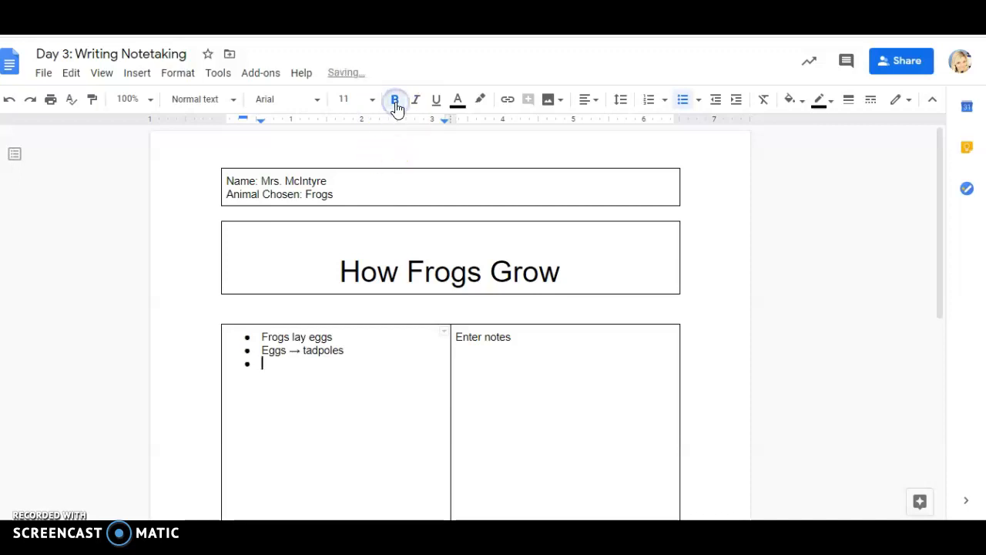
{"action": "left_click", "coordinate": [395, 98]}
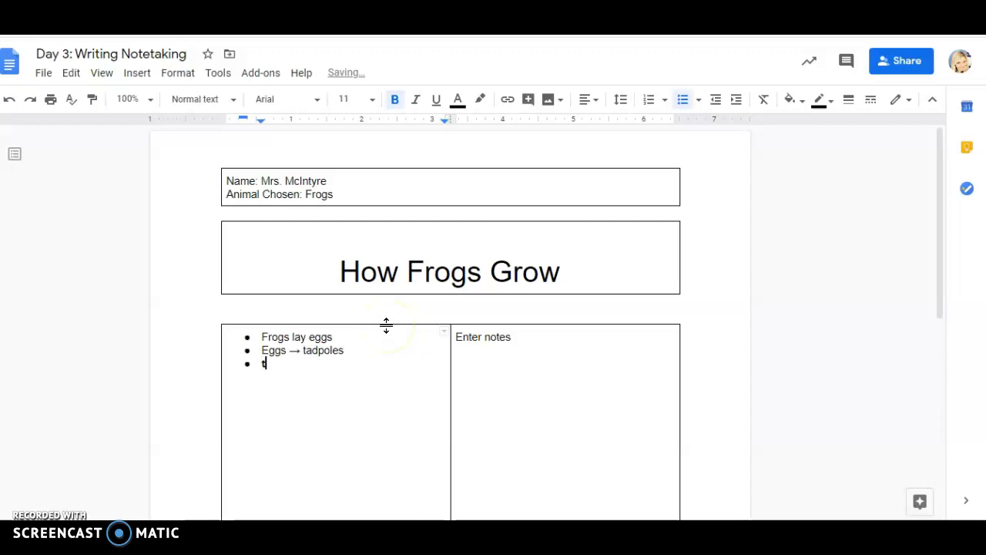
{"action": "type", "text": "adpoles"}
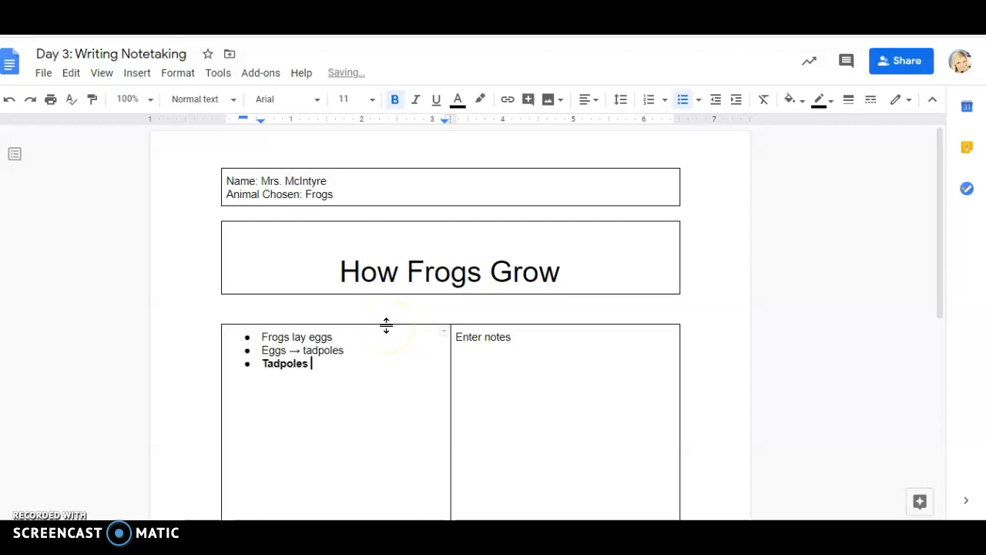
{"action": "type", "text": "="}
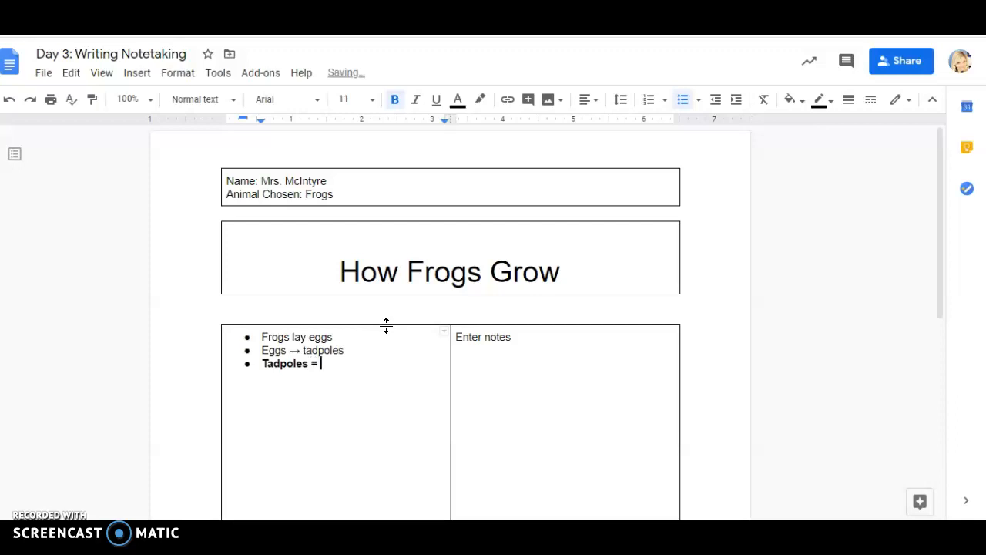
{"action": "type", "text": "baby frog"}
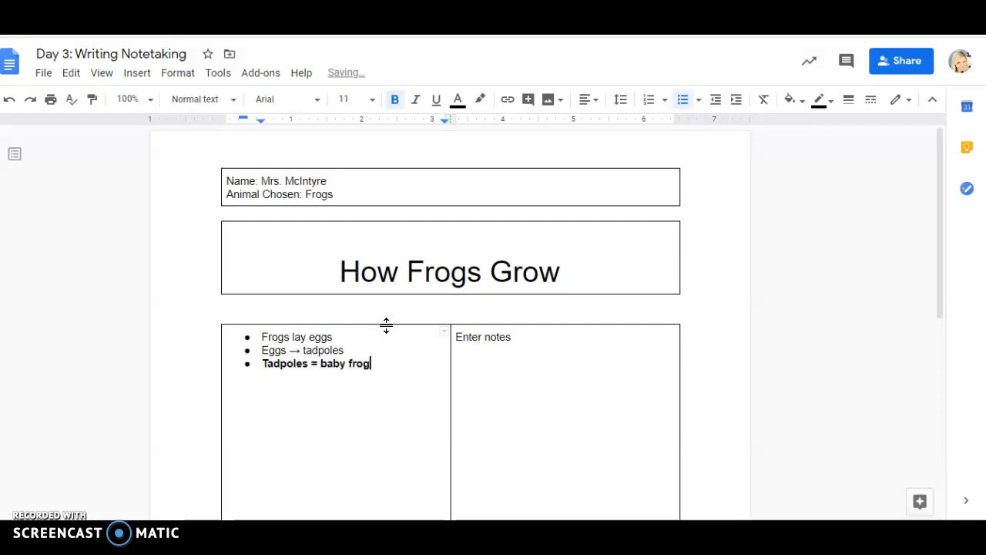
{"action": "type", "text": "s"}
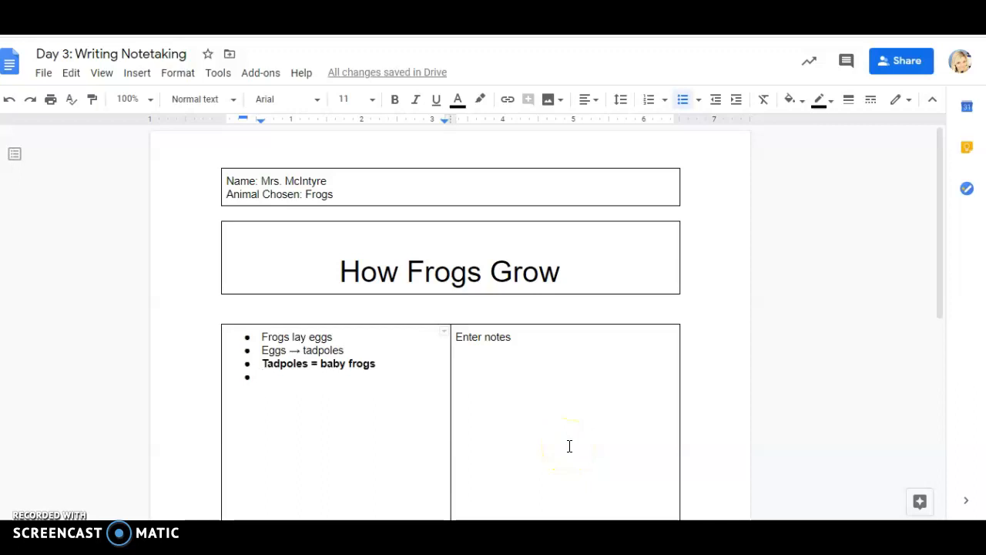
- Add bullets 'Tadpoles have tails' and 'Tadpoles live ONLY live in water'
{"action": "type", "text": "ta"}
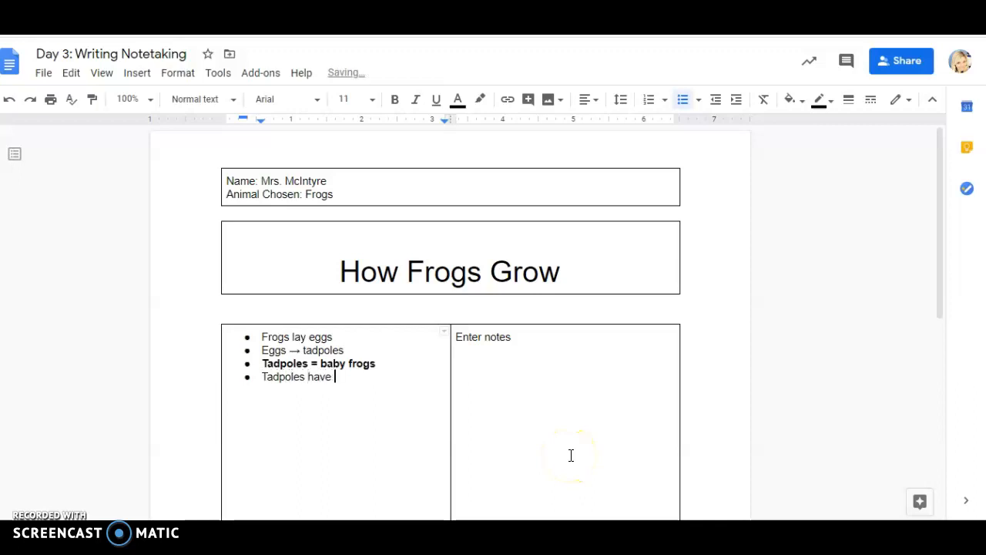
{"action": "type", "text": "tails"}
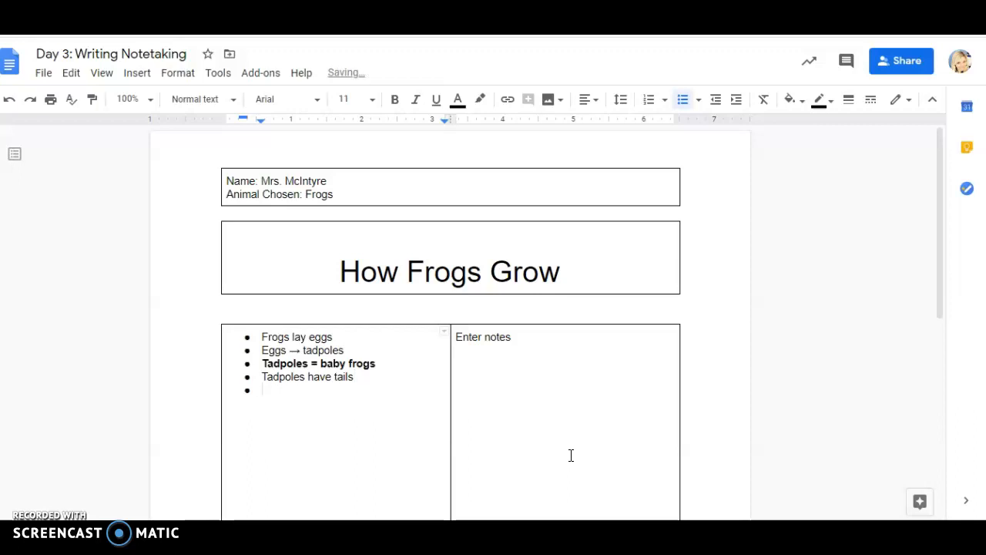
{"action": "type", "text": "tadp"}
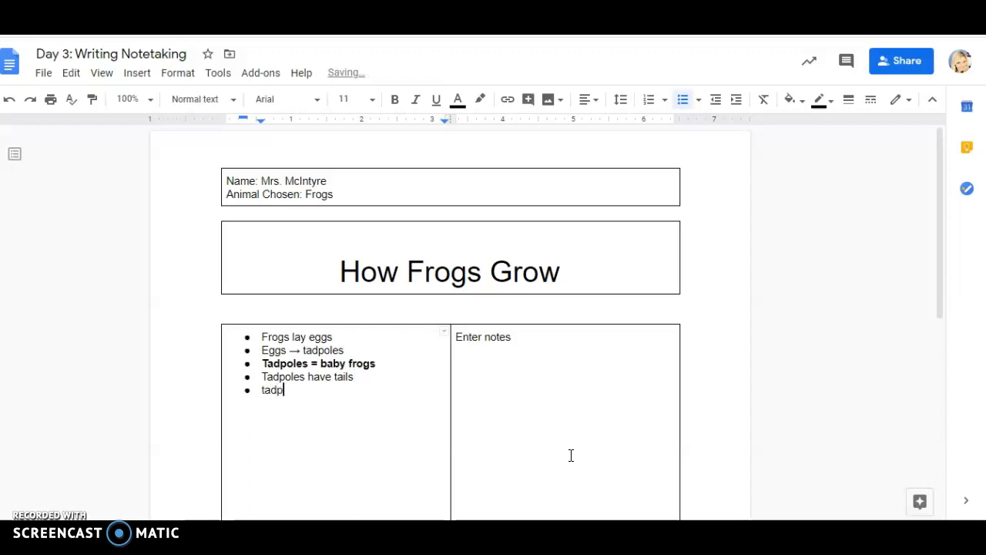
{"action": "type", "text": "Tadpoles onl"}
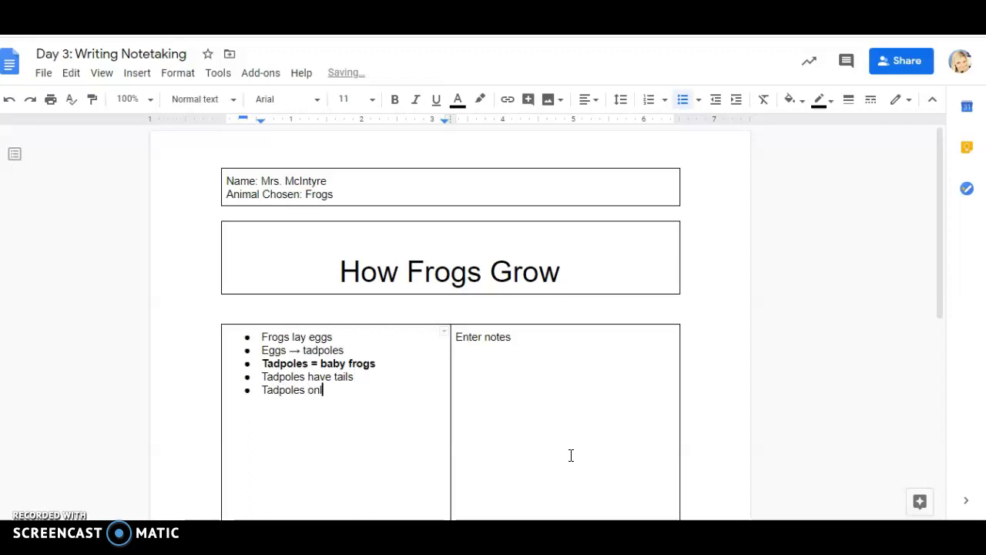
{"action": "key", "text": "Backspace"}
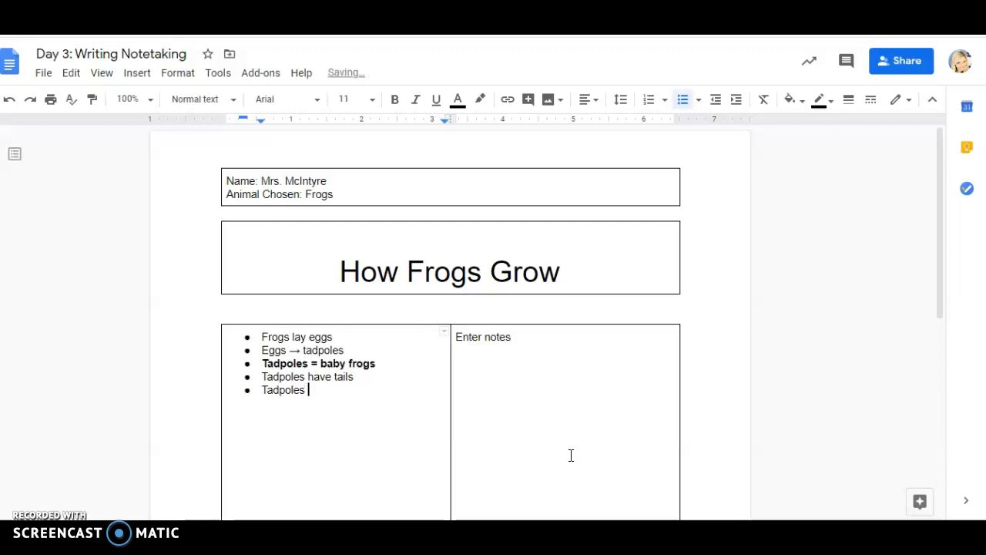
{"action": "type", "text": "live ONLY"}
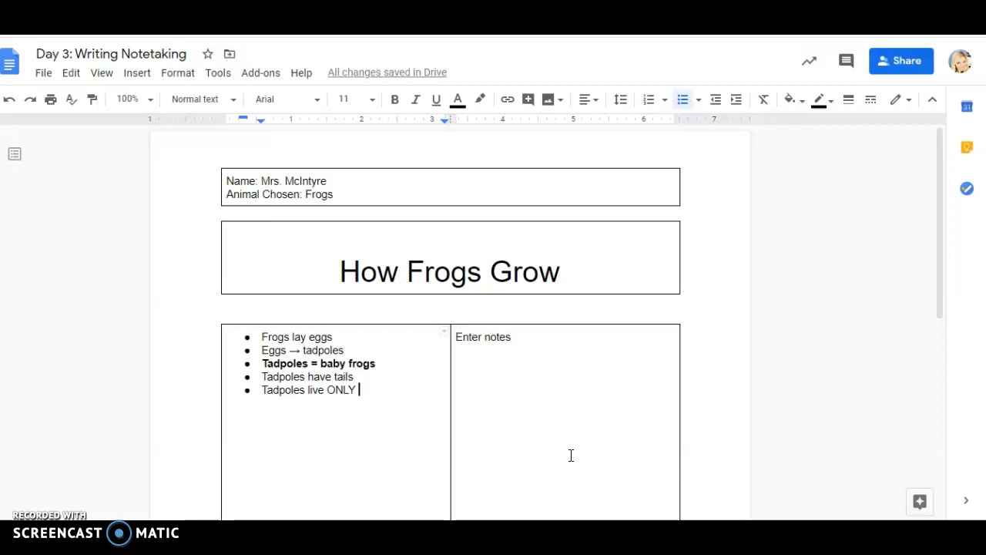
{"action": "type", "text": "live in wa"}
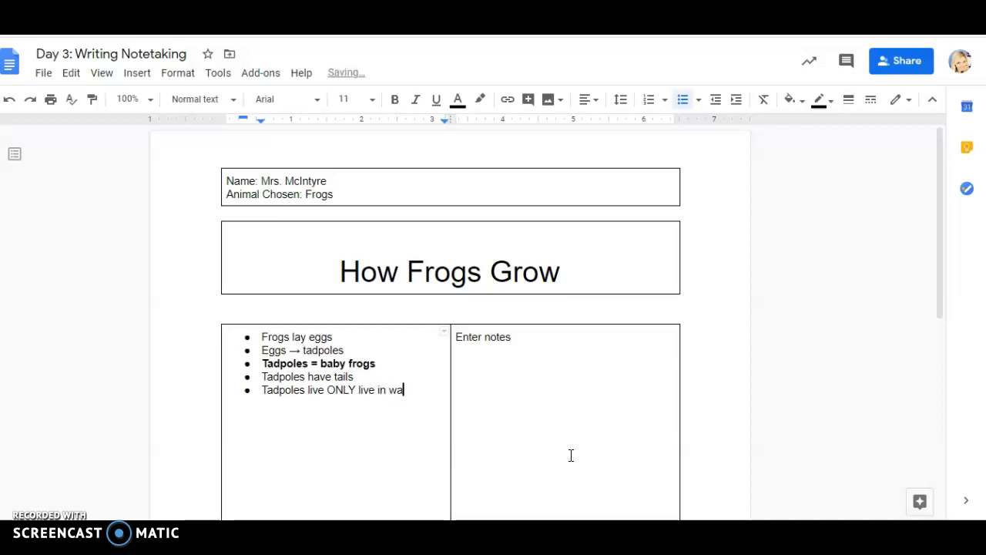
{"action": "type", "text": "er"}
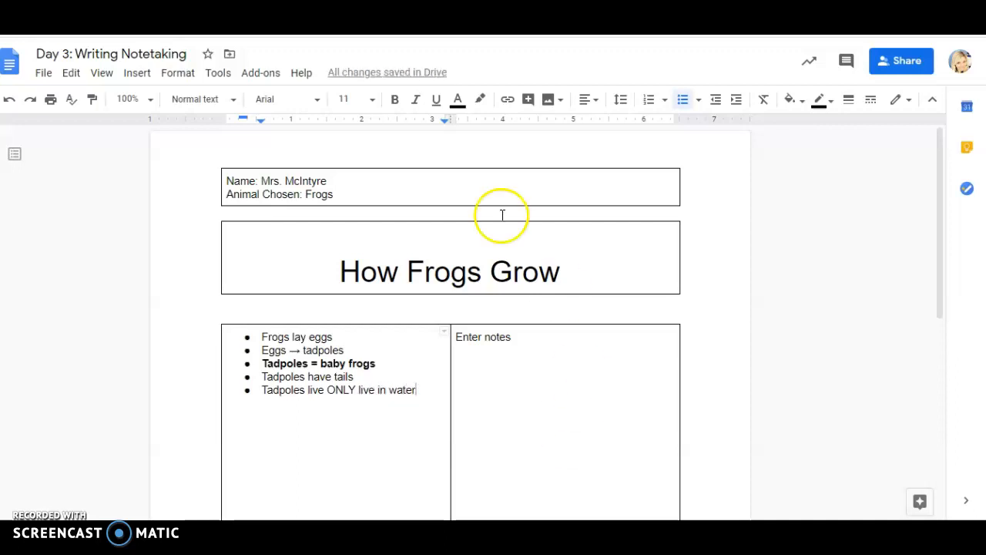
{"action": "scroll", "scroll_direction": "down", "scroll_amount": 3}
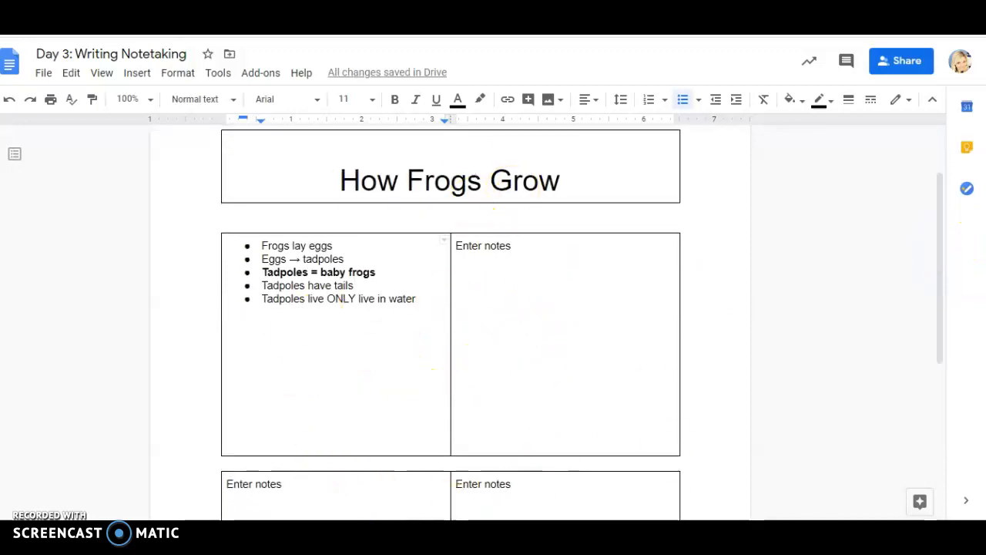
{"action": "mouse_move", "coordinate": [361, 332]}
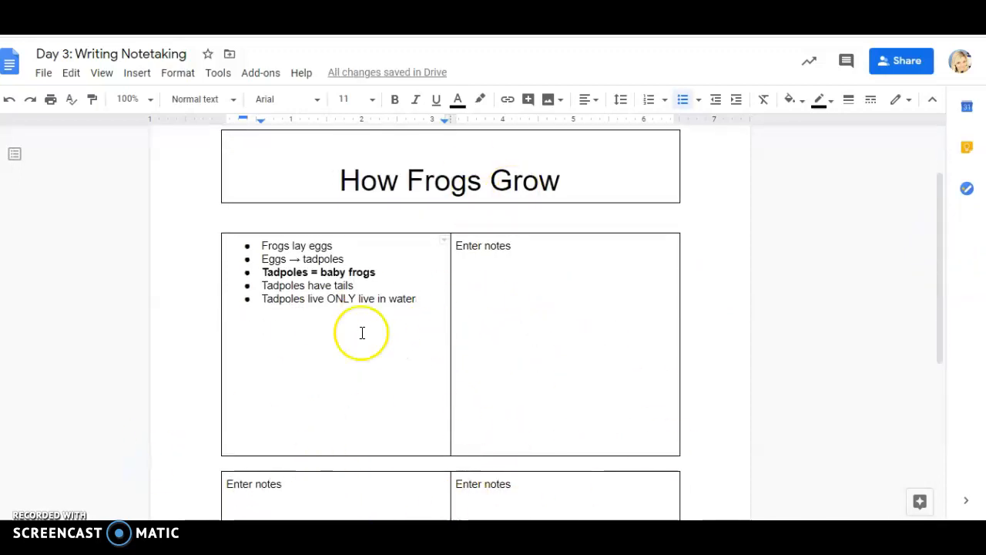
{"action": "mouse_move", "coordinate": [501, 470]}
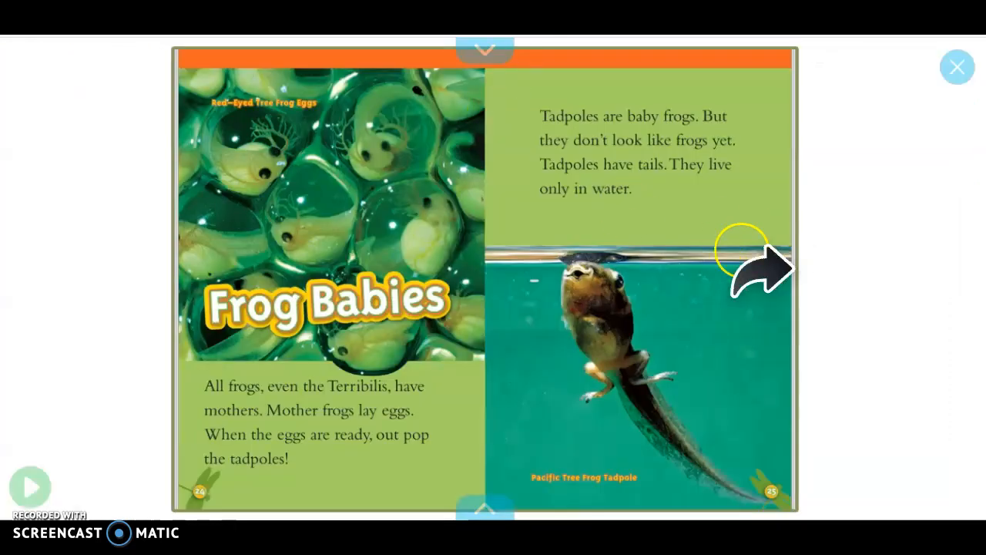
{"action": "mouse_move", "coordinate": [678, 474]}
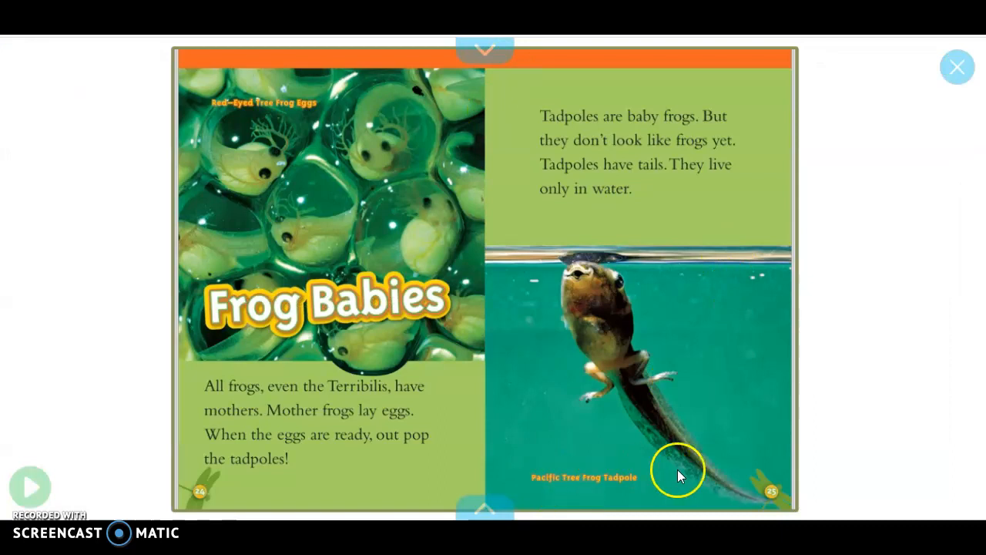
{"action": "mouse_move", "coordinate": [700, 414]}
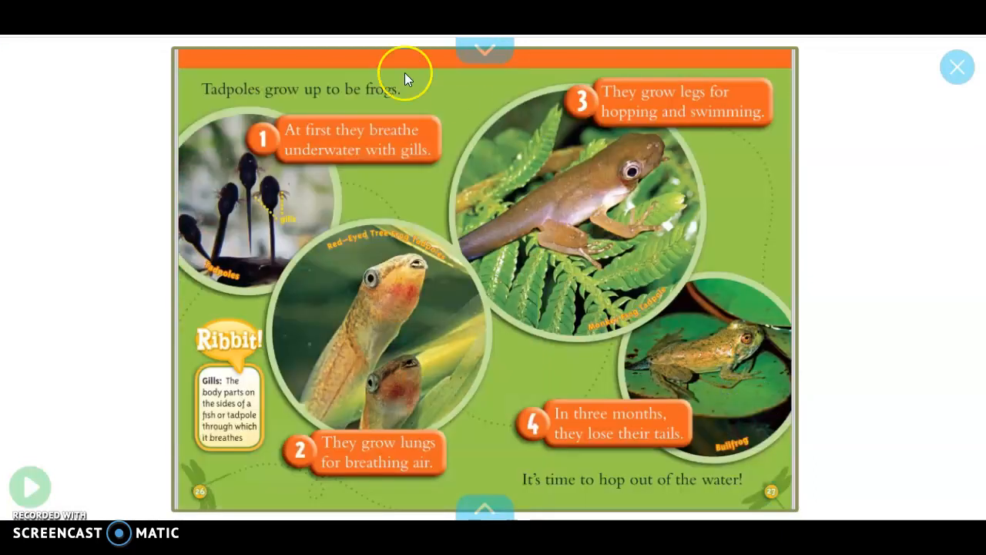
{"action": "mouse_move", "coordinate": [557, 137]}
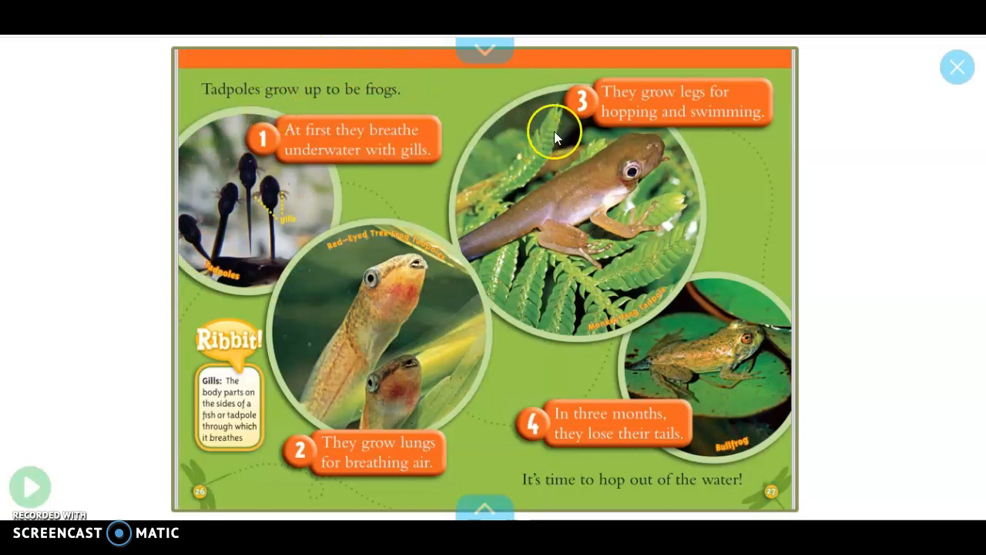
{"action": "mouse_move", "coordinate": [713, 405]}
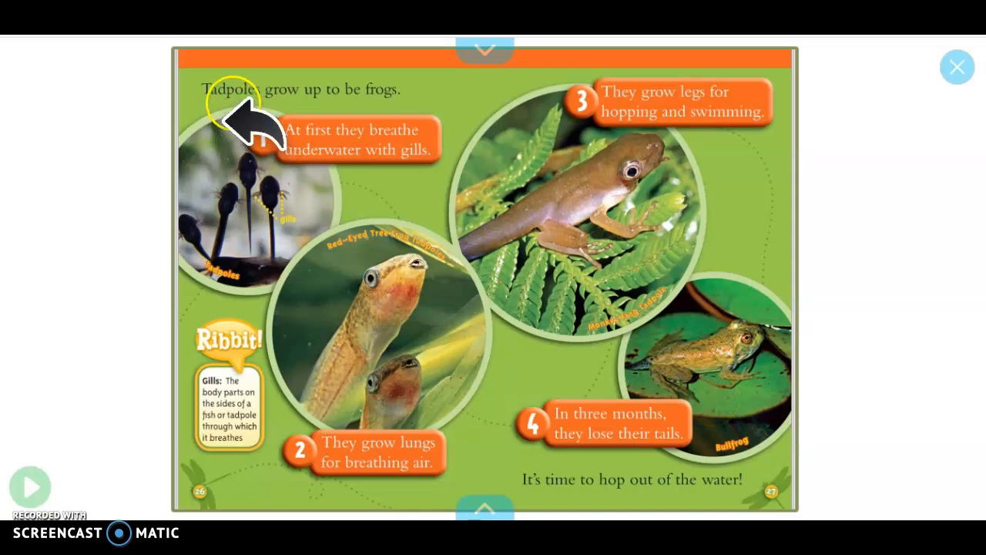
{"action": "mouse_move", "coordinate": [428, 108]}
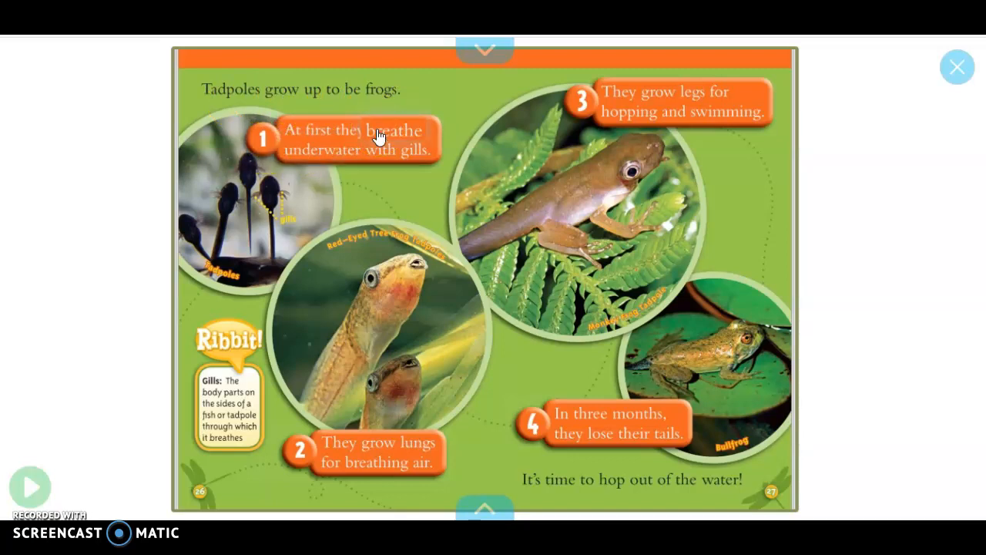
{"action": "mouse_move", "coordinate": [264, 239]}
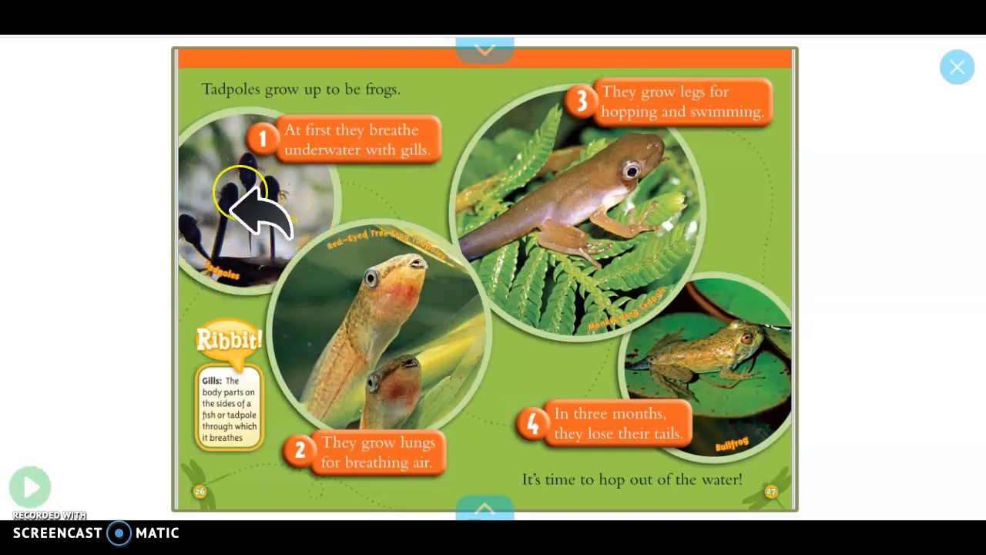
{"action": "mouse_move", "coordinate": [239, 401]}
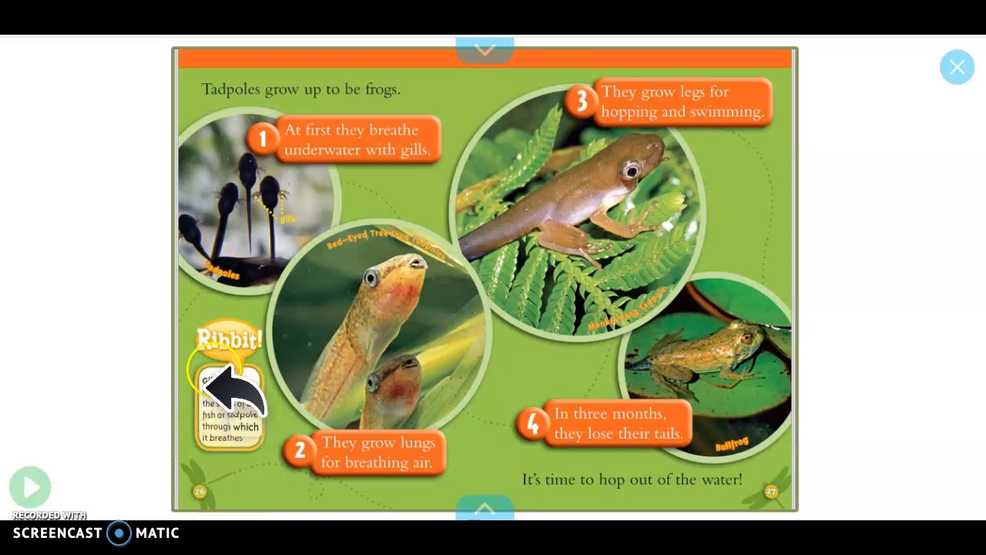
{"action": "mouse_move", "coordinate": [255, 461]}
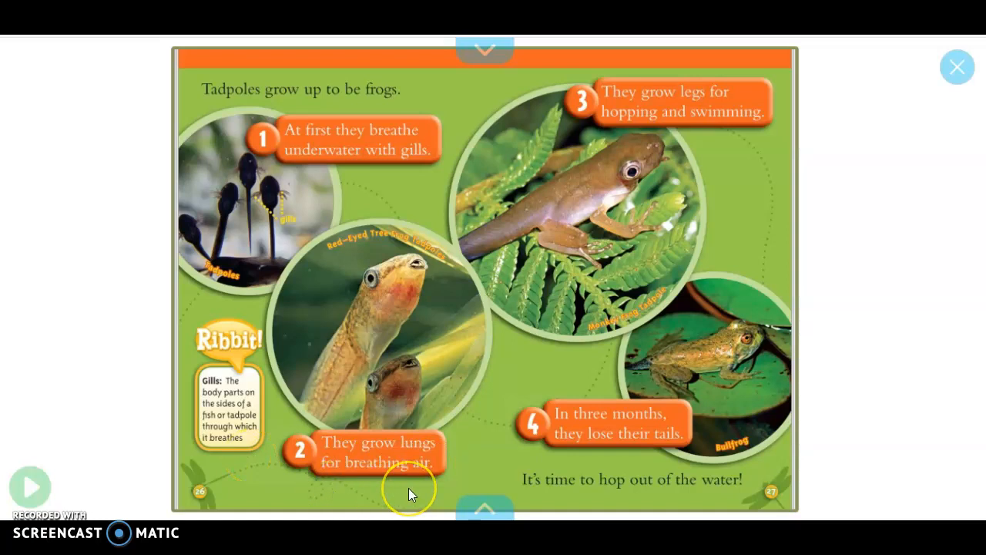
{"action": "mouse_move", "coordinate": [593, 248]}
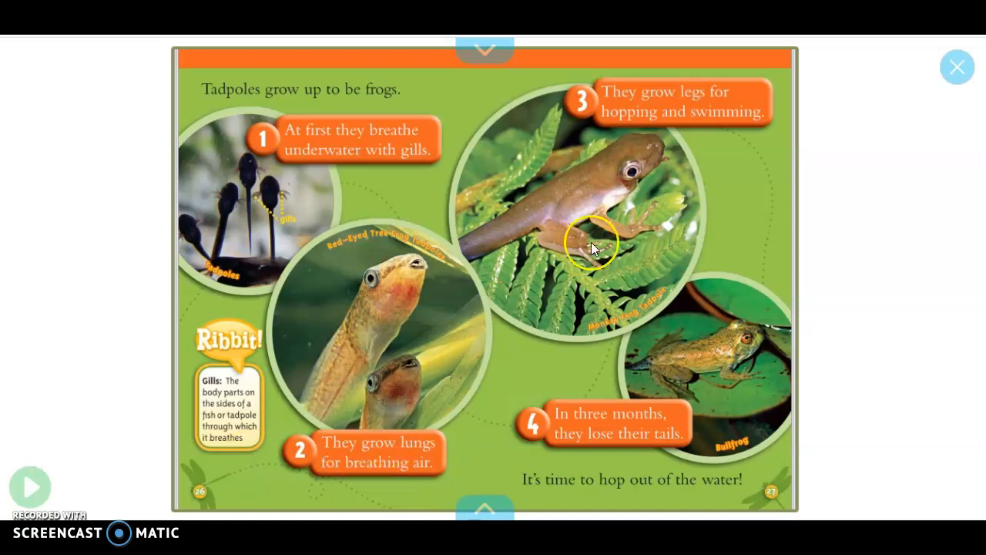
{"action": "mouse_move", "coordinate": [543, 310]}
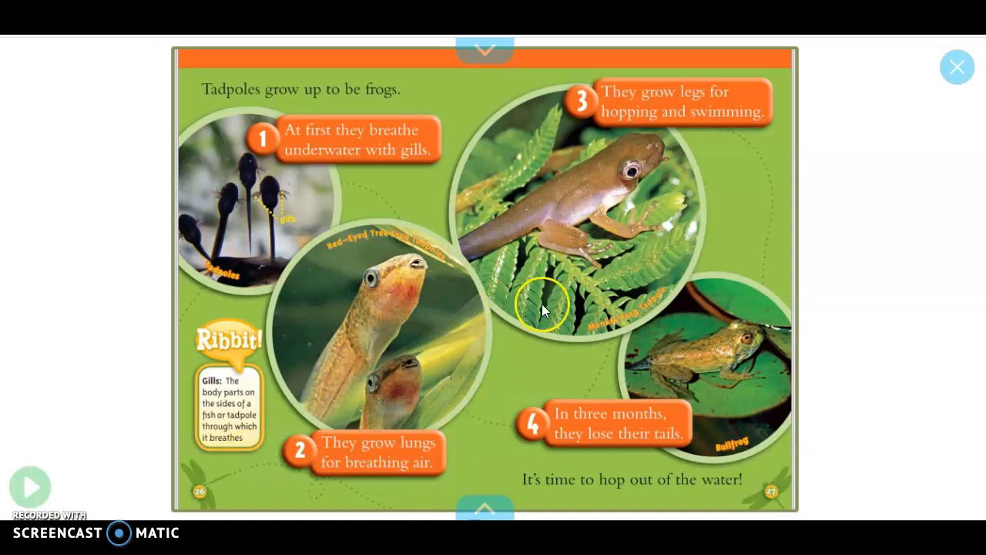
{"action": "mouse_move", "coordinate": [632, 133]}
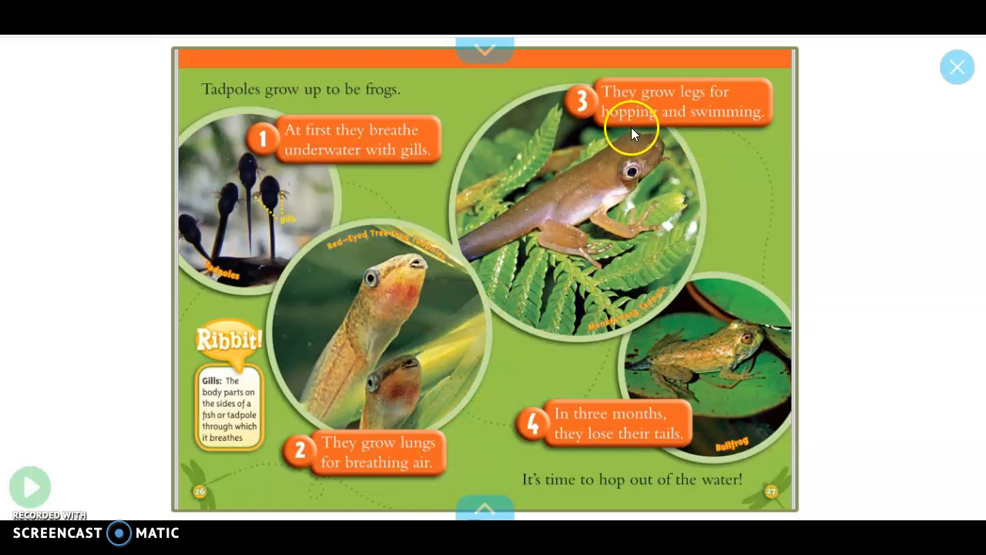
{"action": "mouse_move", "coordinate": [654, 127]}
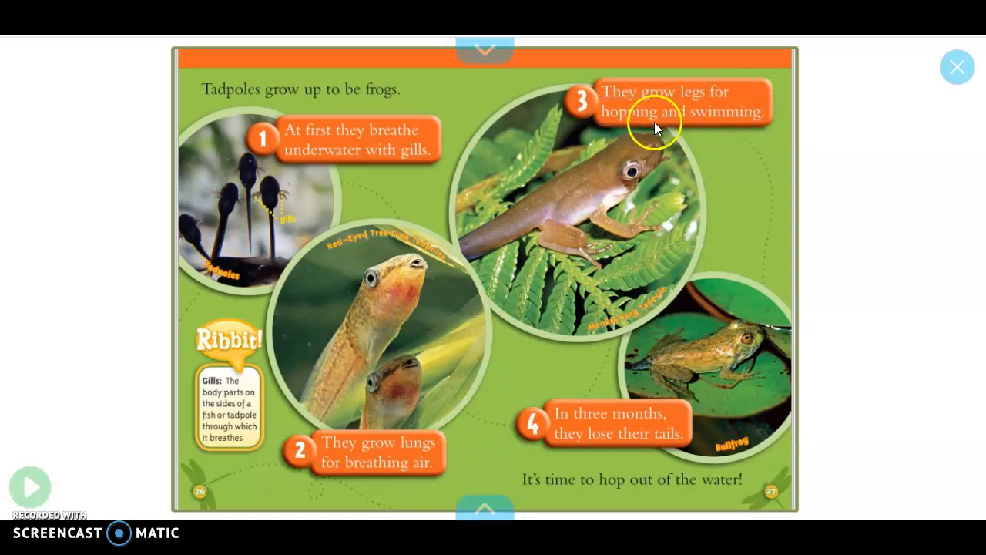
{"action": "mouse_move", "coordinate": [602, 212]}
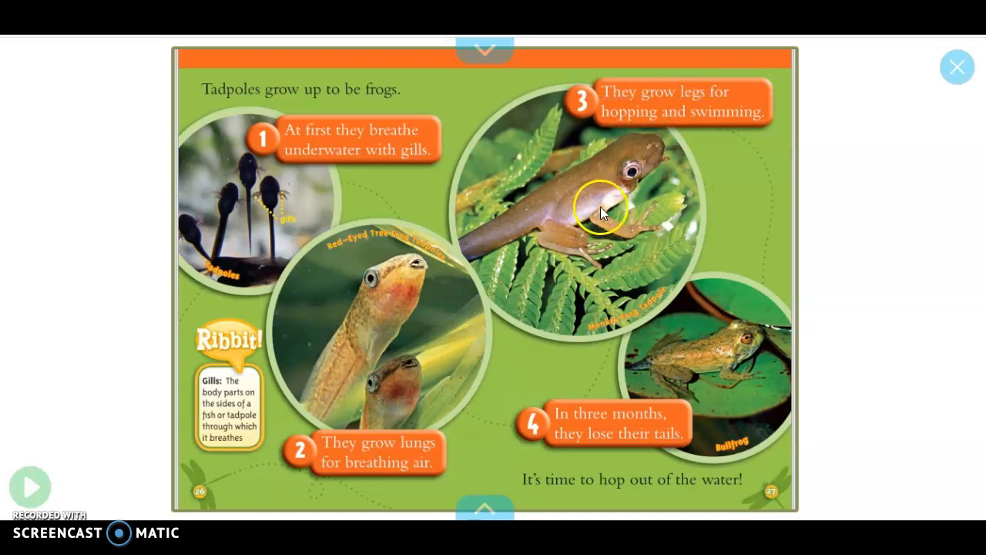
{"action": "mouse_move", "coordinate": [514, 237]}
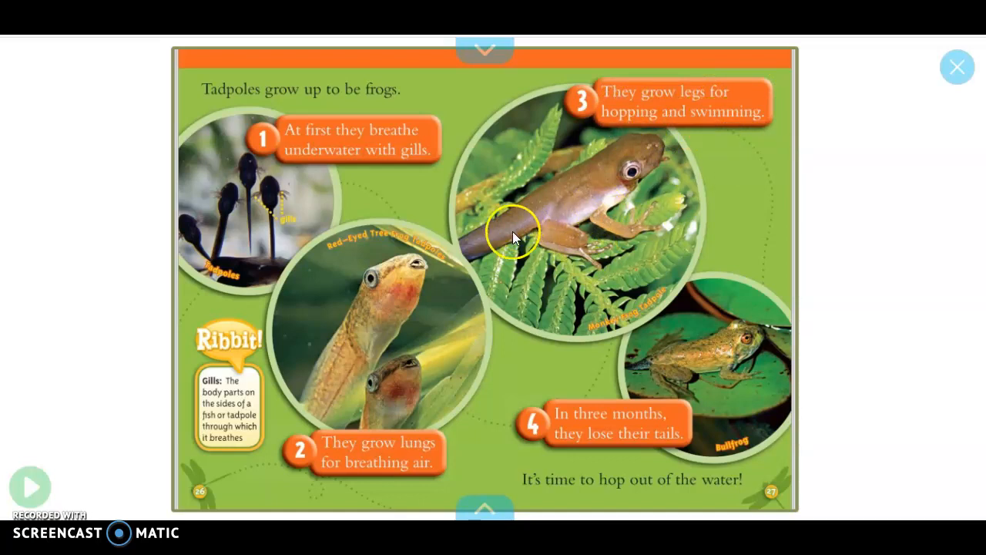
{"action": "mouse_move", "coordinate": [559, 439]}
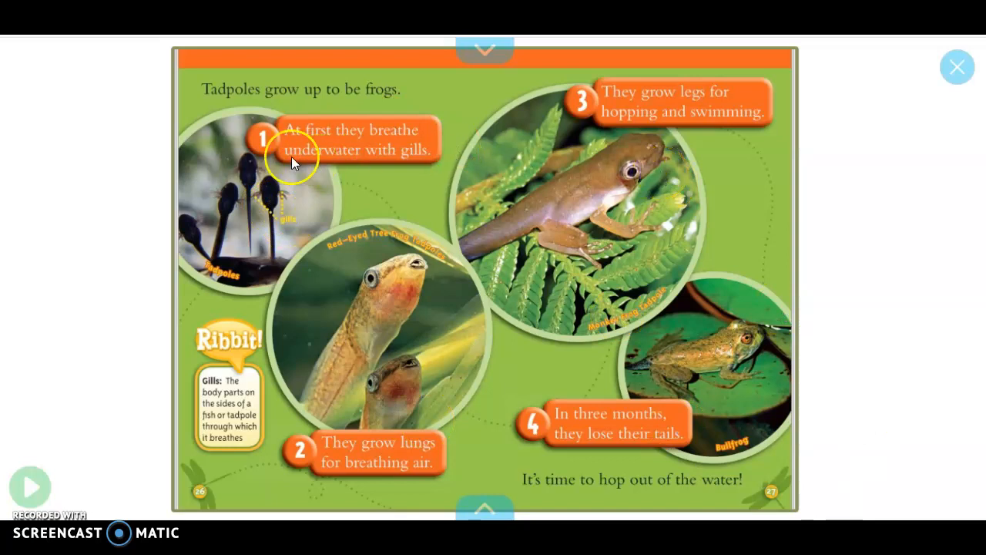
{"action": "mouse_move", "coordinate": [530, 322]}
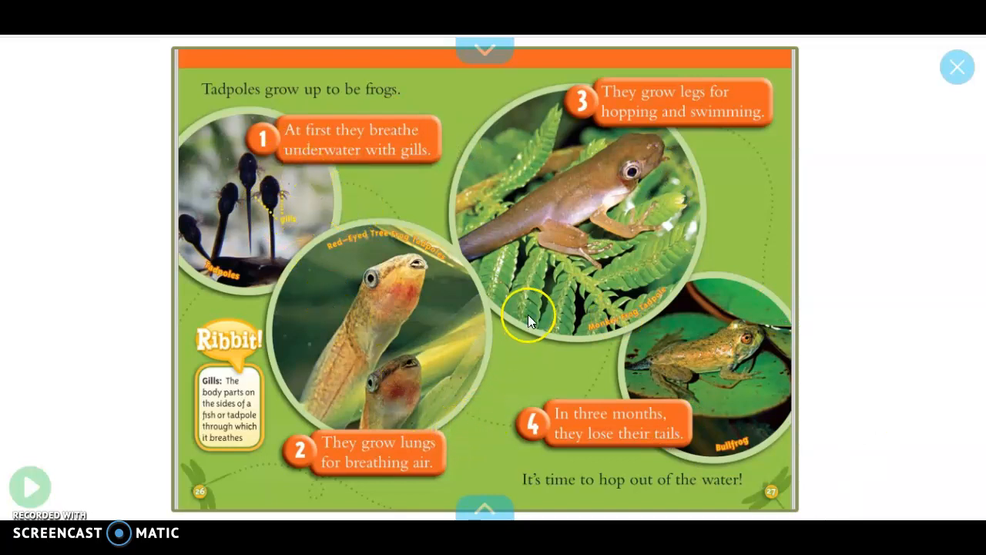
{"action": "mouse_move", "coordinate": [823, 299]}
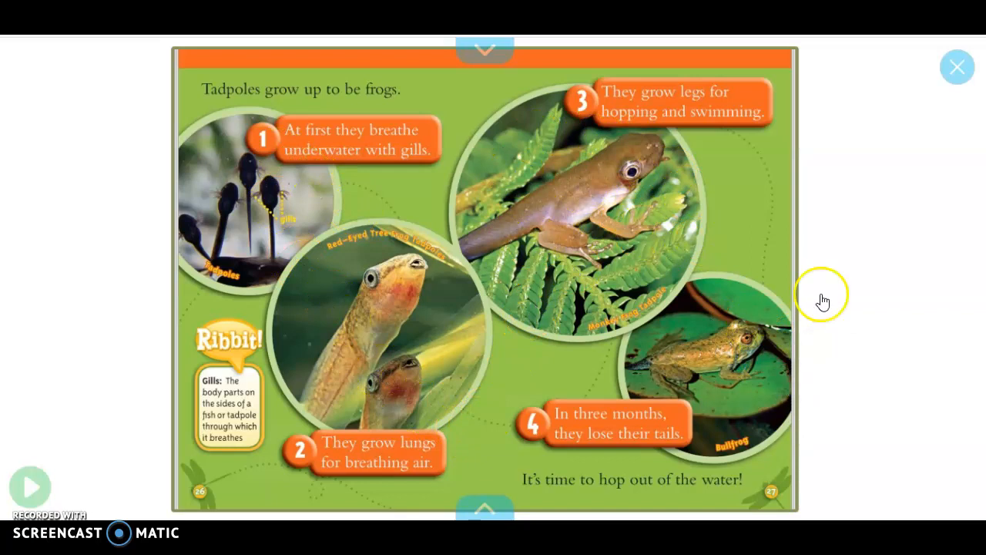
{"action": "mouse_move", "coordinate": [692, 407]}
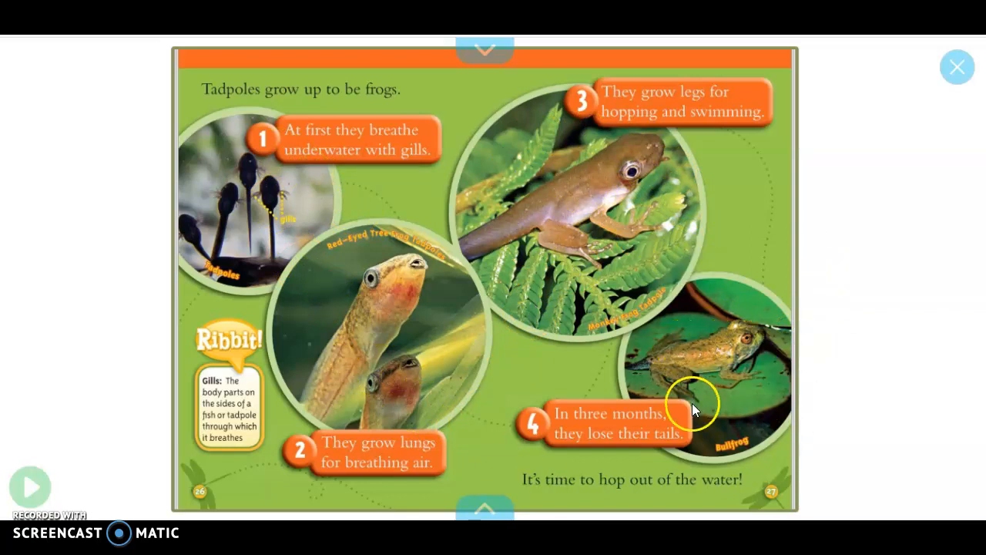
{"action": "mouse_move", "coordinate": [653, 362]}
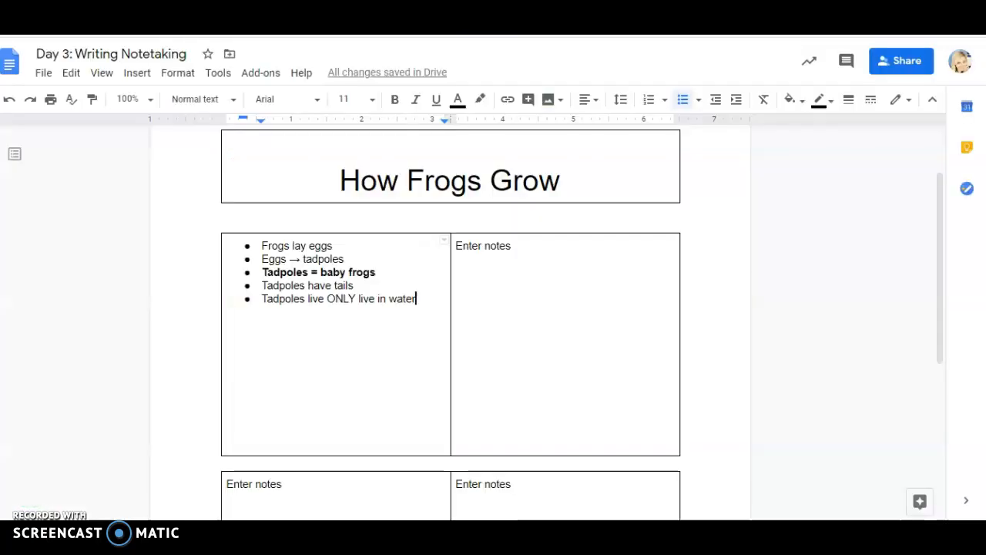
- Replace the second box's placeholder with the bullet '1st tadpoles breathe underwater with gills'
{"action": "left_click", "coordinate": [483, 245]}
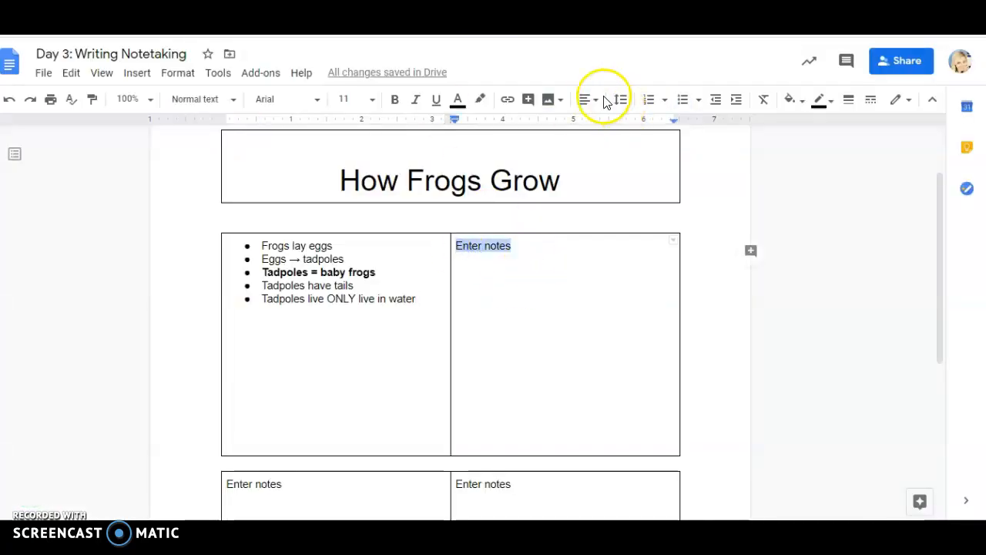
{"action": "left_click", "coordinate": [682, 100]}
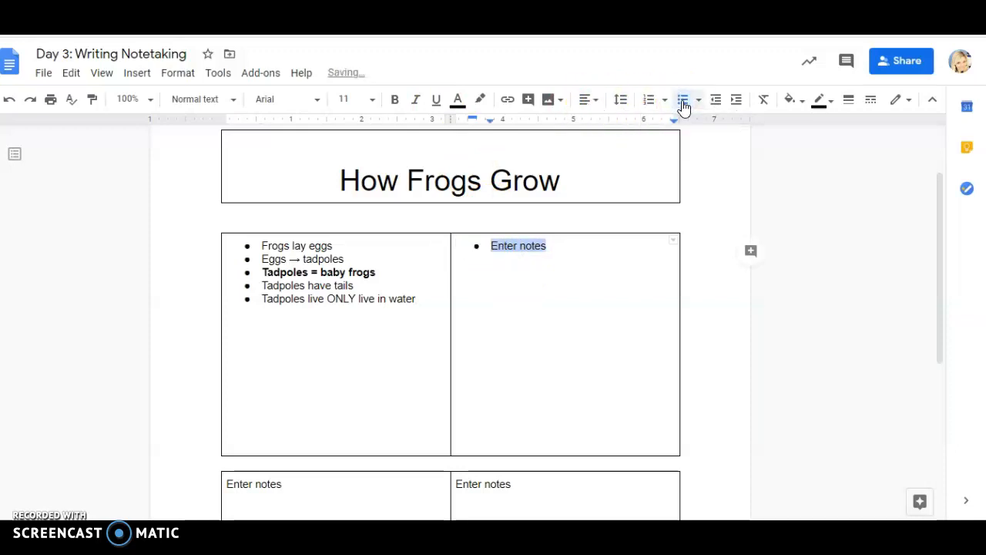
{"action": "type", "text": "1st tadp"}
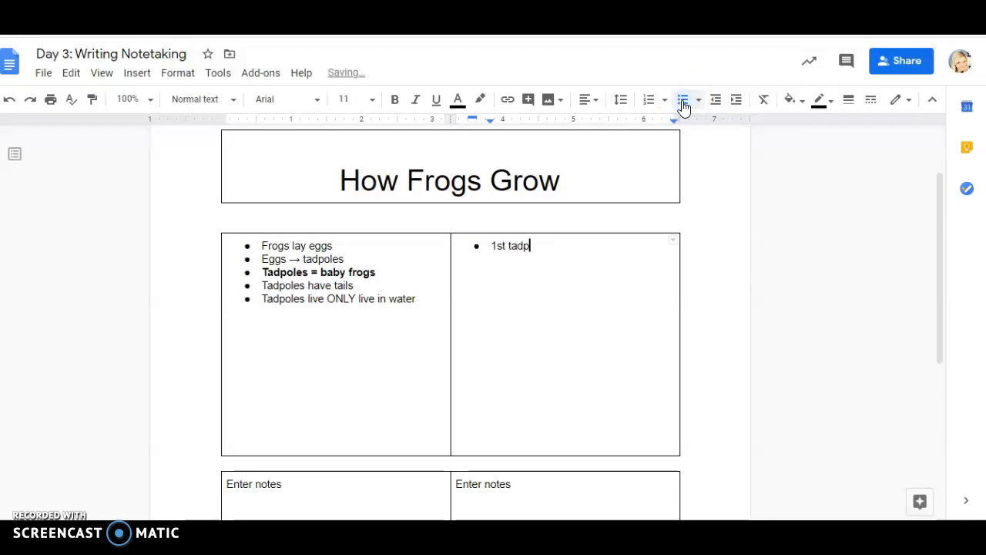
{"action": "type", "text": "oles b"}
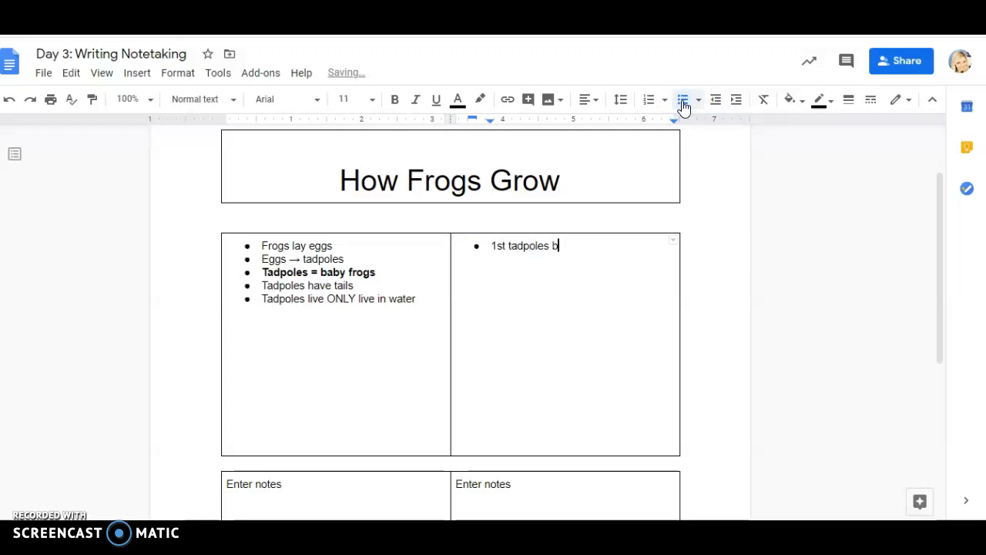
{"action": "type", "text": "reathe u"}
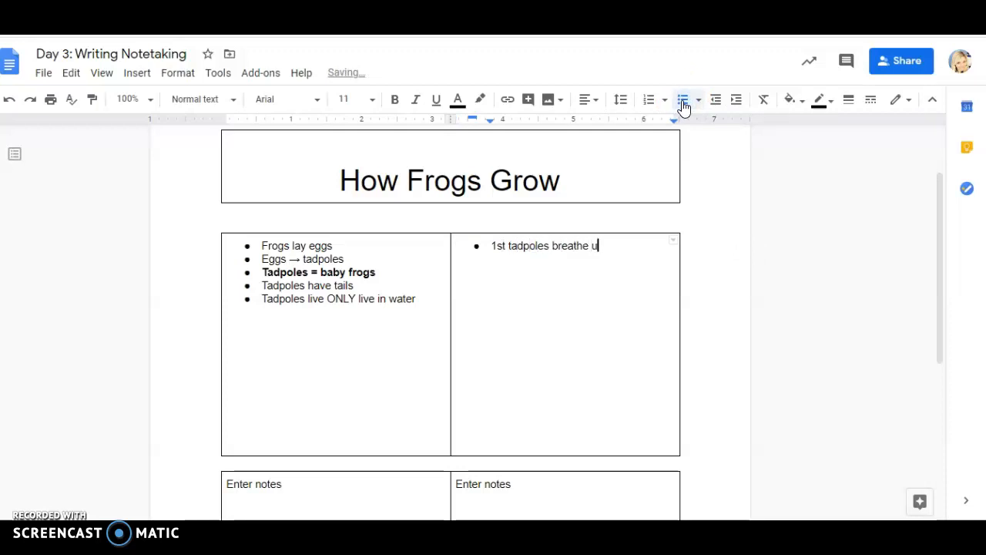
{"action": "type", "text": "nderwater wil"}
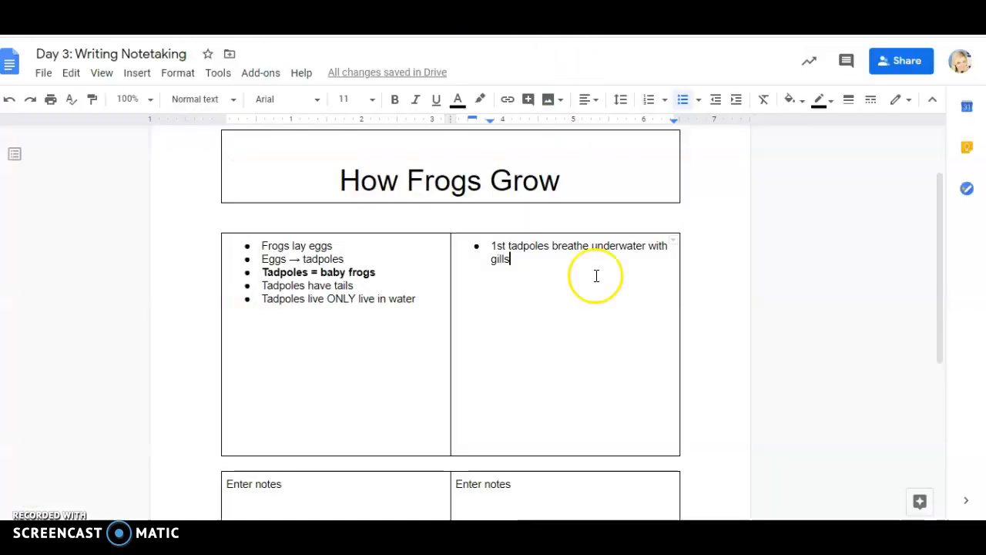
{"action": "mouse_move", "coordinate": [583, 298]}
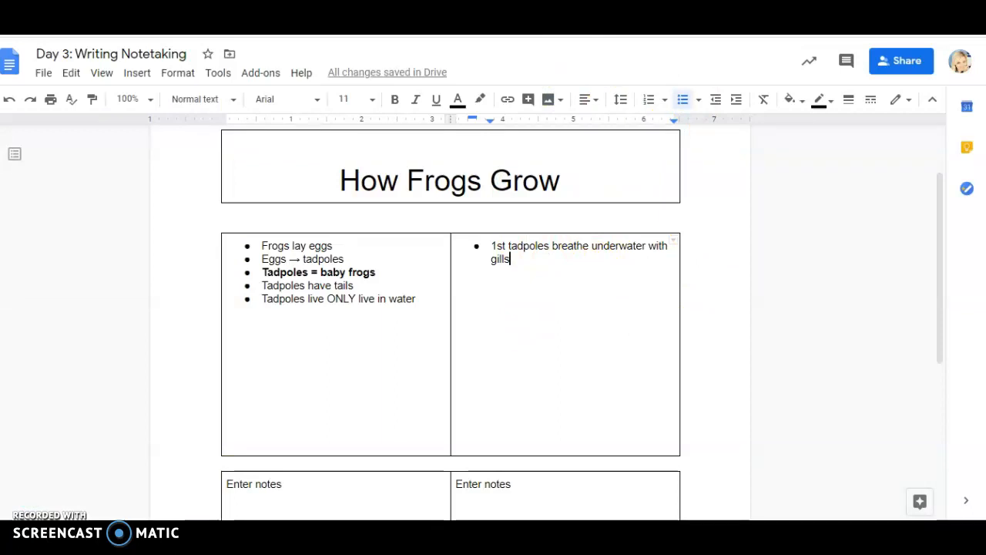
{"action": "mouse_move", "coordinate": [465, 332]}
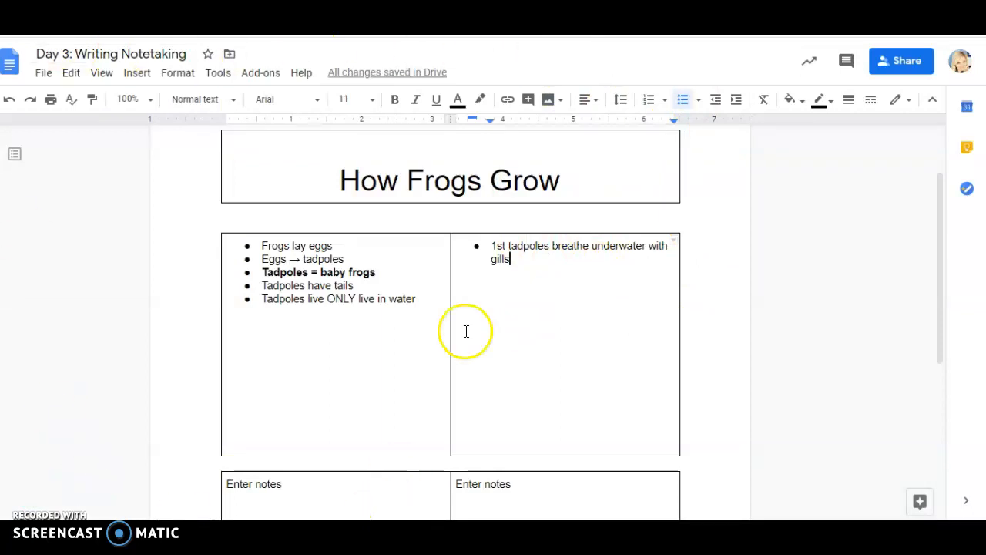
{"action": "mouse_move", "coordinate": [644, 169]}
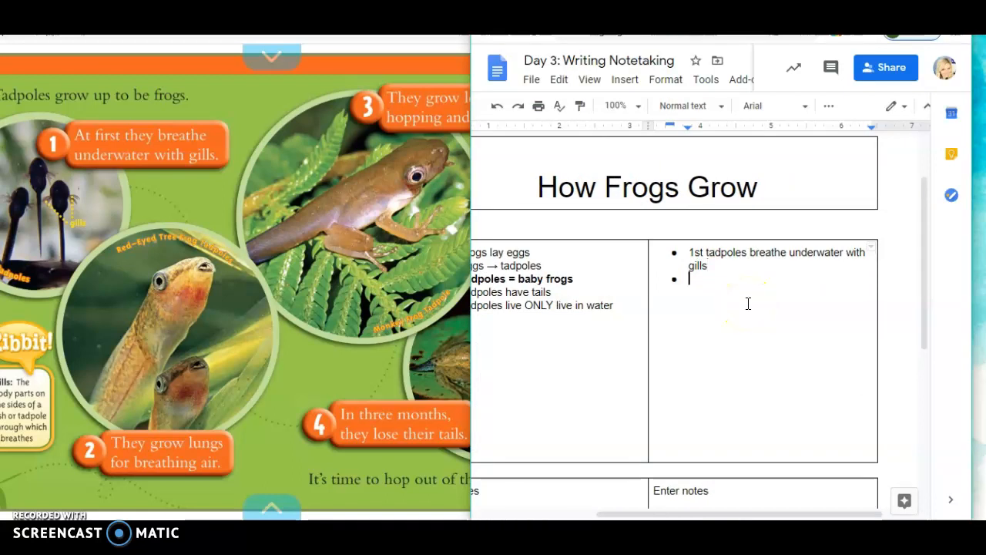
- Type the bullet 'They grow lungs for breathing air' below the gills note
{"action": "type", "text": "They g"}
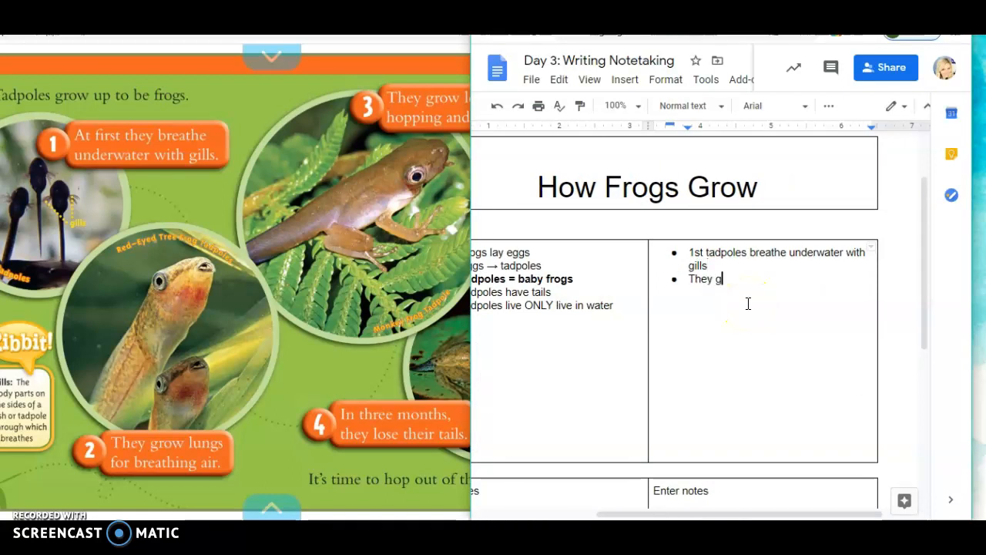
{"action": "type", "text": "ow"}
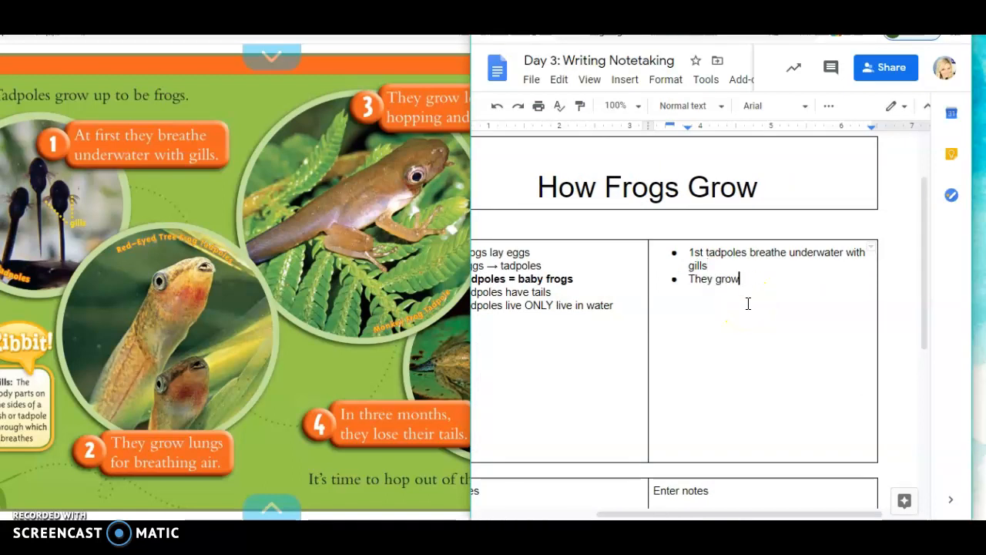
{"action": "type", "text": "lungs for"}
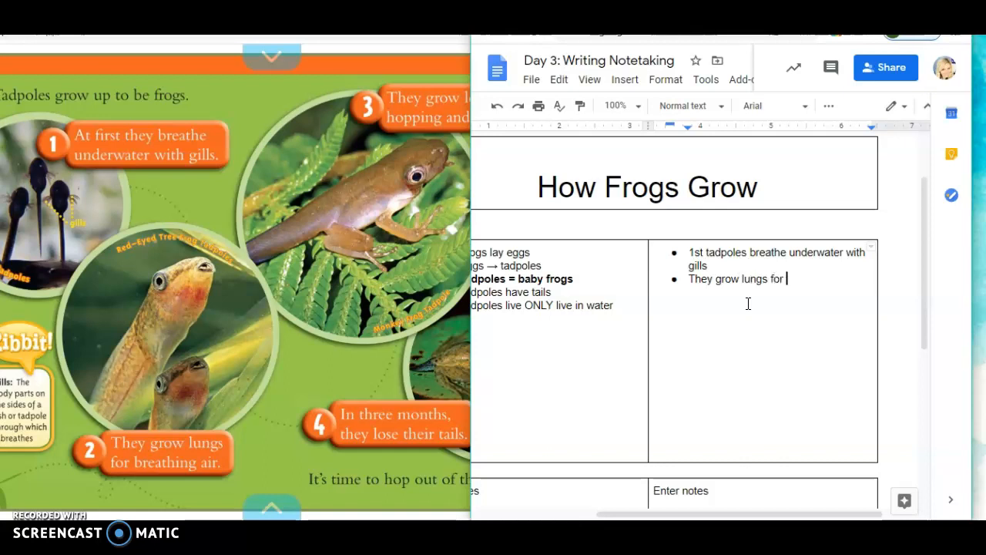
{"action": "type", "text": "b"}
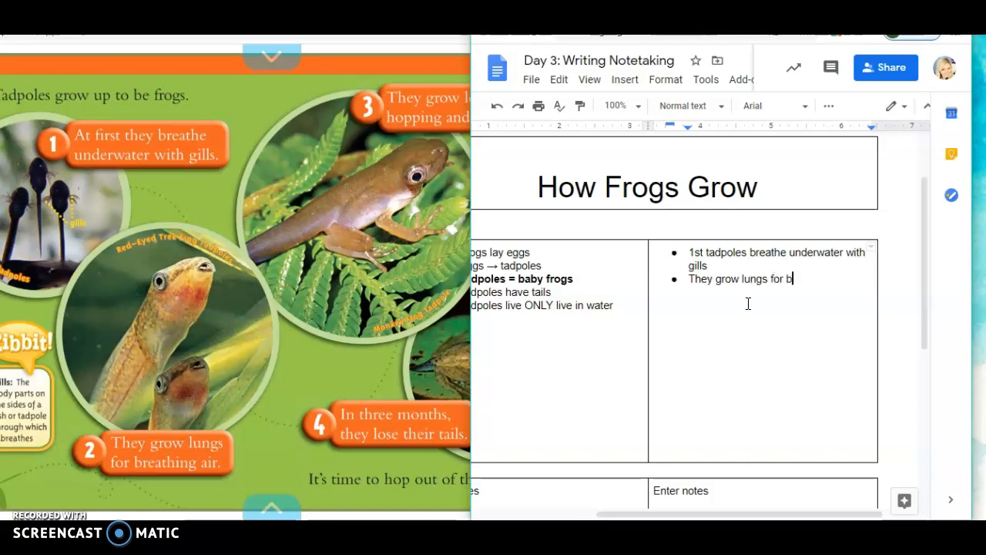
{"action": "type", "text": "reath"}
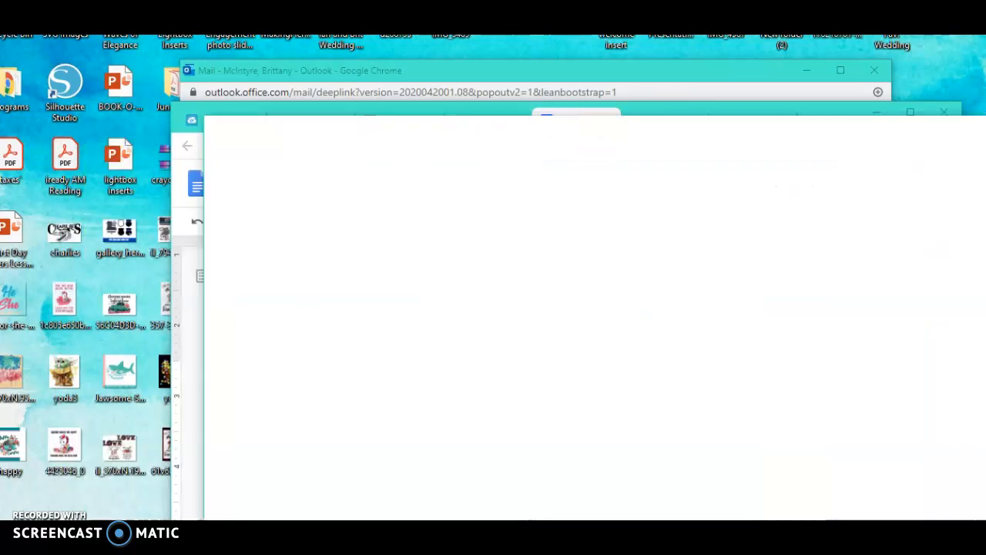
- Bring the notes document back to the front and maximize it
{"action": "left_click", "coordinate": [574, 120]}
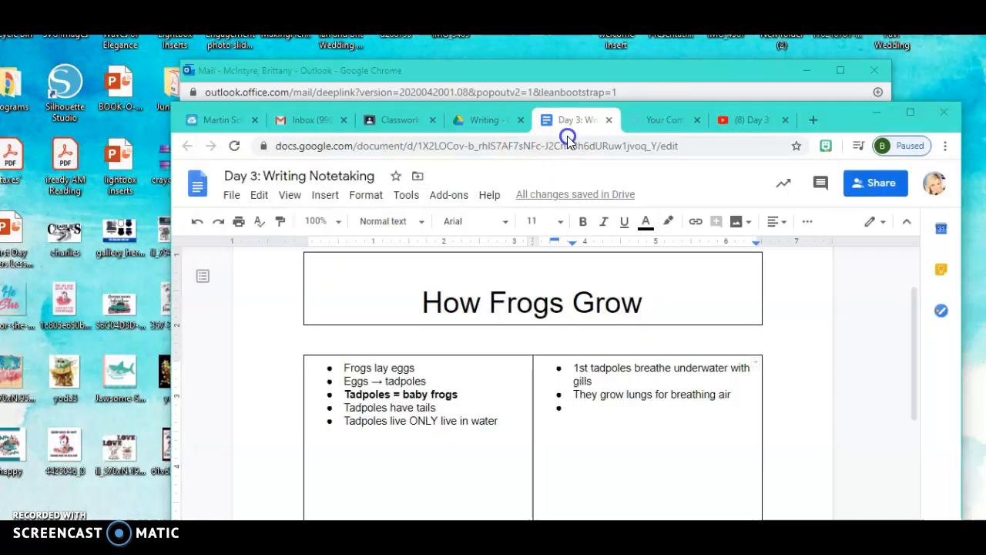
{"action": "left_click", "coordinate": [603, 119]}
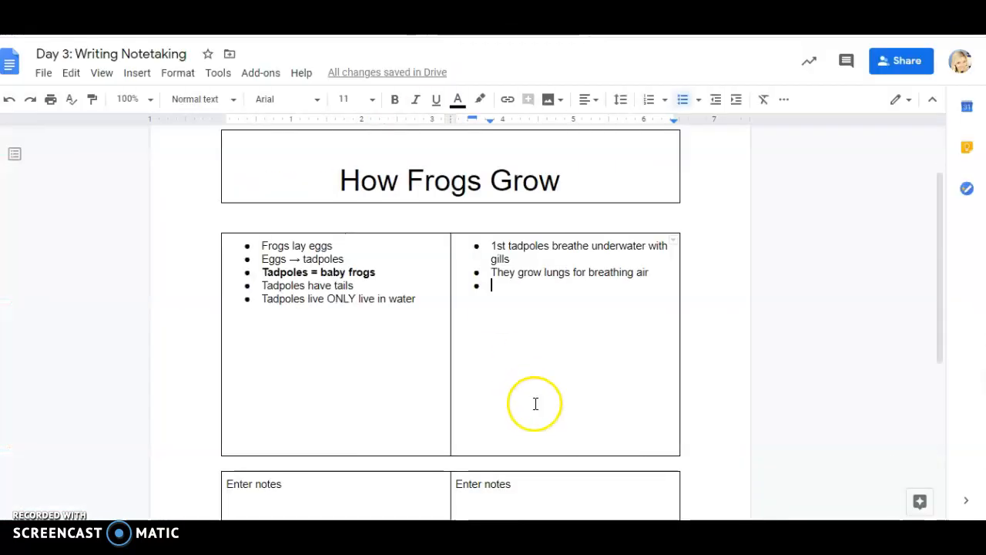
- Type the bullet 'They grow legs for hopping and swimming'
{"action": "type", "text": "Thry g"}
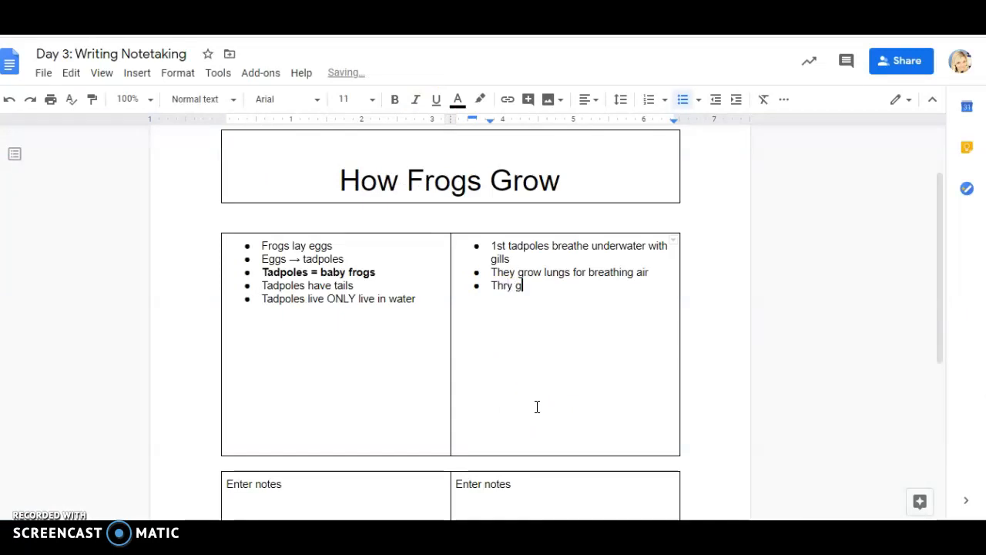
{"action": "type", "text": "They grow"}
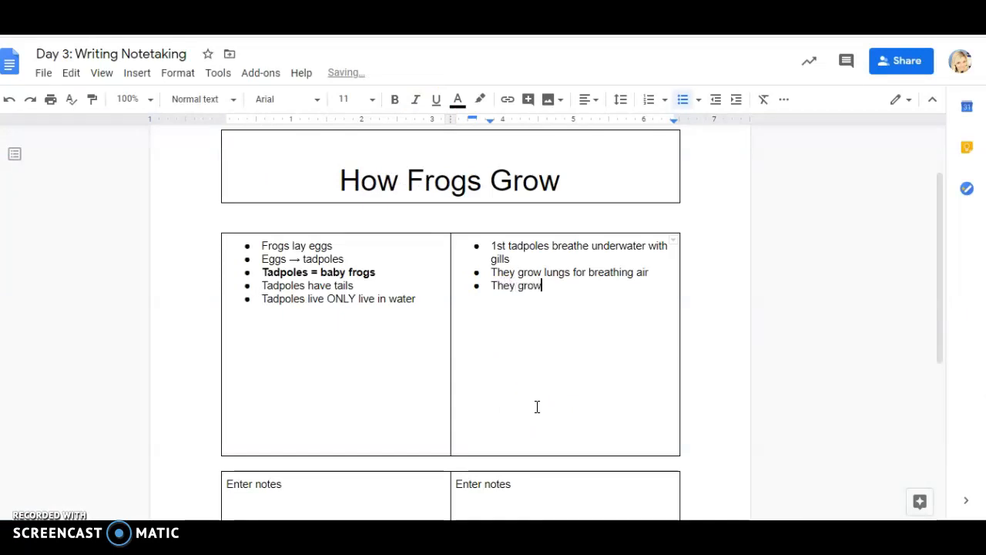
{"action": "type", "text": "legs for hoppi"}
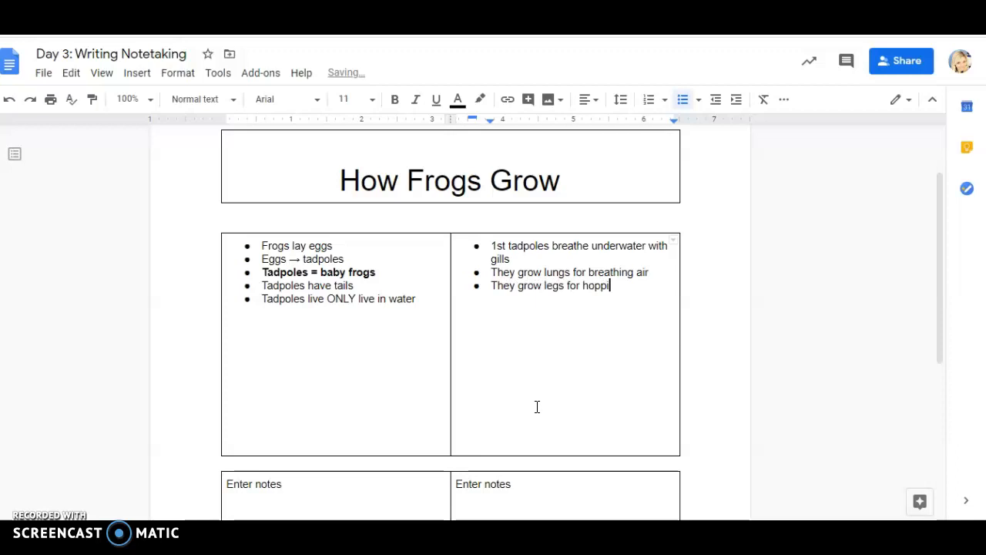
{"action": "type", "text": "ng and seimm"}
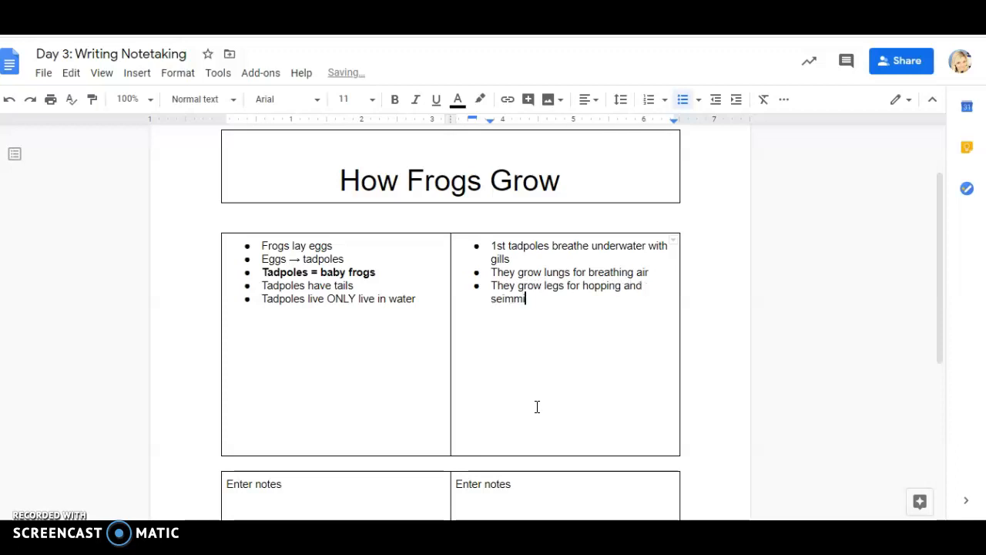
{"action": "type", "text": "swimming"}
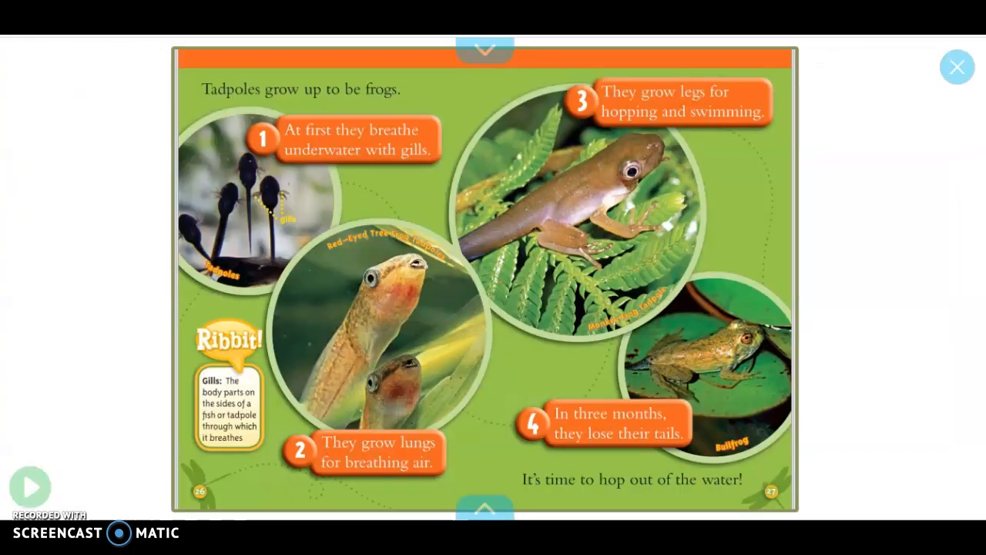
- Back in the notes, add the bullet 'After a few months they lose their tails.'
{"action": "left_click", "coordinate": [957, 67]}
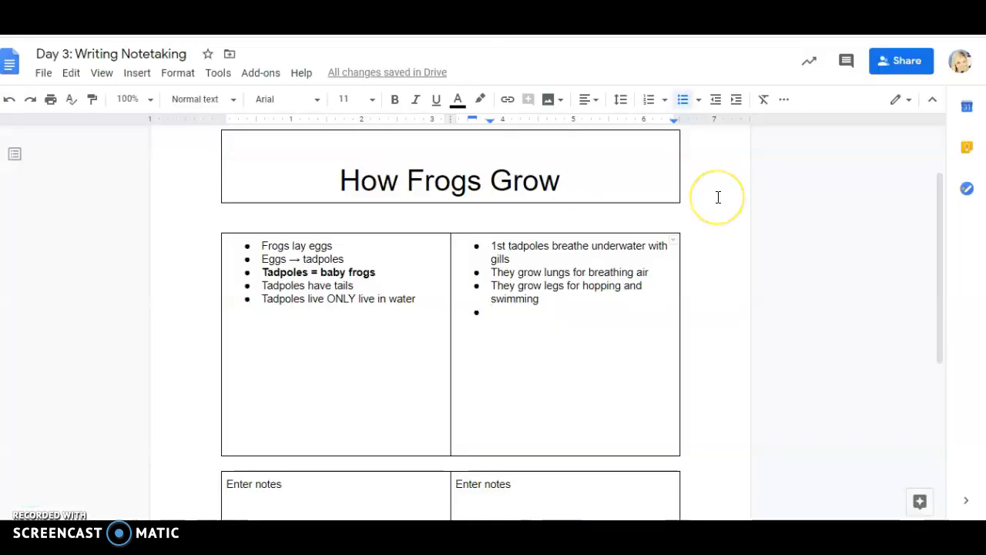
{"action": "type", "text": "After a few months they lose"}
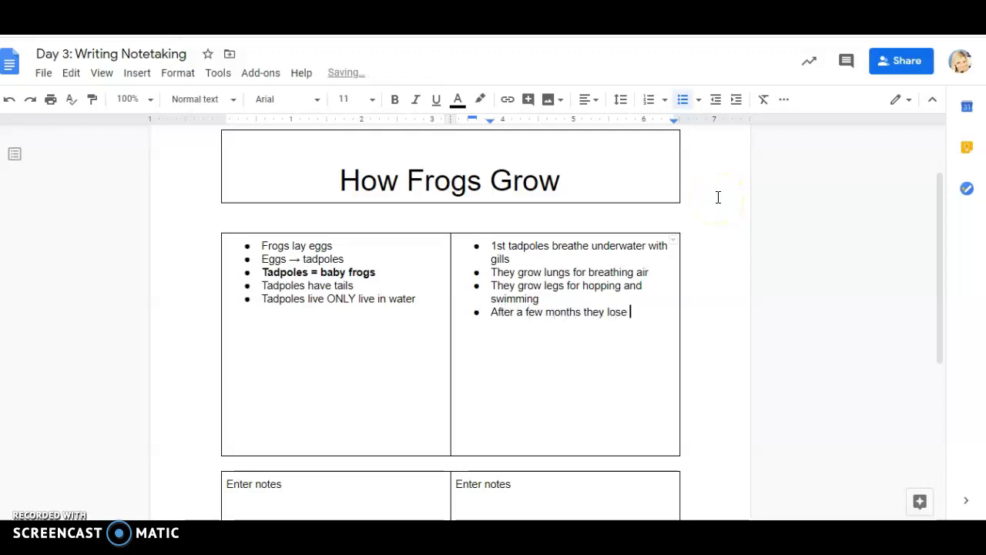
{"action": "type", "text": "their tail"}
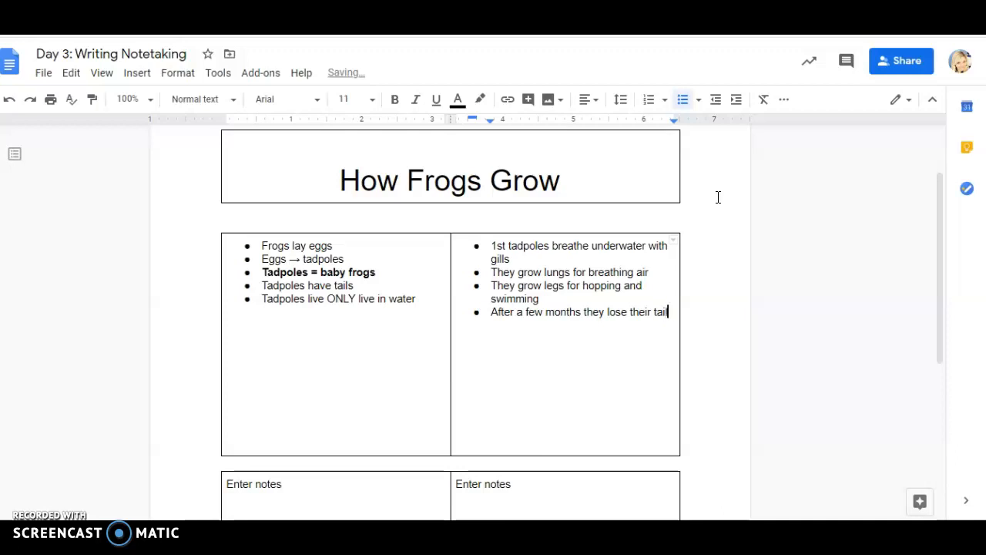
{"action": "type", "text": "s."}
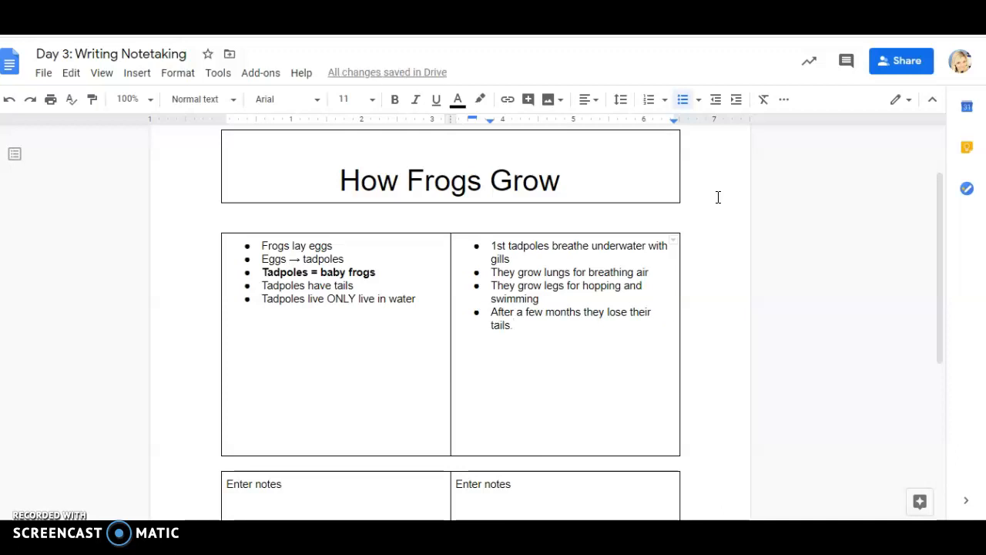
{"action": "mouse_move", "coordinate": [664, 91]}
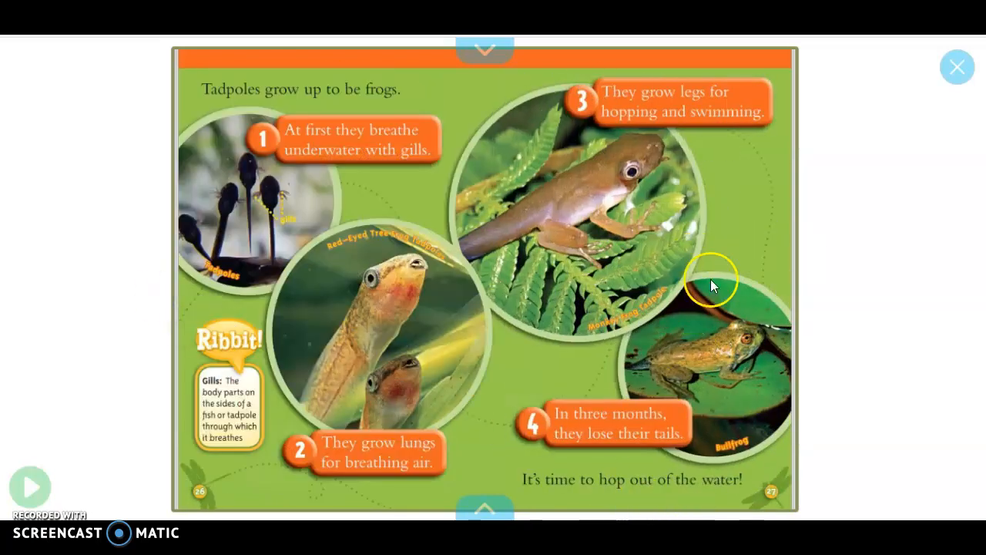
{"action": "mouse_move", "coordinate": [544, 487]}
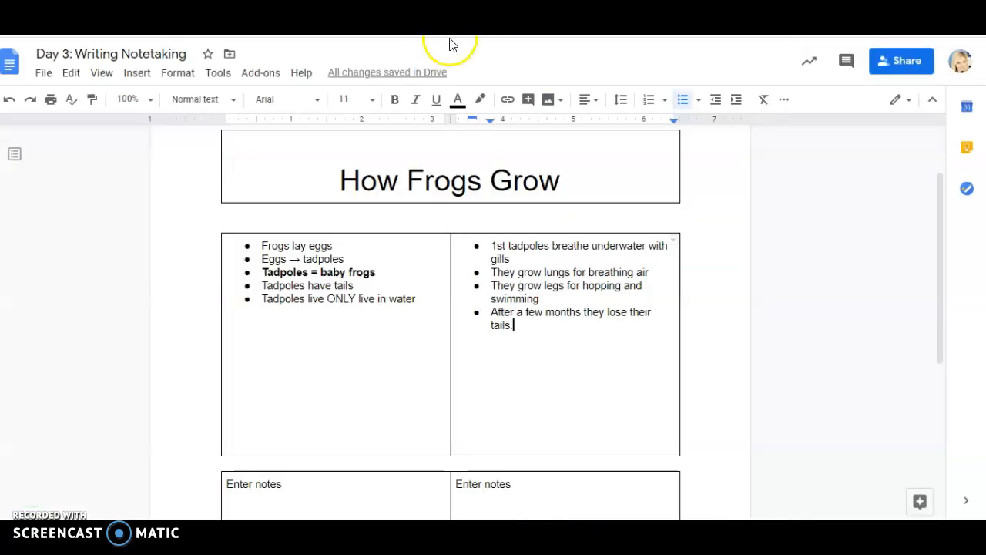
- Add the bullet 'Adults live mainly on land', then start a bold bullet 'Gills -'
{"action": "type", "text": "Adults"}
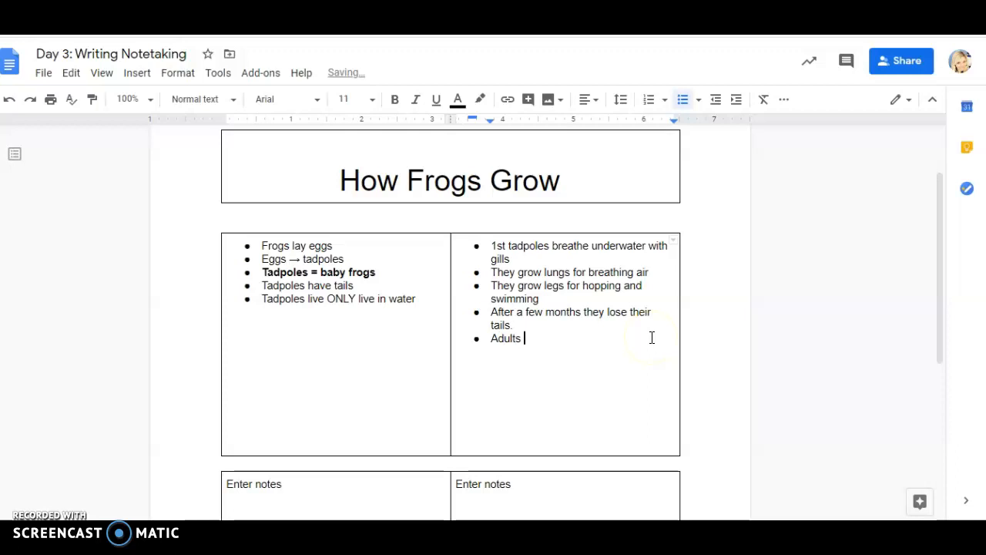
{"action": "type", "text": "live man"}
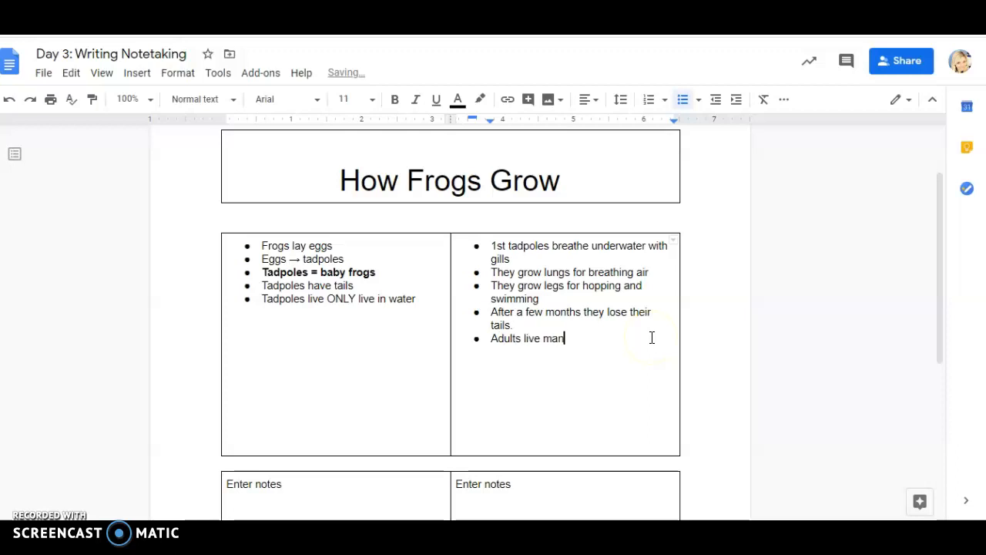
{"action": "type", "text": "inly on lan"}
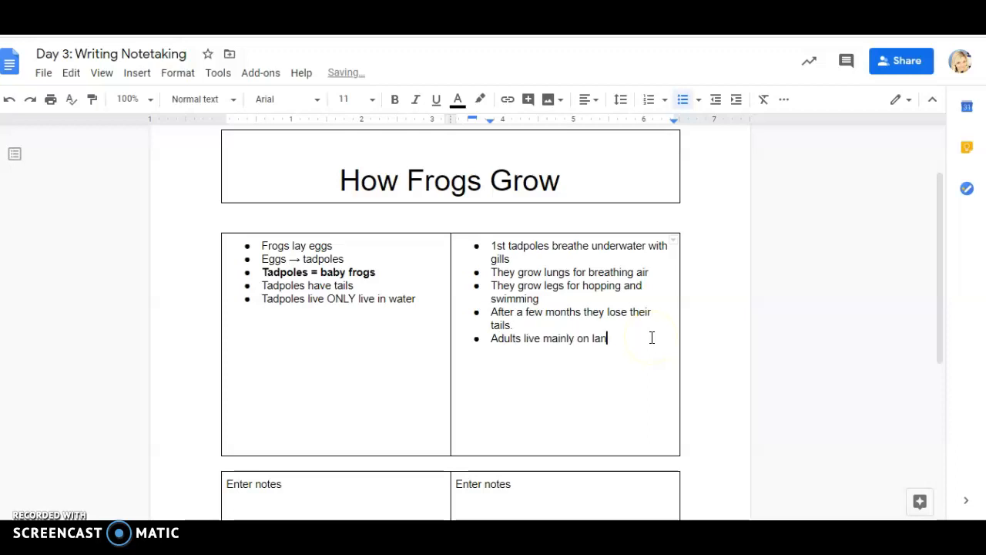
{"action": "key", "text": "enter"}
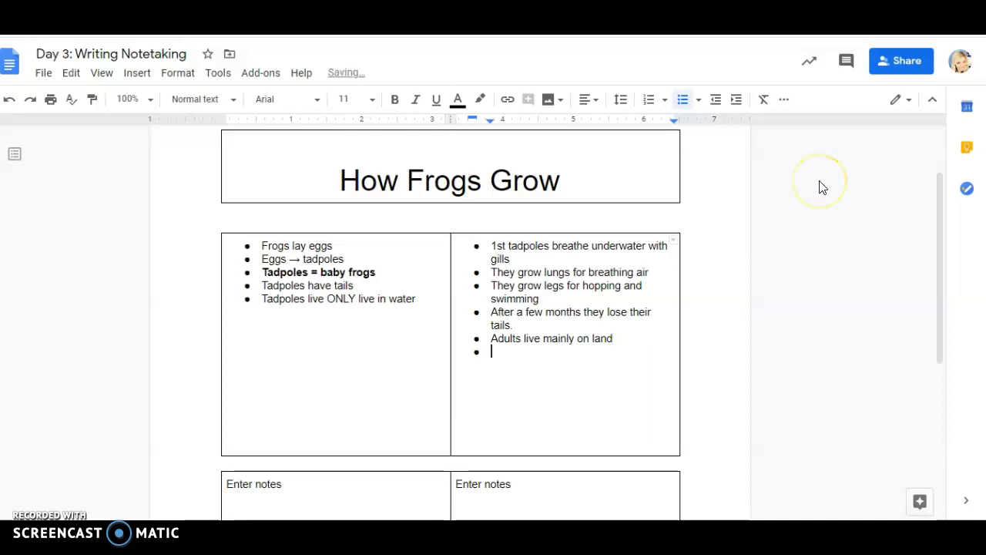
{"action": "left_click", "coordinate": [394, 98]}
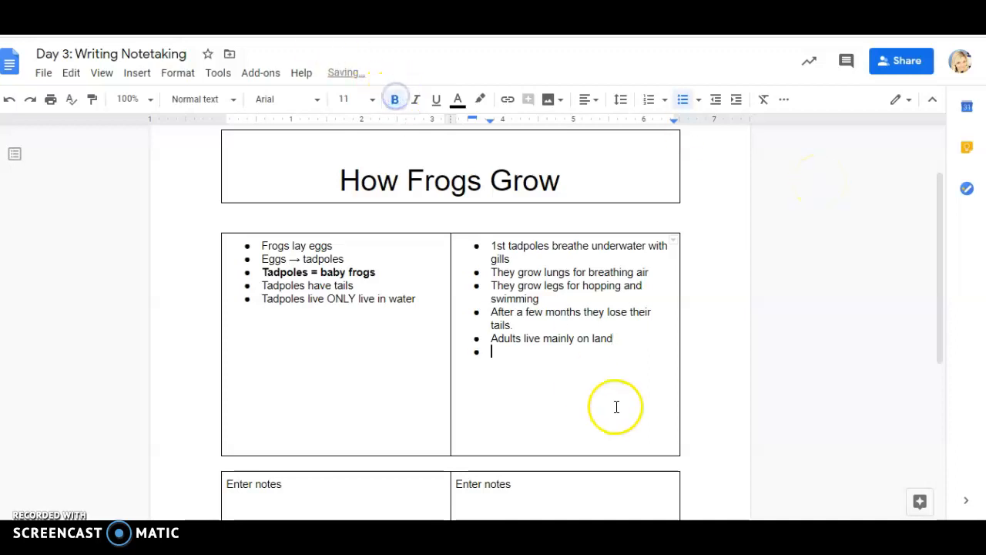
{"action": "type", "text": "Gills -"}
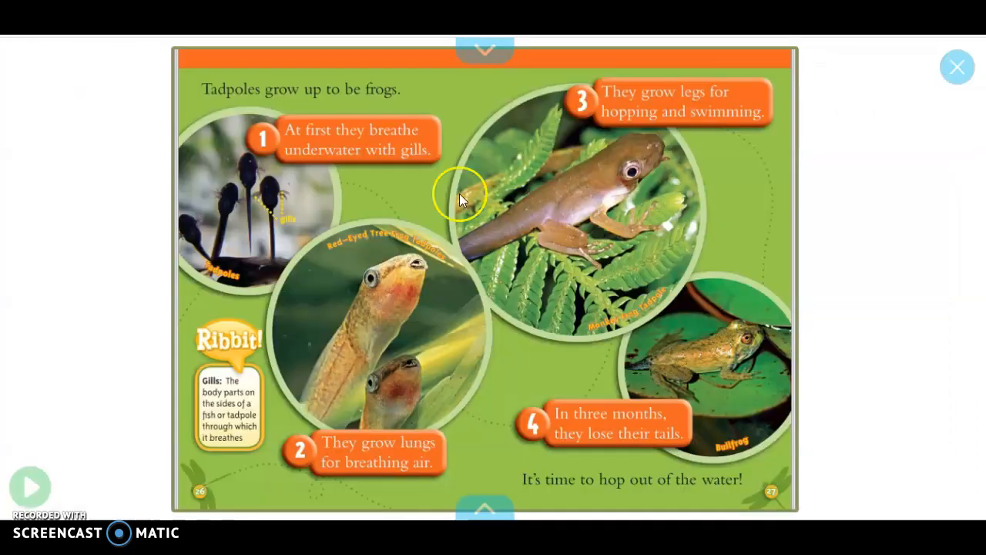
{"action": "mouse_move", "coordinate": [524, 310]}
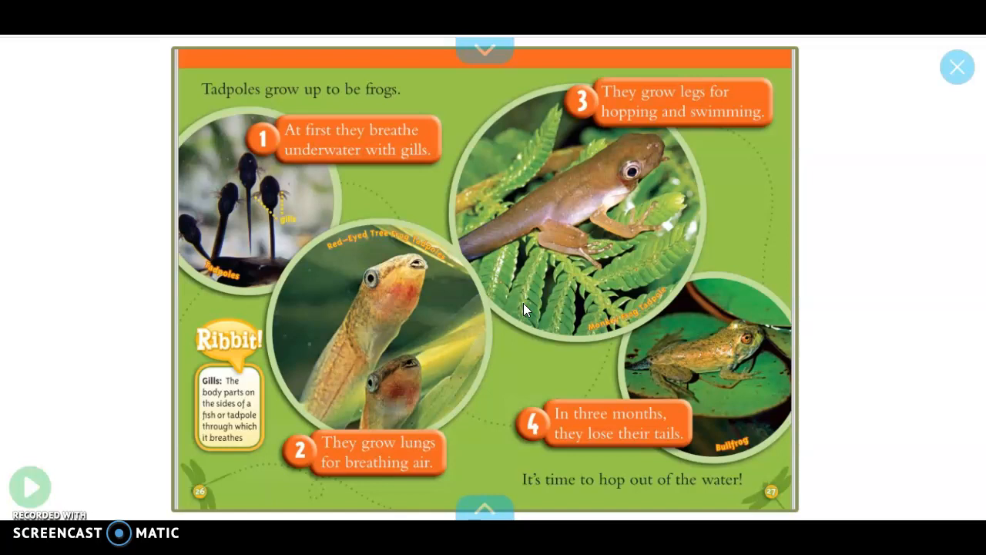
{"action": "mouse_move", "coordinate": [281, 289]}
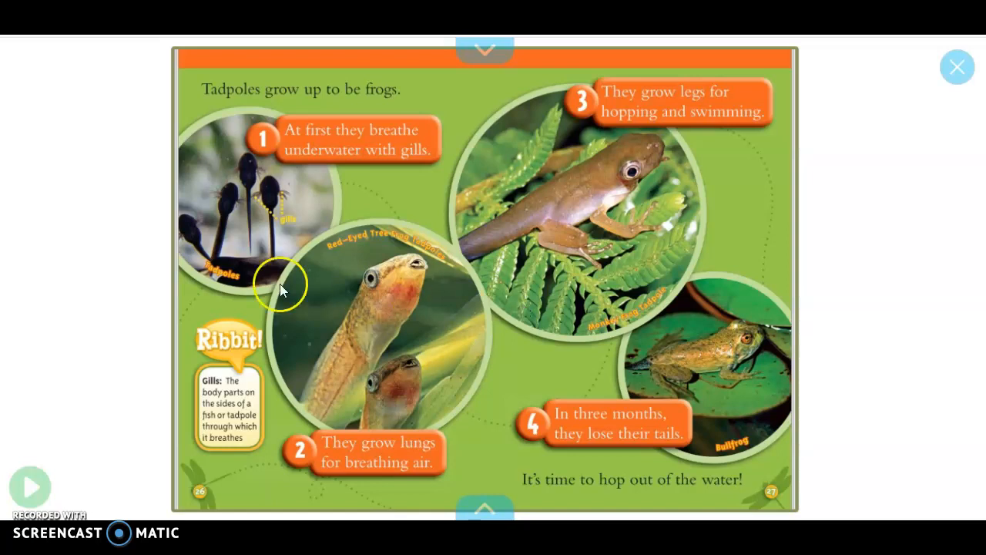
{"action": "mouse_move", "coordinate": [407, 216]}
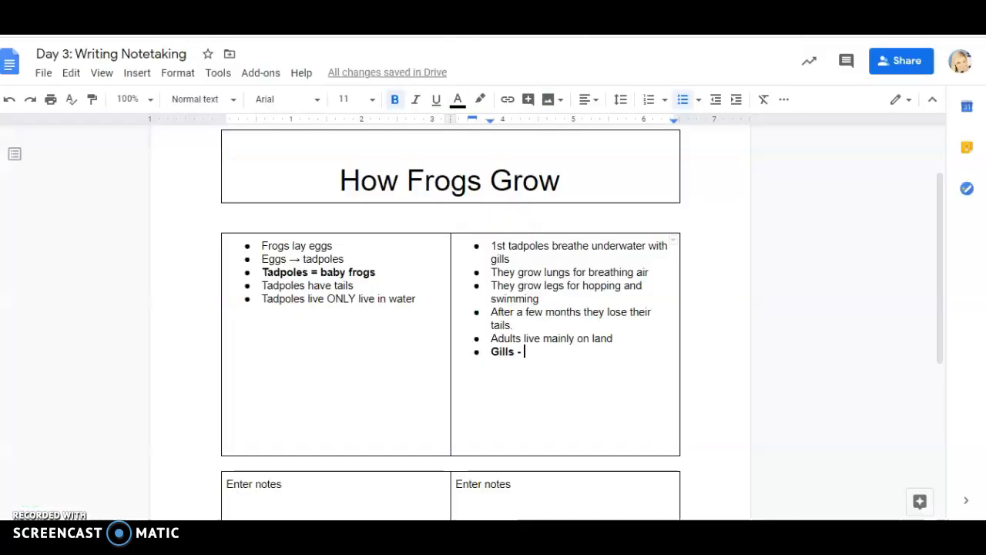
- Finish the bold Gills bullet: 'body part on a fish or tadpole which helps them to breathe.'
{"action": "type", "text": "B"}
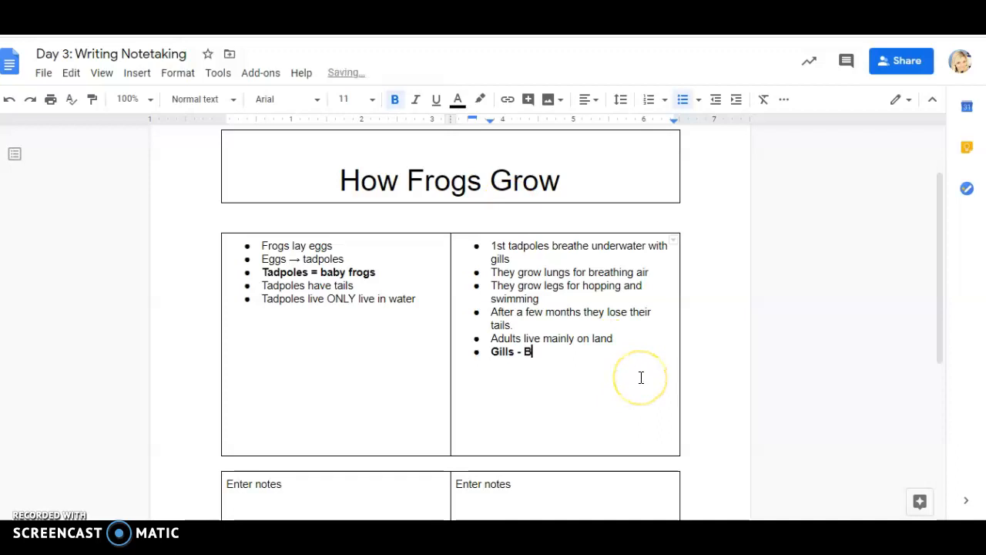
{"action": "type", "text": "body par"}
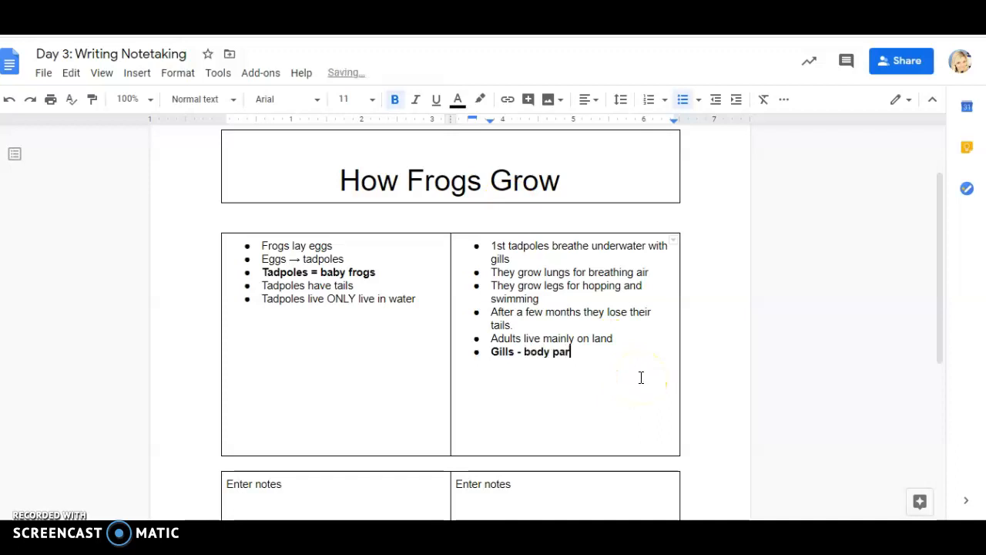
{"action": "type", "text": "t on"}
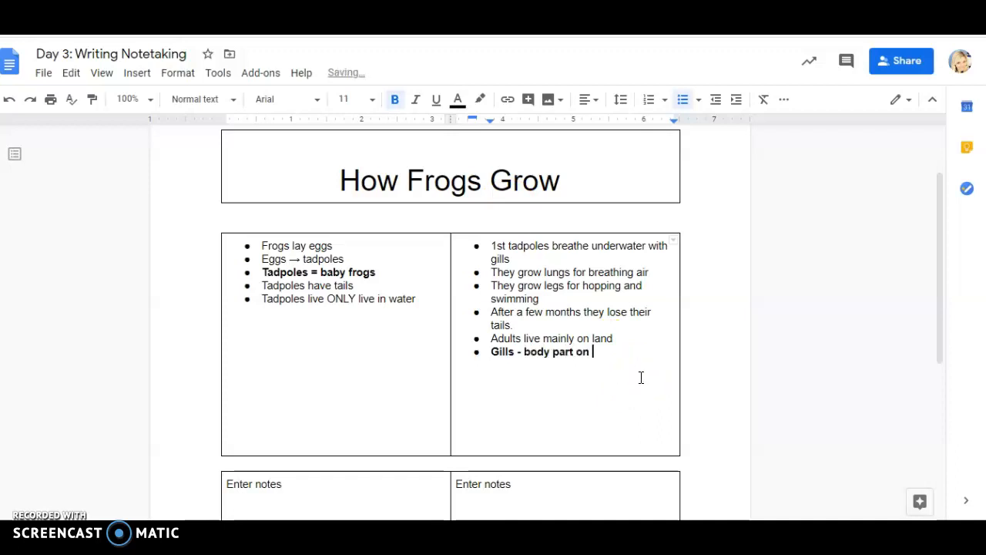
{"action": "type", "text": "a fish or t"}
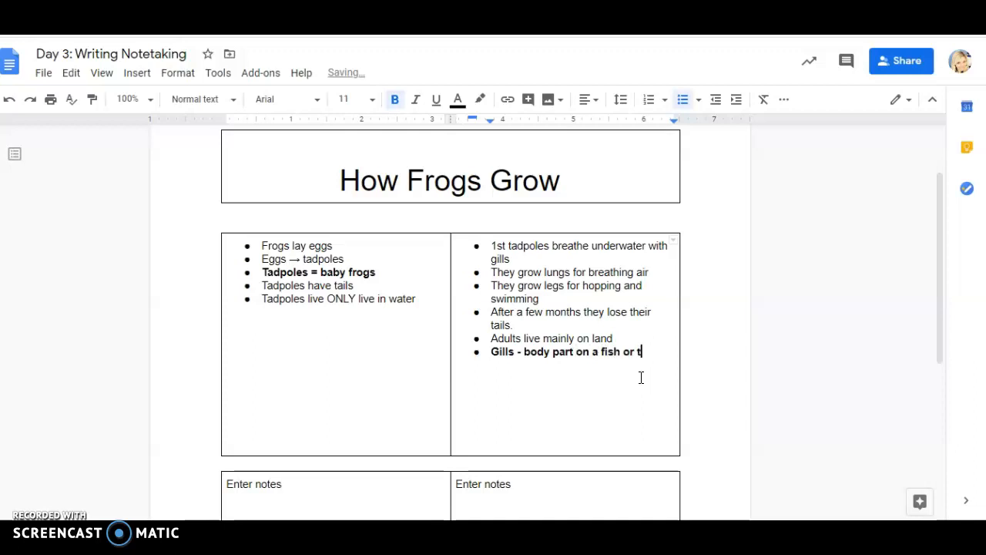
{"action": "type", "text": "adpole"}
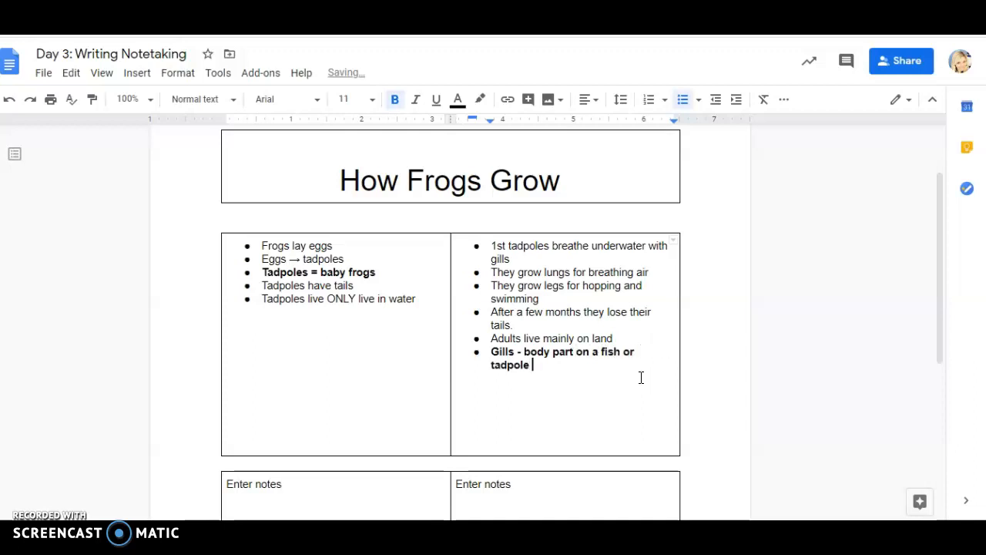
{"action": "type", "text": "which helps th"}
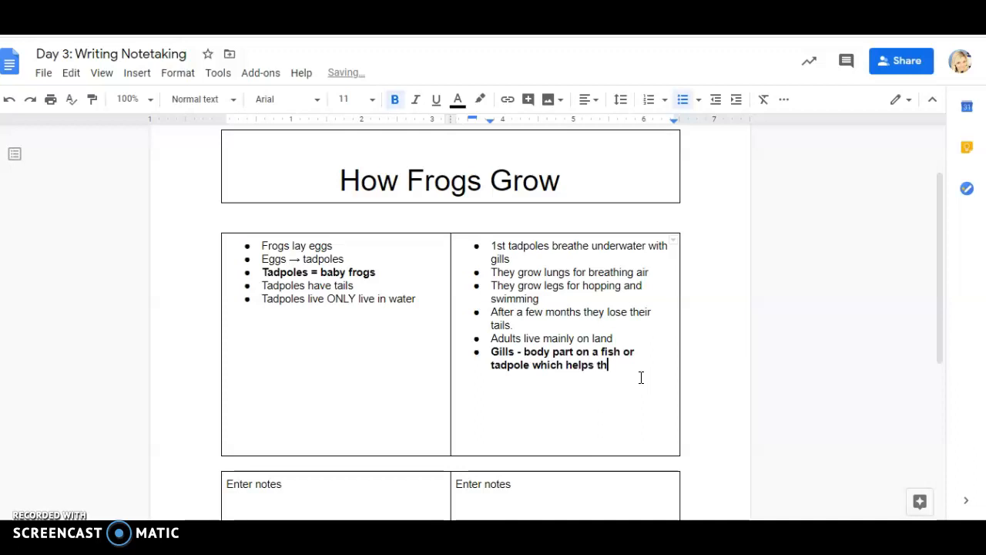
{"action": "type", "text": "em to breath"}
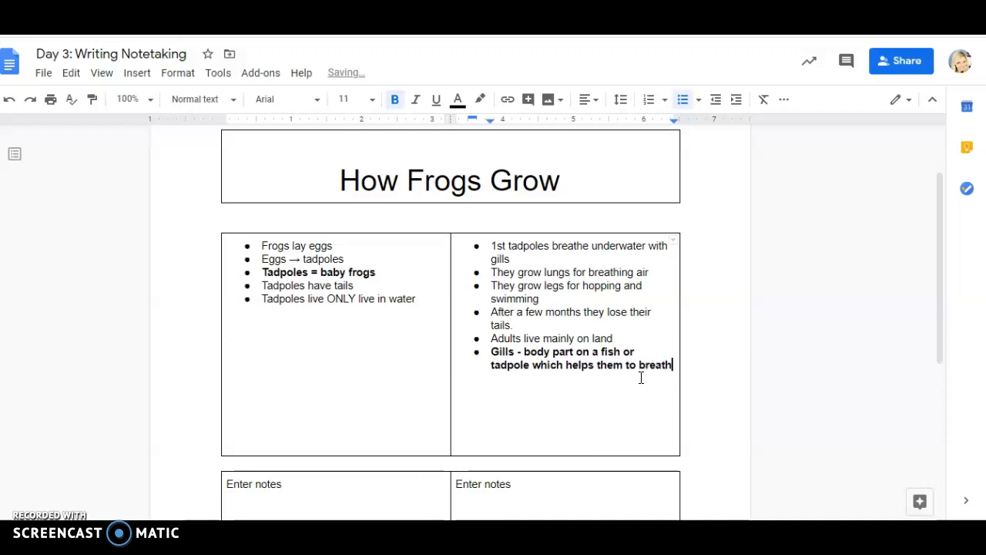
{"action": "type", "text": "e."}
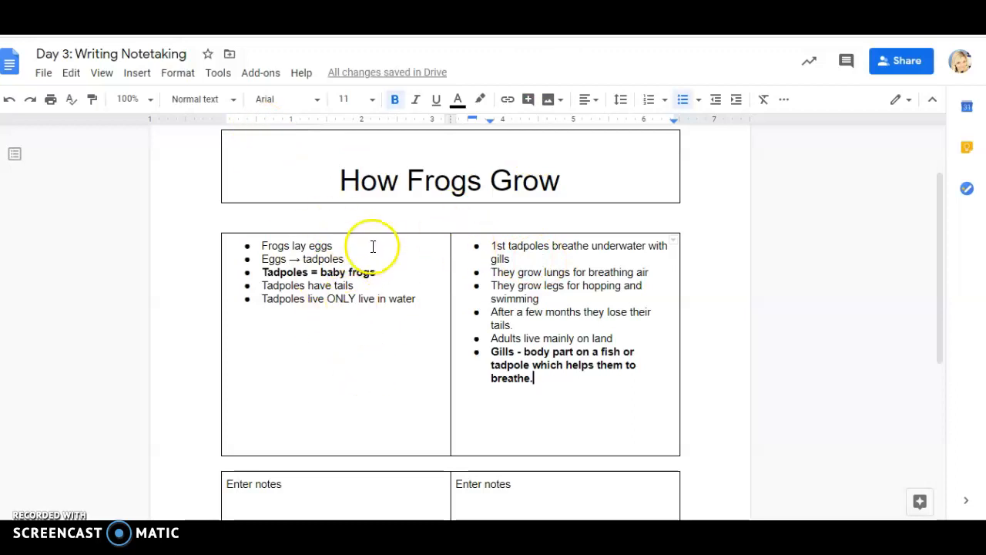
{"action": "mouse_move", "coordinate": [364, 180]}
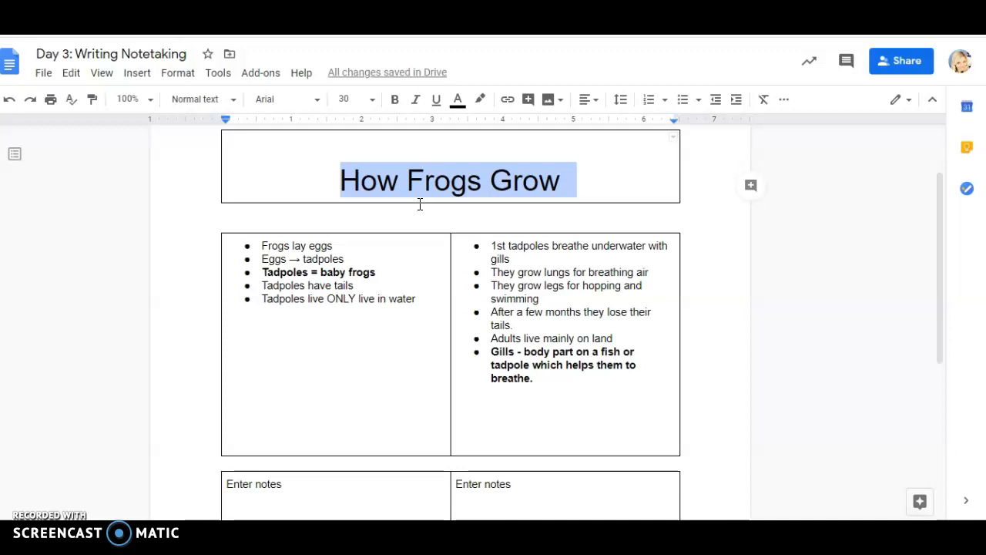
{"action": "mouse_move", "coordinate": [304, 208]}
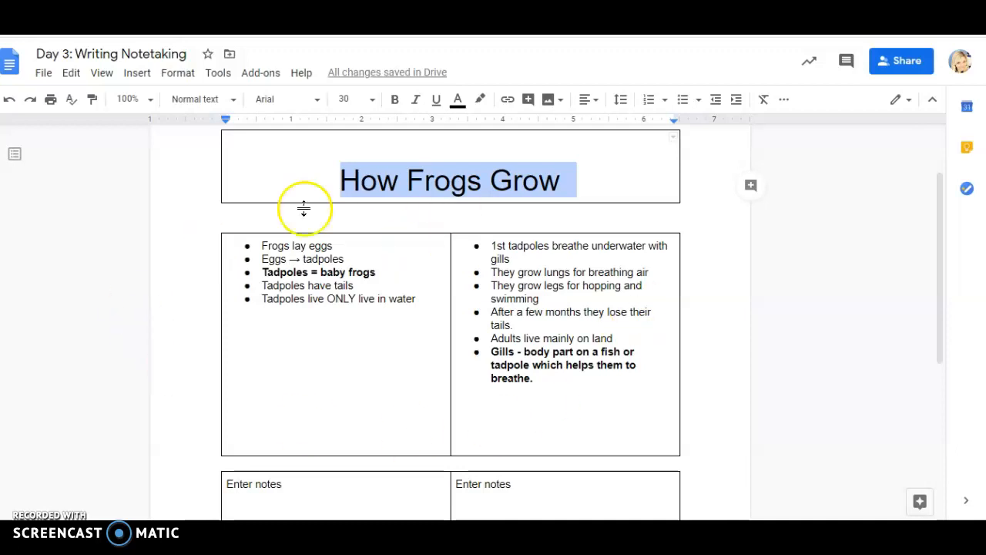
{"action": "mouse_move", "coordinate": [349, 258]}
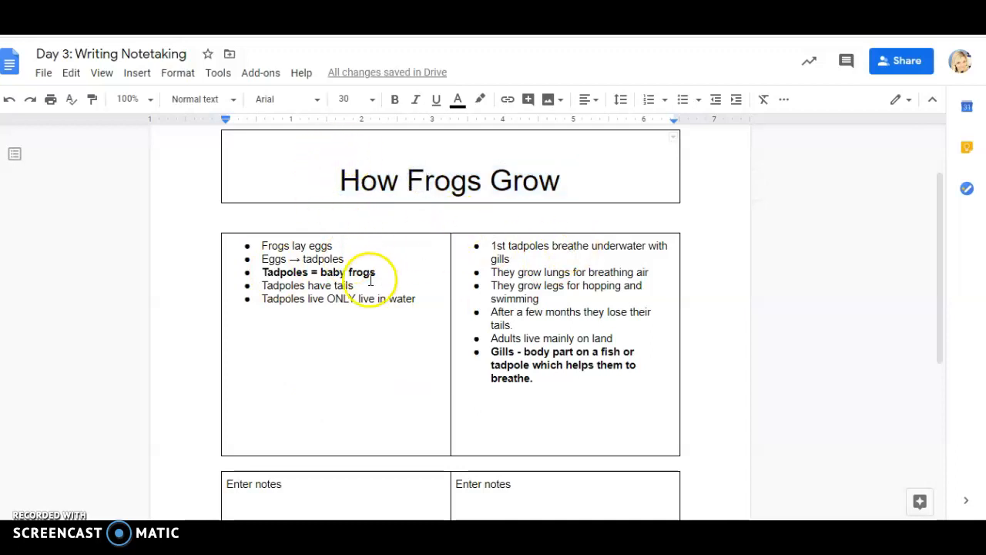
{"action": "mouse_move", "coordinate": [978, 291]}
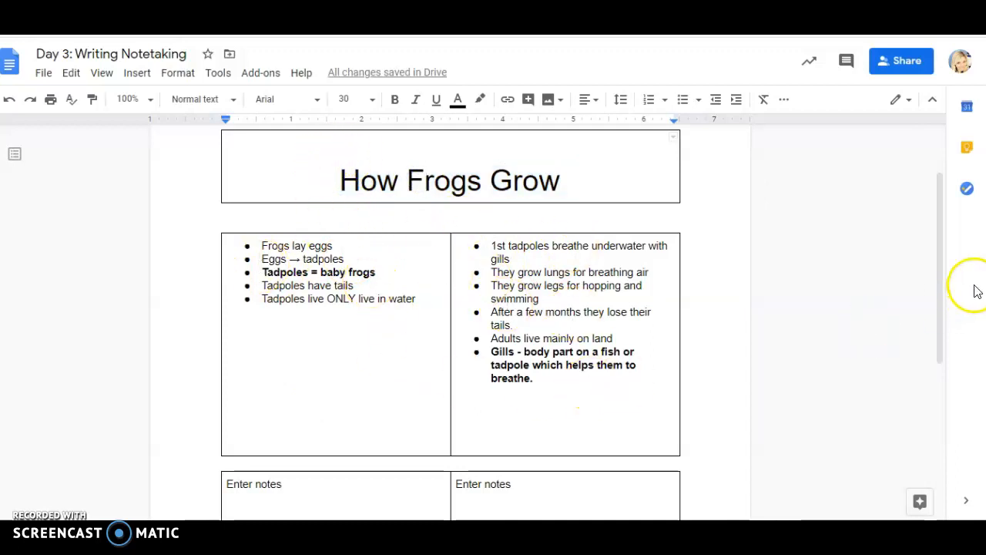
{"action": "scroll", "scroll_direction": "down", "scroll_amount": 3}
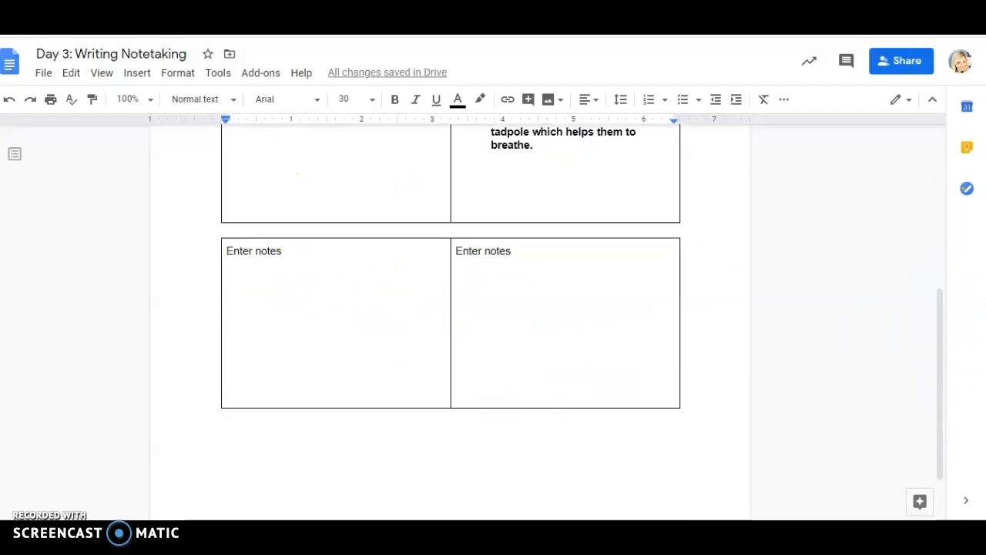
{"action": "scroll", "scroll_direction": "up", "scroll_amount": 3}
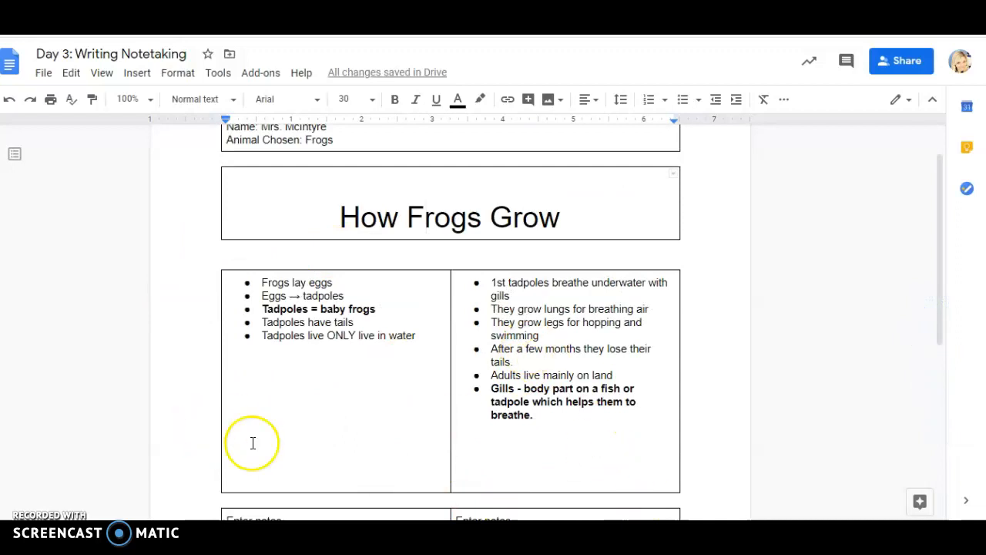
{"action": "mouse_move", "coordinate": [253, 443]}
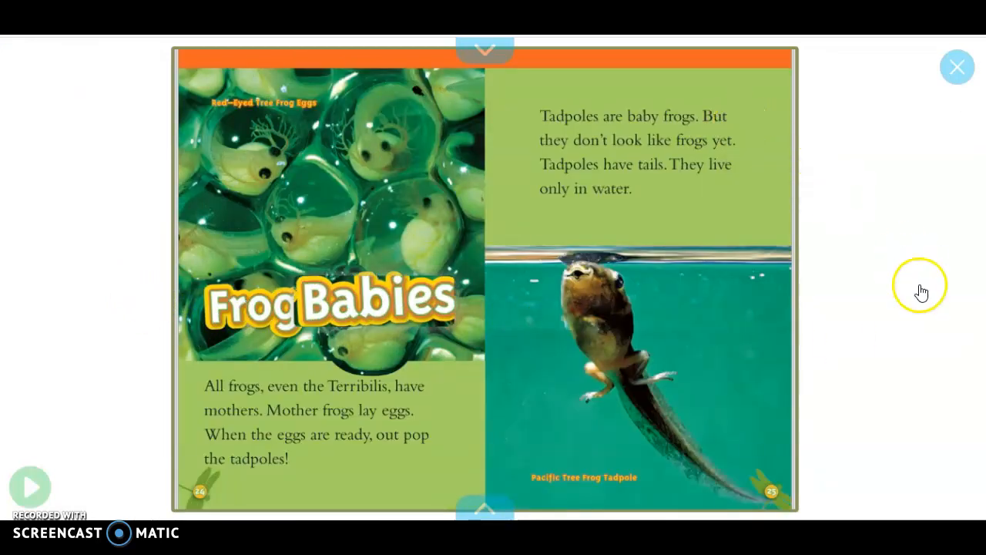
{"action": "mouse_move", "coordinate": [716, 145]}
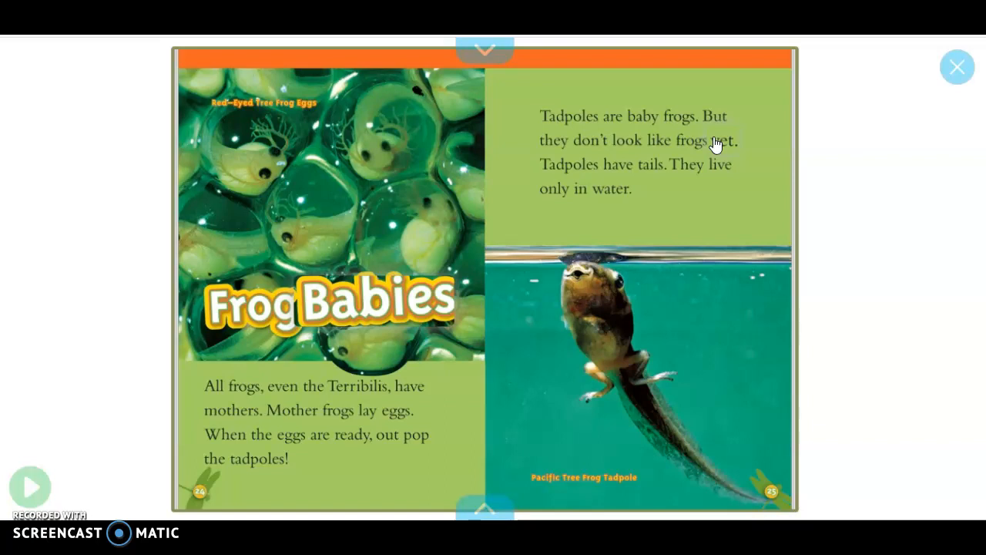
- Switch from the Frog Babies book back to the How Frogs Grow notes tab
{"action": "left_click", "coordinate": [957, 67]}
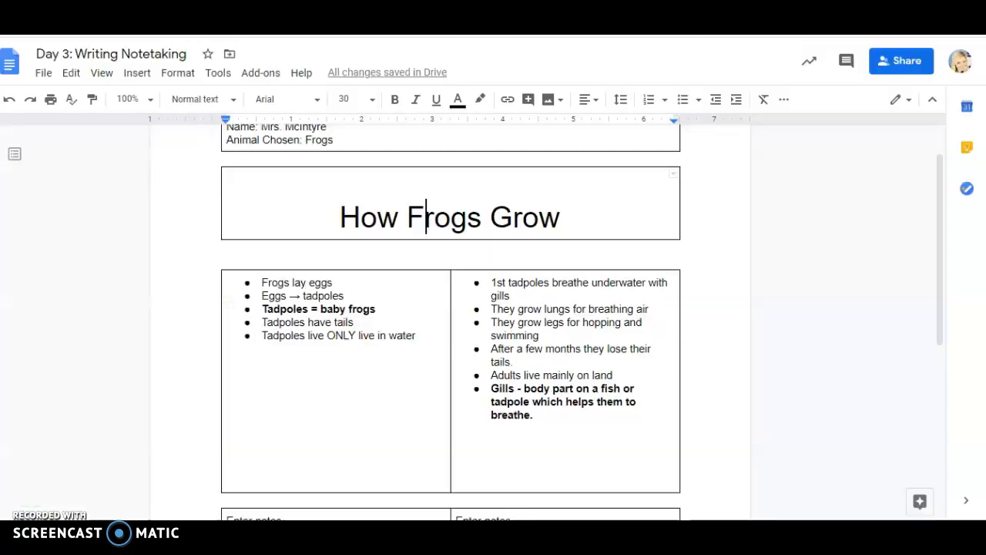
{"action": "mouse_move", "coordinate": [694, 213]}
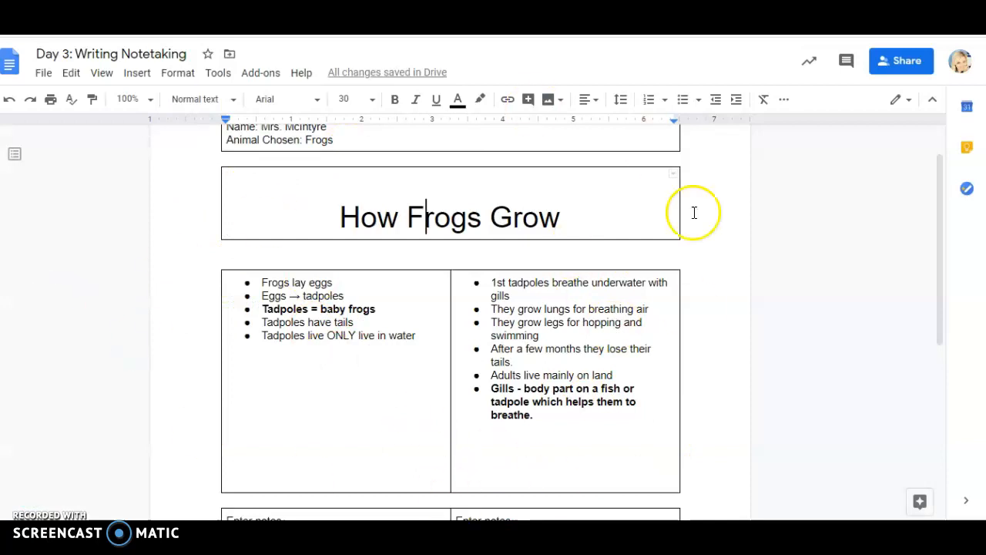
{"action": "mouse_move", "coordinate": [709, 297]}
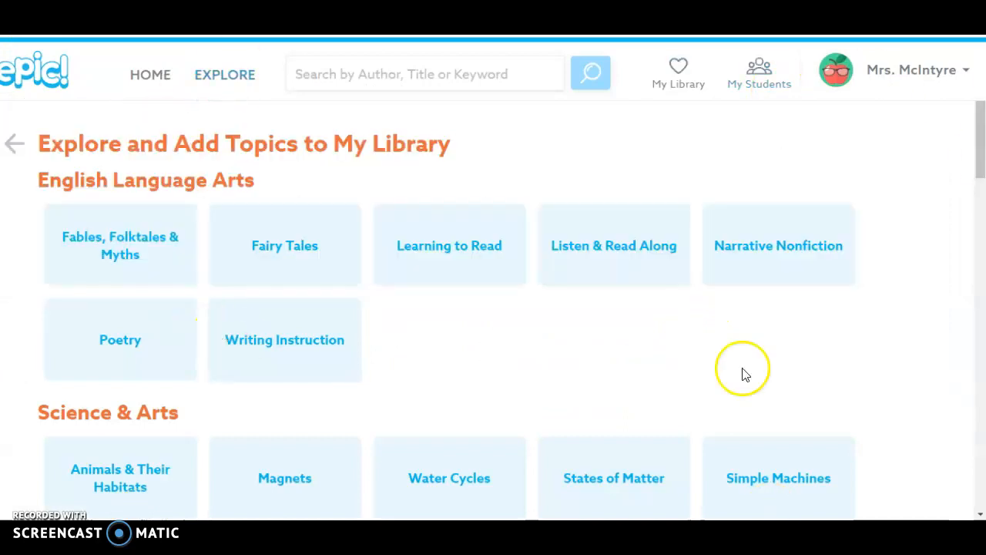
{"action": "mouse_move", "coordinate": [293, 127]}
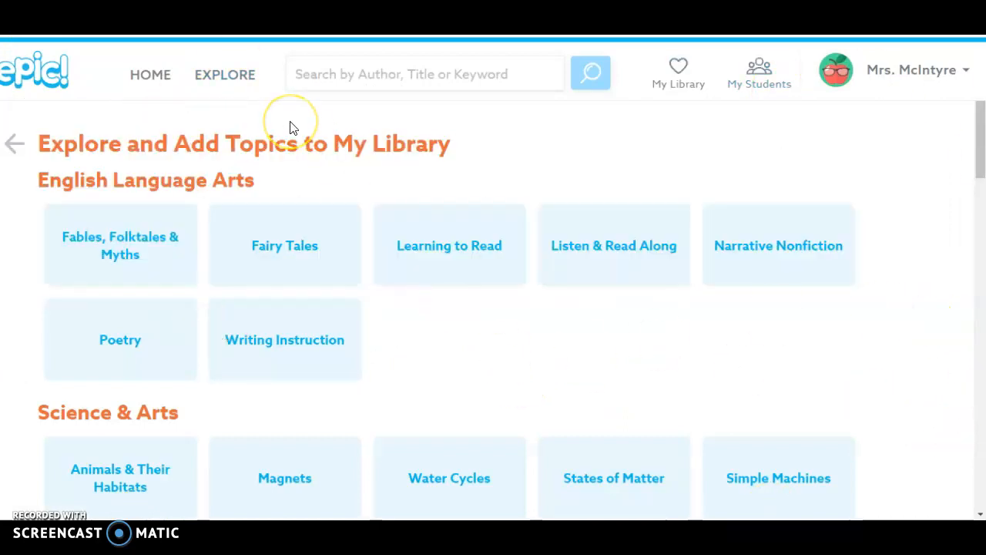
{"action": "mouse_move", "coordinate": [292, 127]}
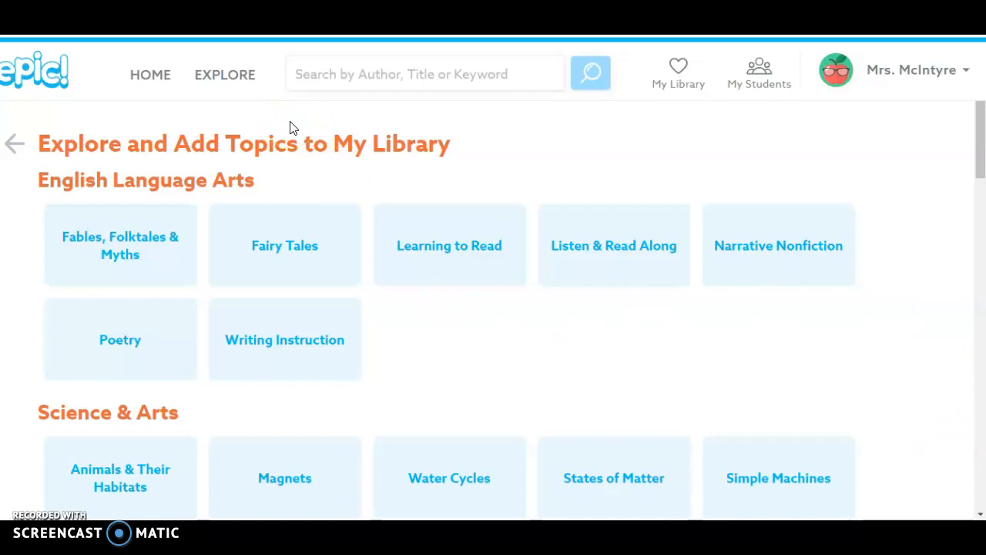
{"action": "mouse_move", "coordinate": [420, 239]}
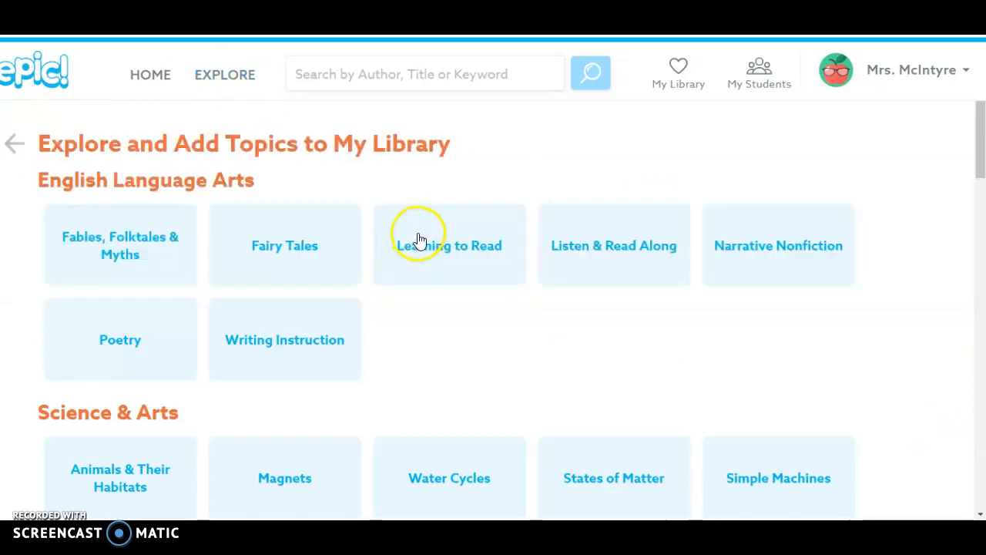
- Open Animals & Their Habitats from the Explore menu's Science & Arts subjects
{"action": "left_click", "coordinate": [224, 74]}
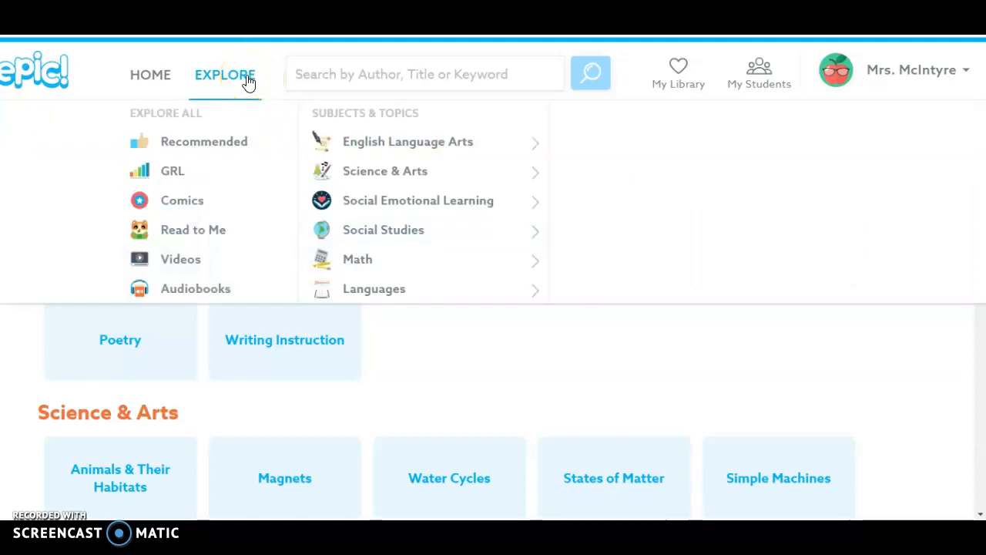
{"action": "left_click", "coordinate": [225, 74]}
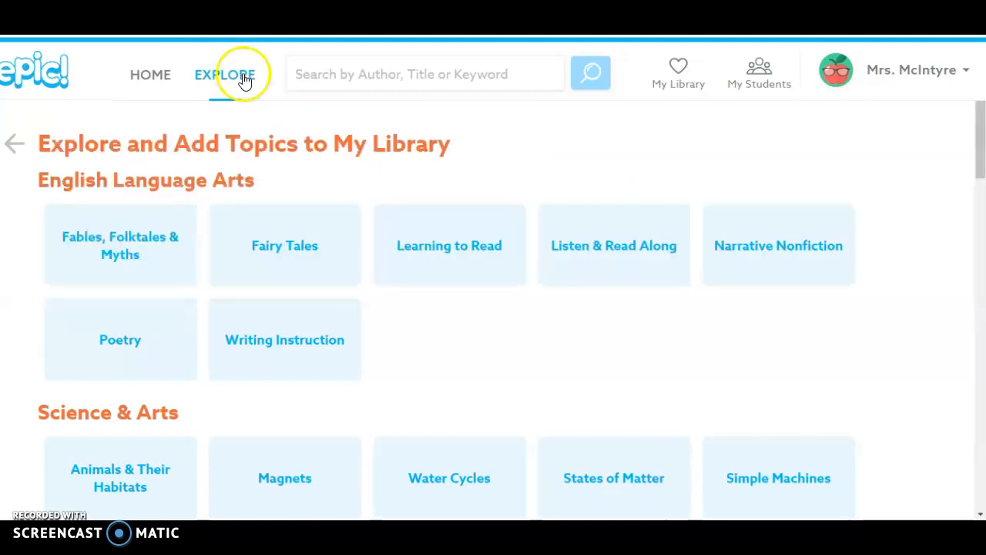
{"action": "left_click", "coordinate": [424, 74]}
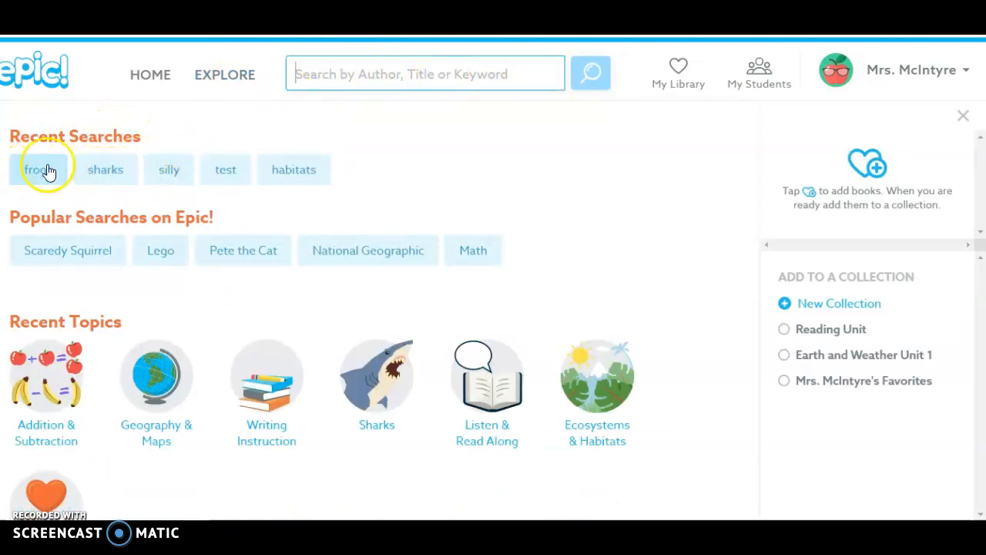
{"action": "left_click", "coordinate": [224, 75]}
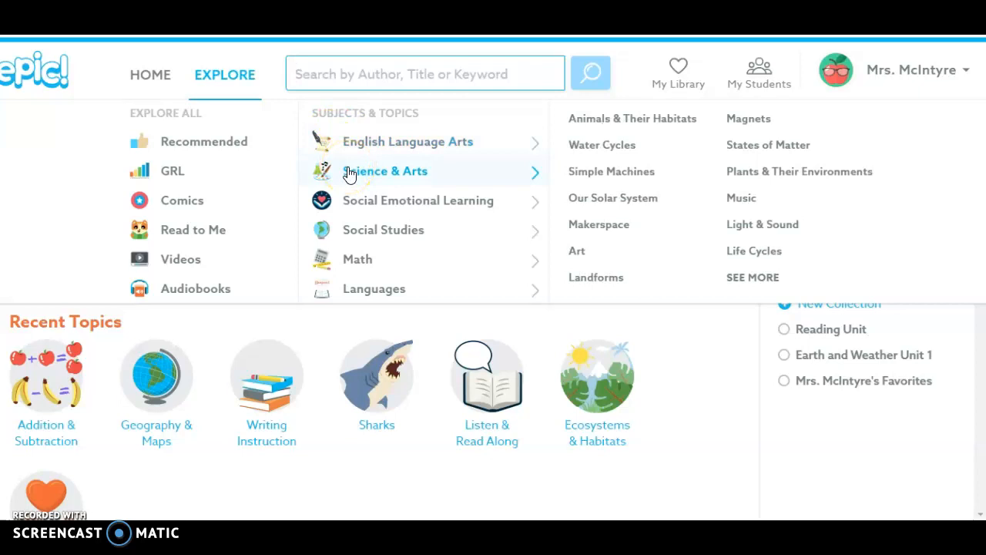
{"action": "mouse_move", "coordinate": [499, 168]}
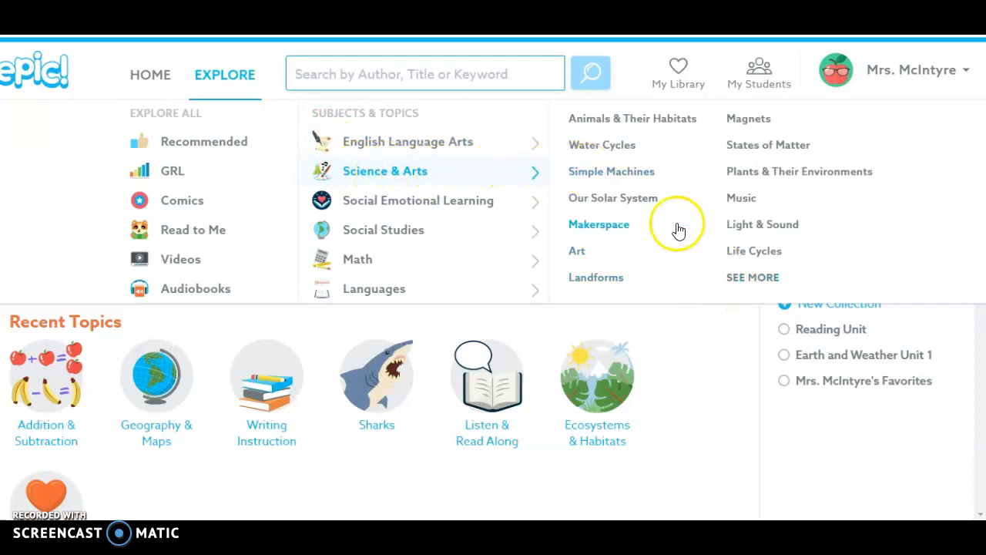
{"action": "mouse_move", "coordinate": [593, 124]}
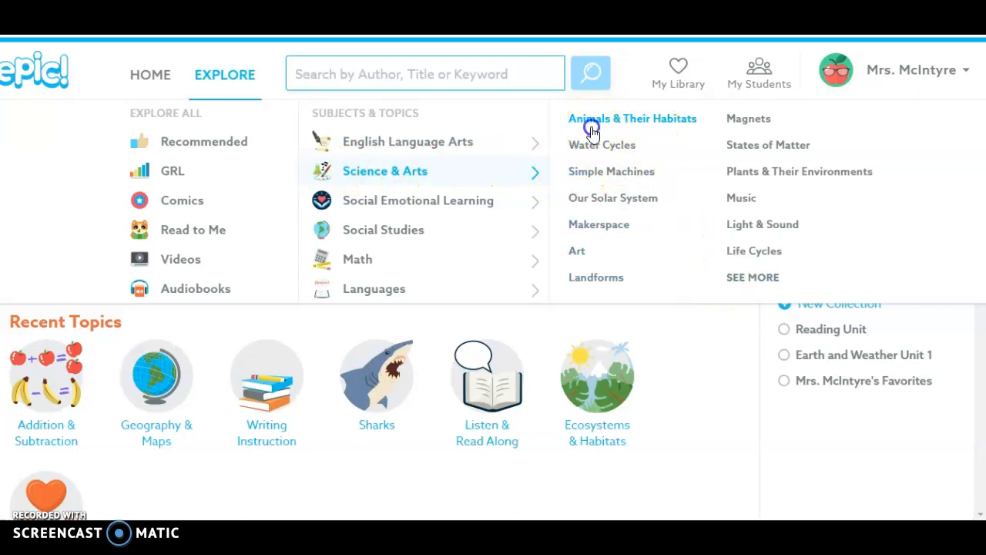
{"action": "left_click", "coordinate": [632, 117]}
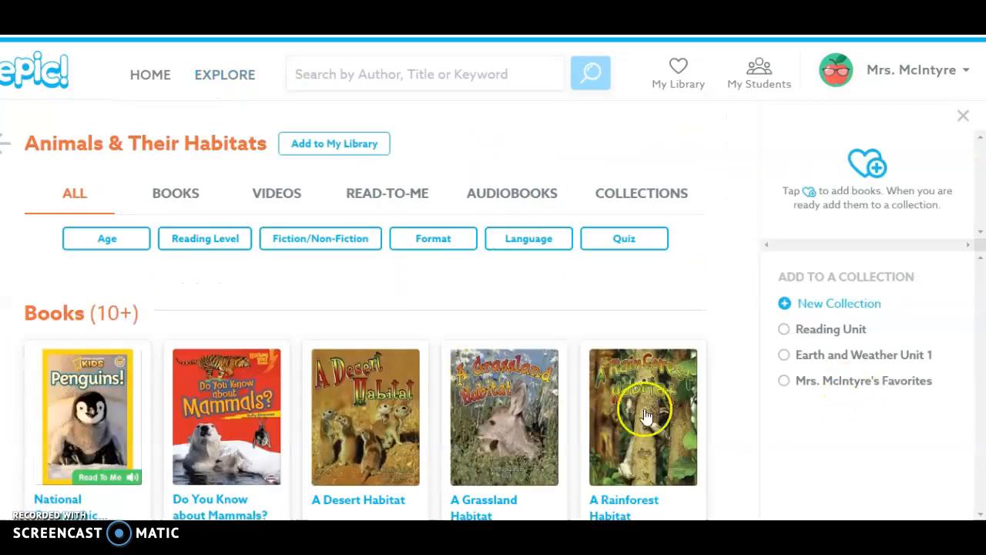
{"action": "mouse_move", "coordinate": [740, 385]}
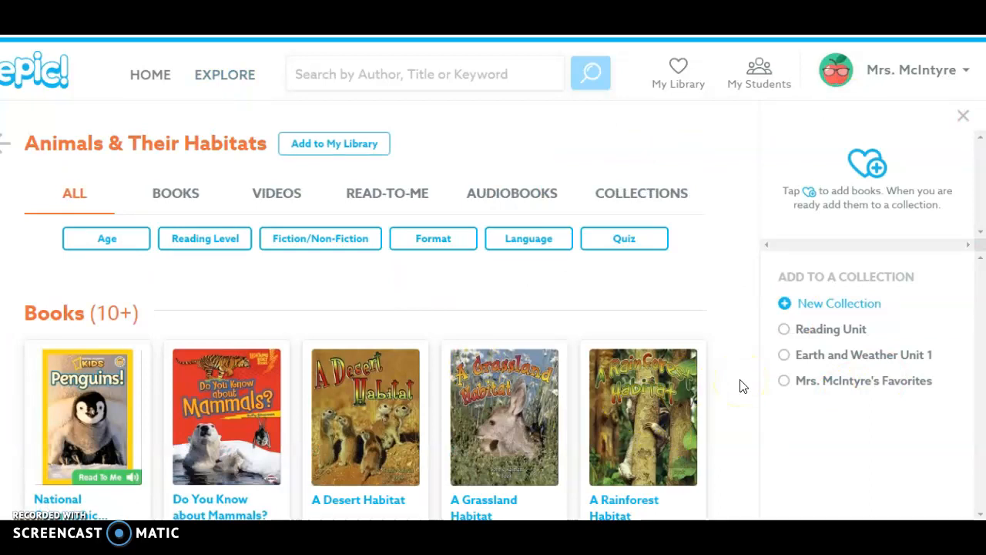
- Browse the topic's book-only list, including A Savanna Habitat and The Arctic Habitat
{"action": "scroll", "scroll_direction": "up", "scroll_amount": 3}
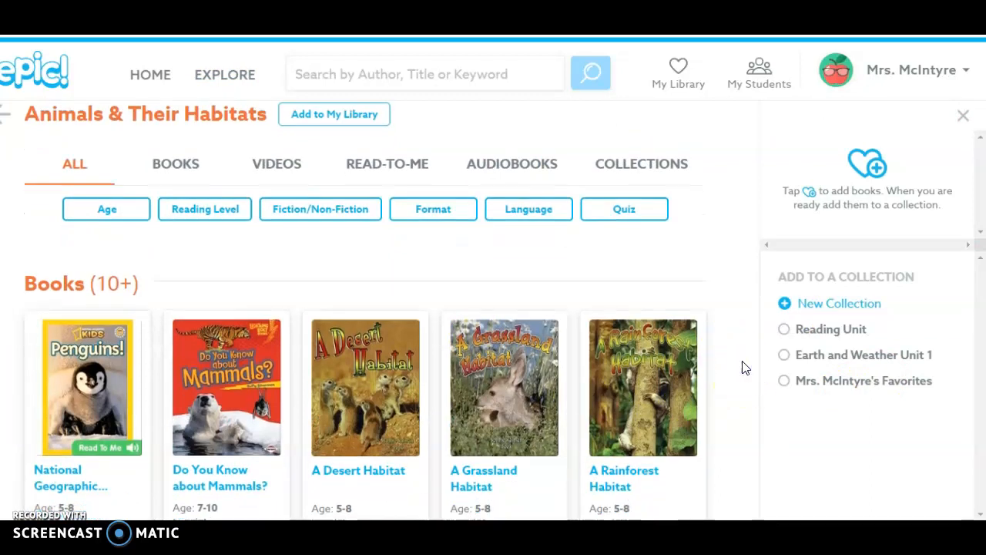
{"action": "mouse_move", "coordinate": [724, 381]}
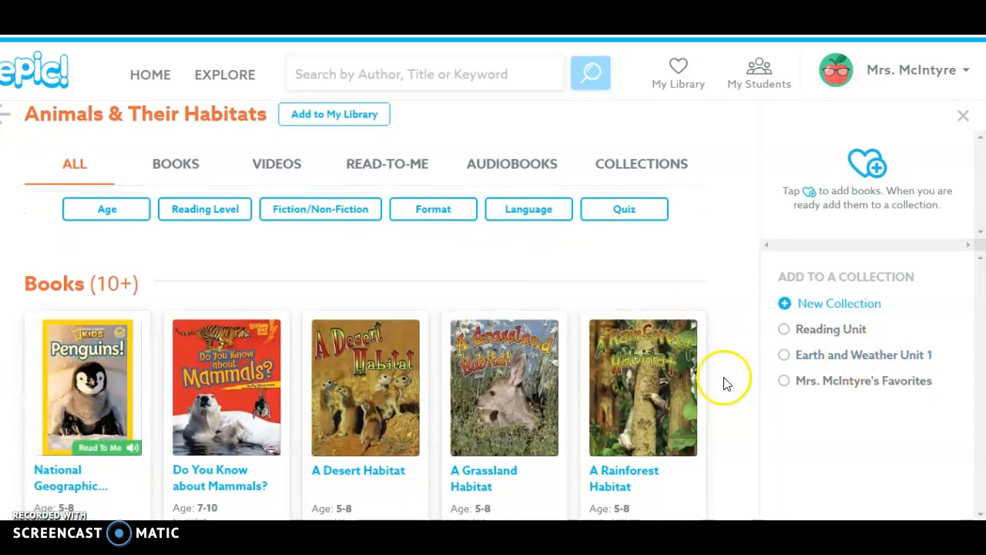
{"action": "scroll", "scroll_direction": "down", "scroll_amount": 3}
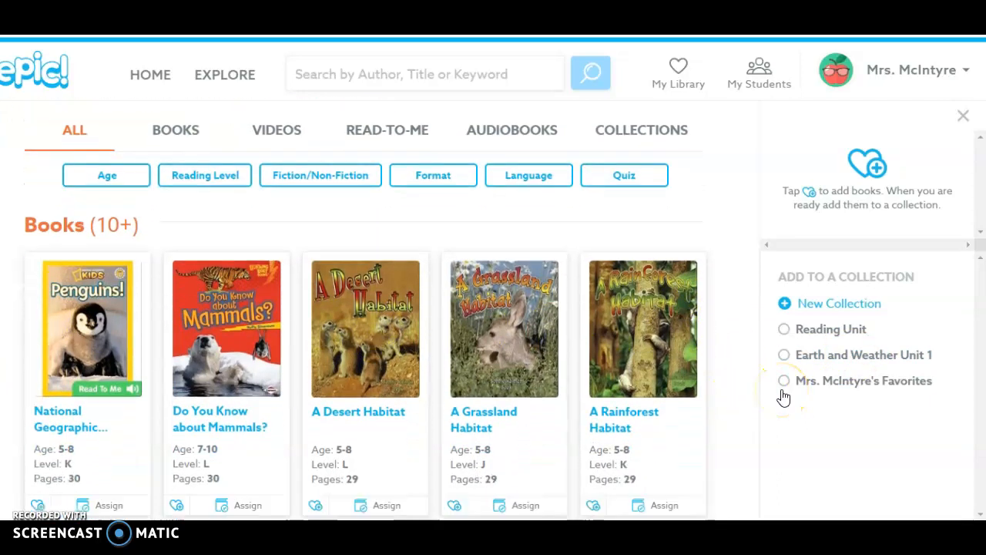
{"action": "scroll", "scroll_direction": "down", "scroll_amount": 3}
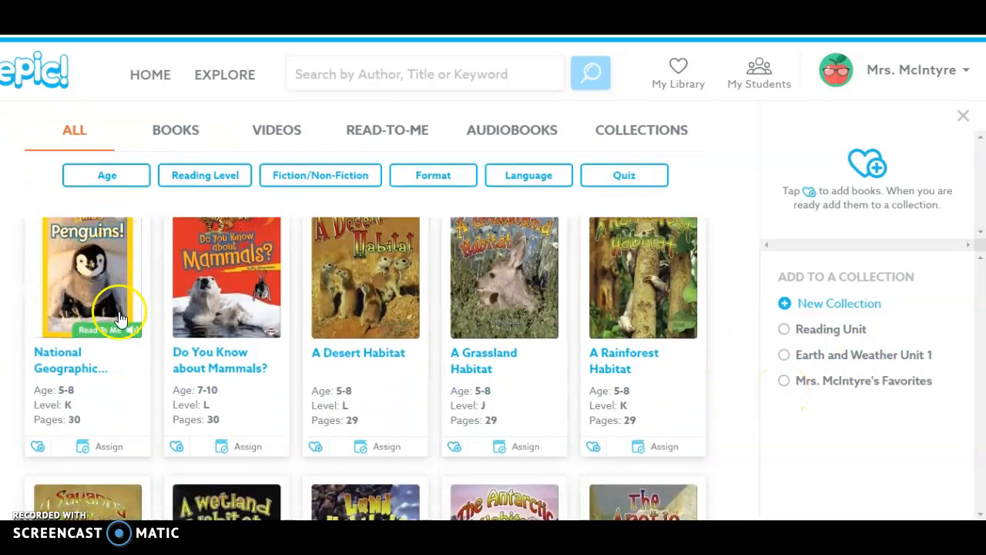
{"action": "mouse_move", "coordinate": [705, 366]}
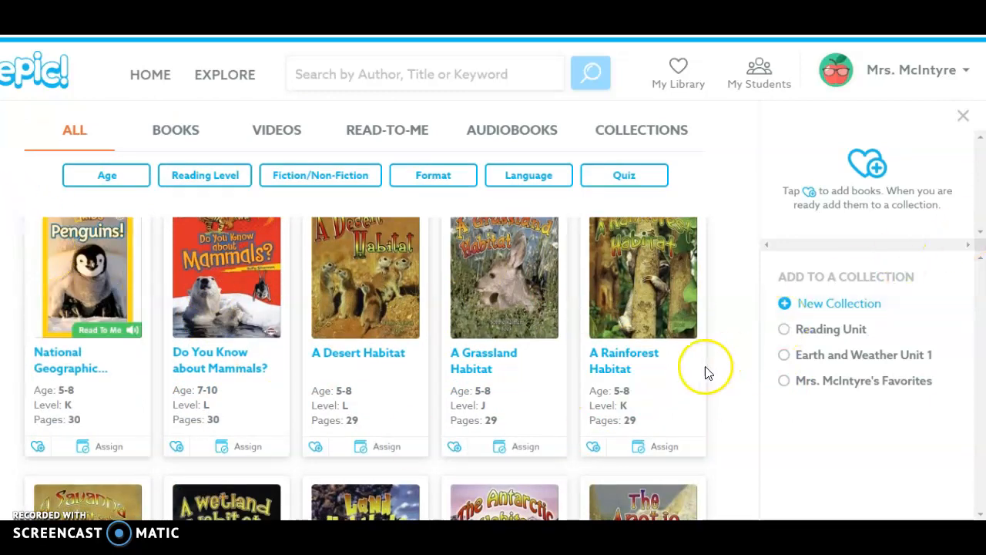
{"action": "scroll", "scroll_direction": "down", "scroll_amount": 3}
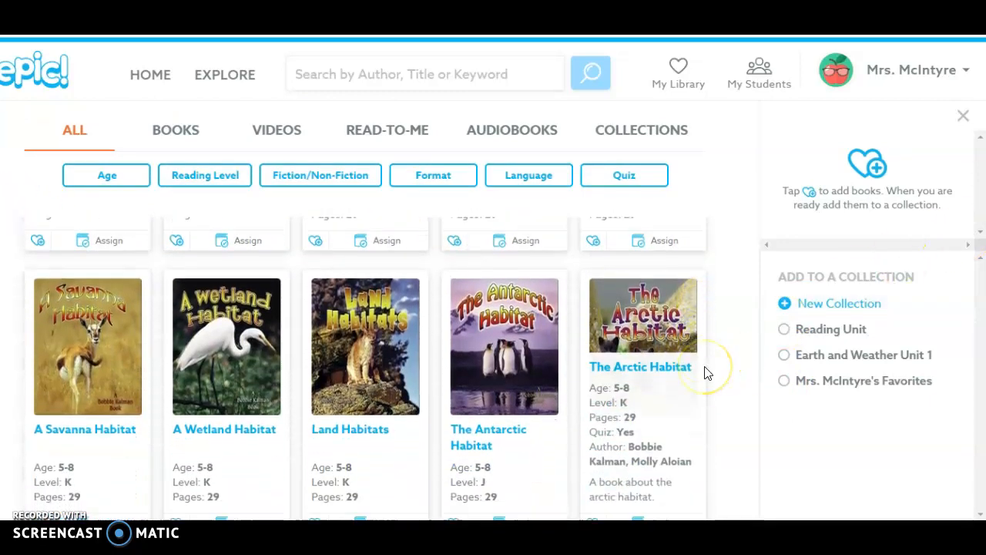
{"action": "scroll", "scroll_direction": "down", "scroll_amount": 3}
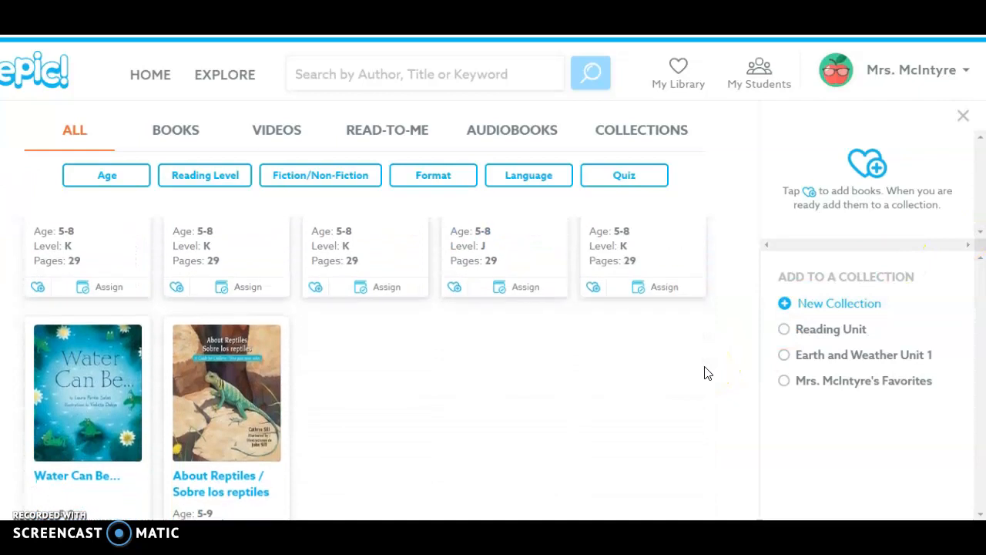
{"action": "scroll", "scroll_direction": "down", "scroll_amount": 3}
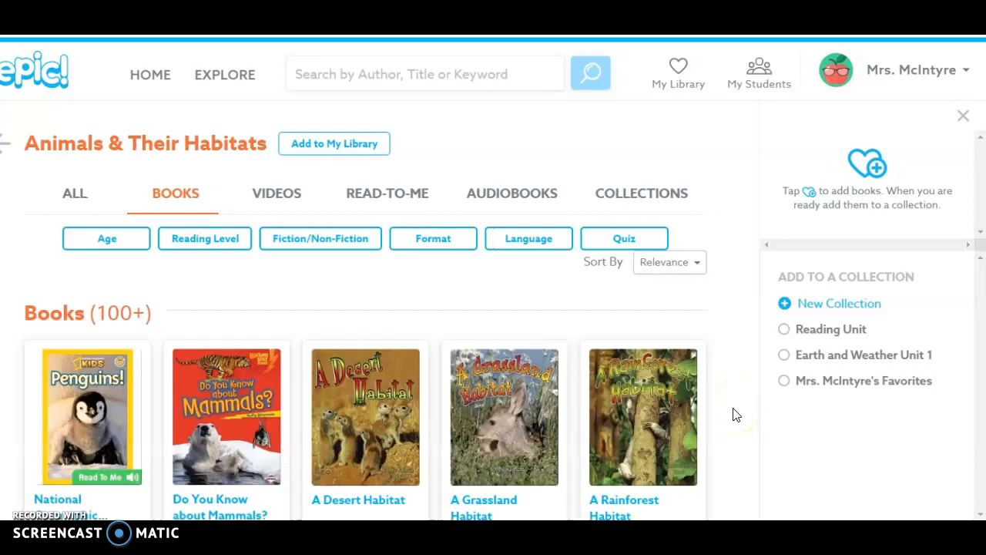
{"action": "mouse_move", "coordinate": [728, 378]}
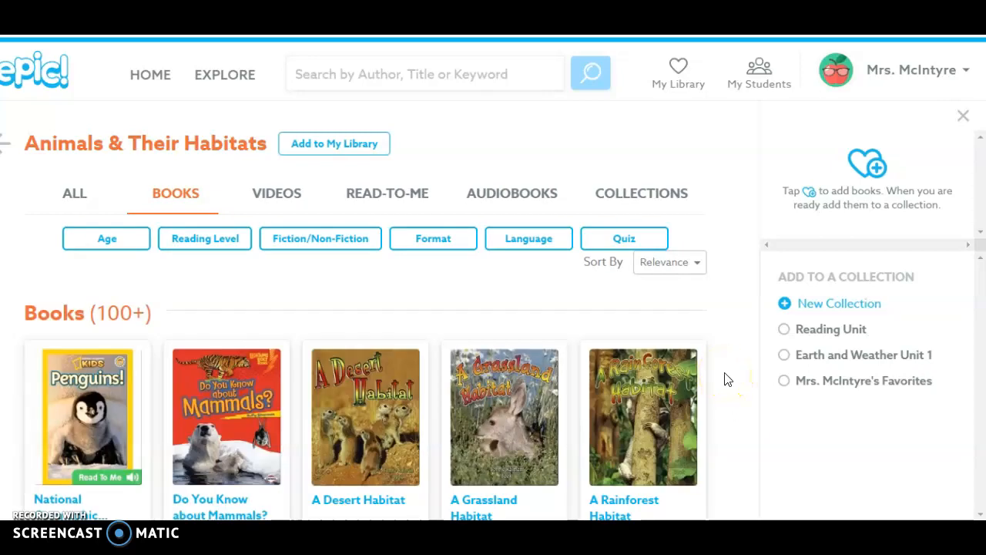
{"action": "scroll", "scroll_direction": "up", "scroll_amount": 3}
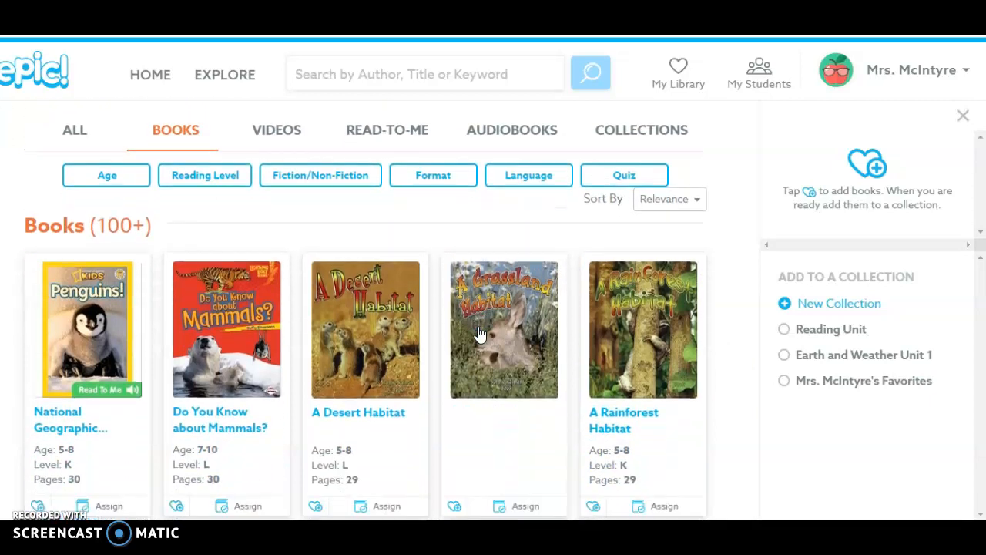
{"action": "scroll", "scroll_direction": "down", "scroll_amount": 3}
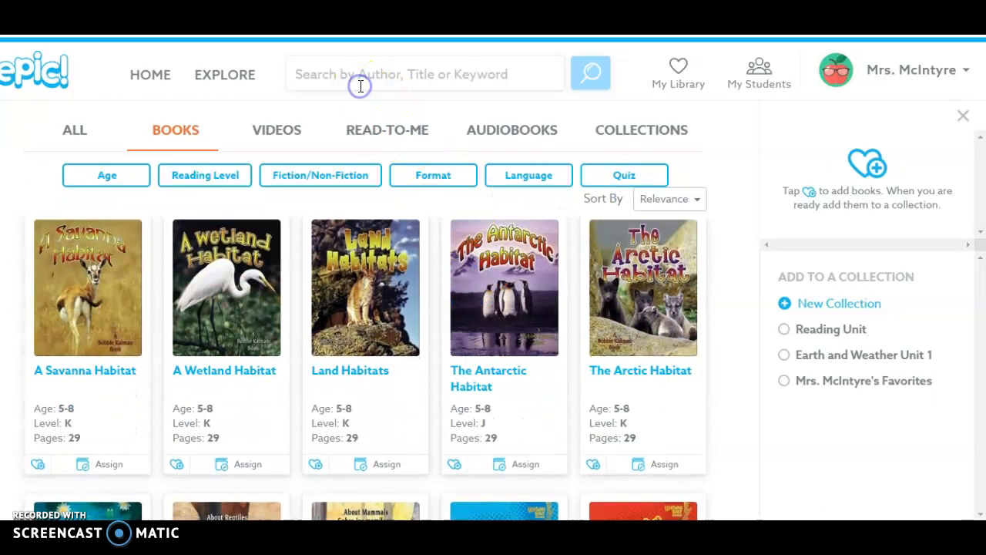
- Search Epic! for 'panda', then replace the search text with 'shark'
{"action": "type", "text": "pa"}
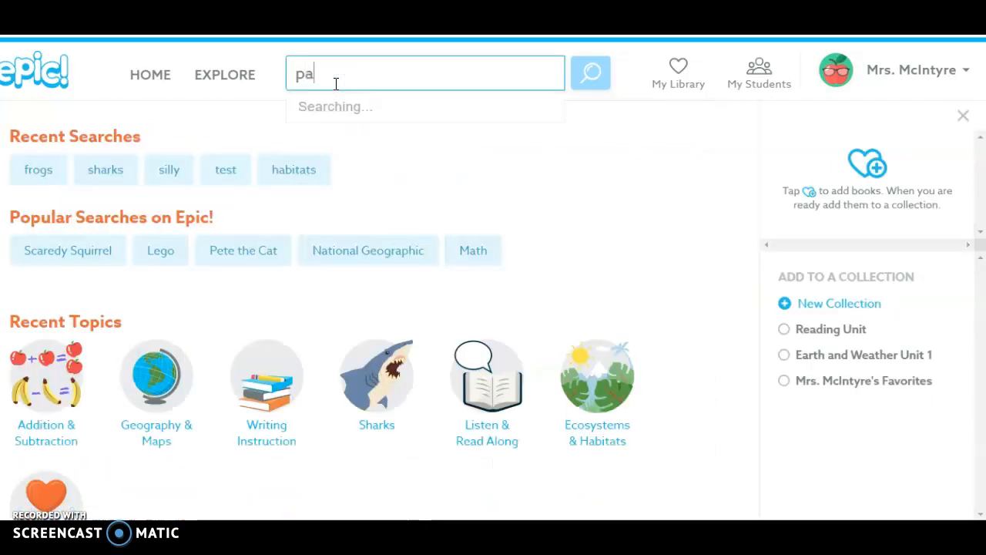
{"action": "type", "text": "nda"}
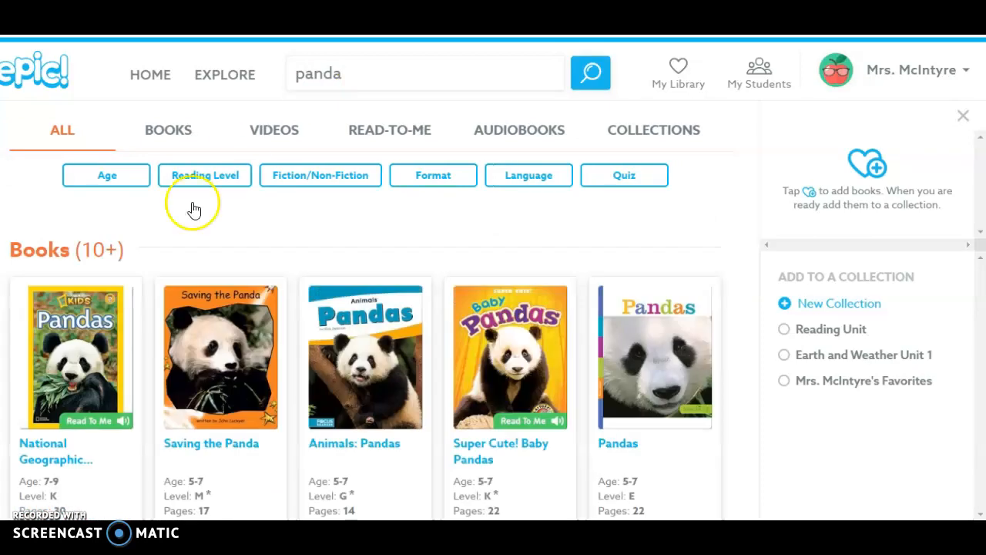
{"action": "mouse_move", "coordinate": [218, 285]}
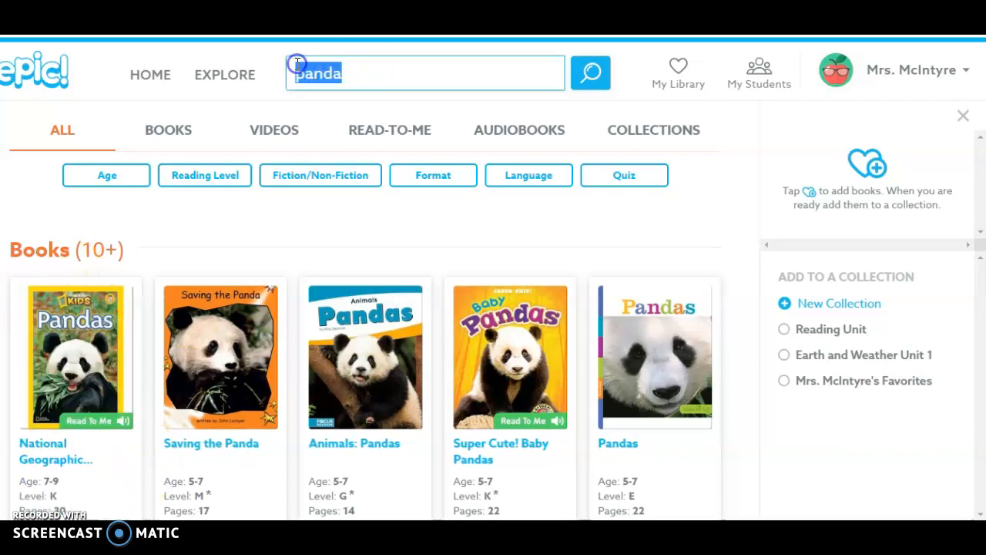
{"action": "type", "text": "shark"}
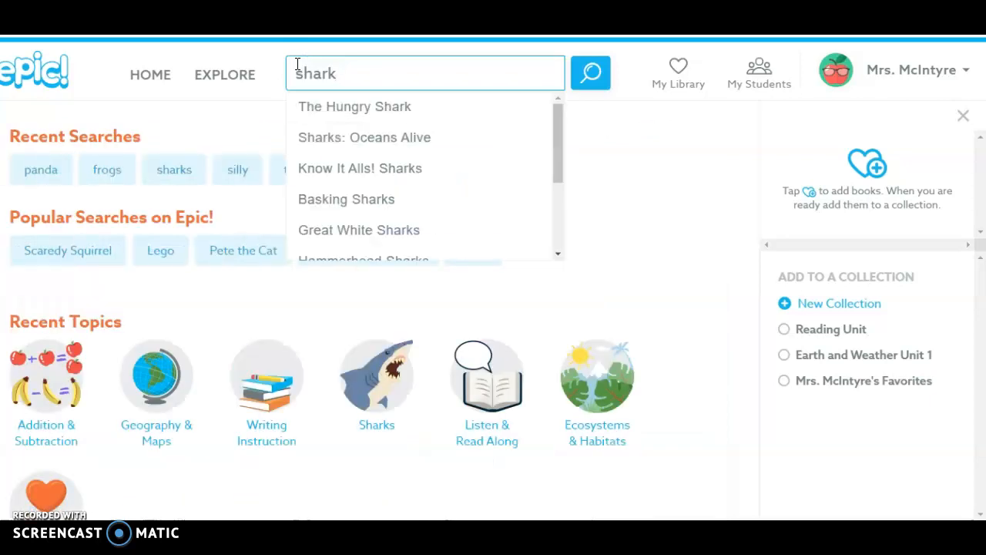
- Run the shark search and scroll through the shark book results
{"action": "left_click", "coordinate": [590, 73]}
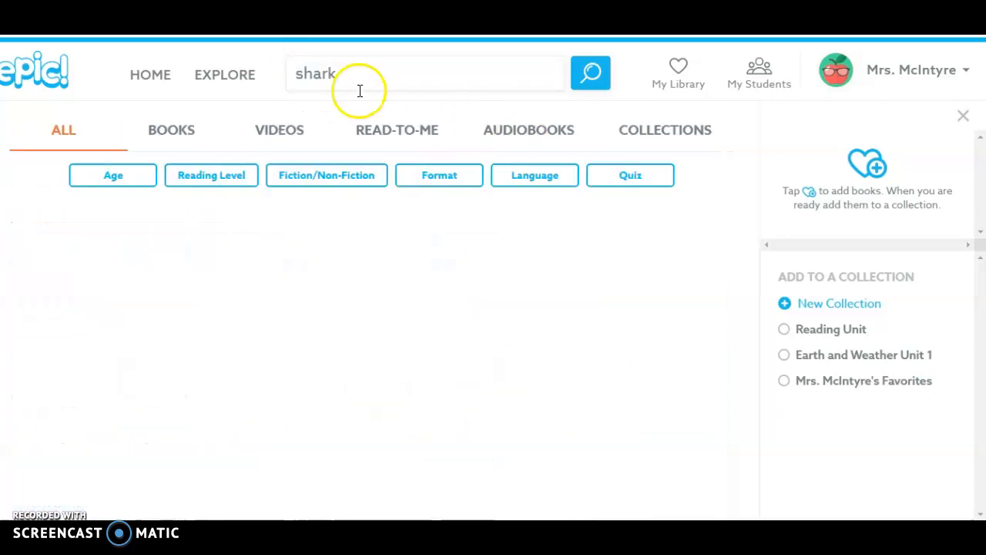
{"action": "left_click", "coordinate": [590, 73]}
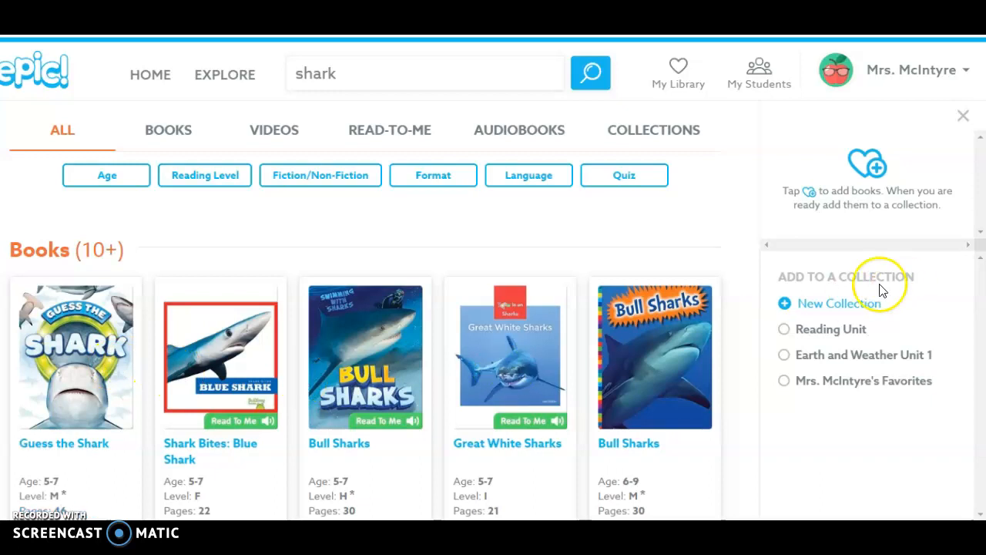
{"action": "mouse_move", "coordinate": [776, 380]}
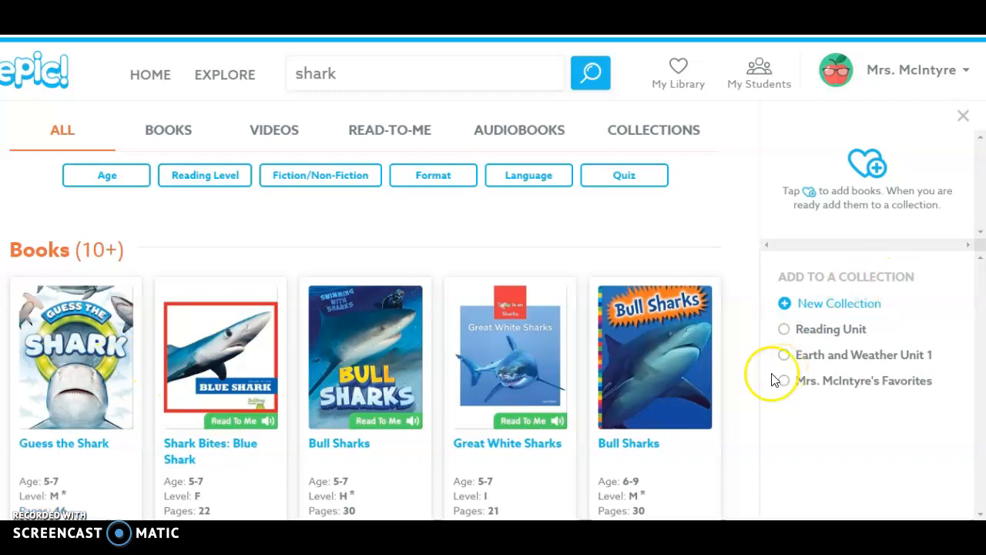
{"action": "scroll", "scroll_direction": "down", "scroll_amount": 3}
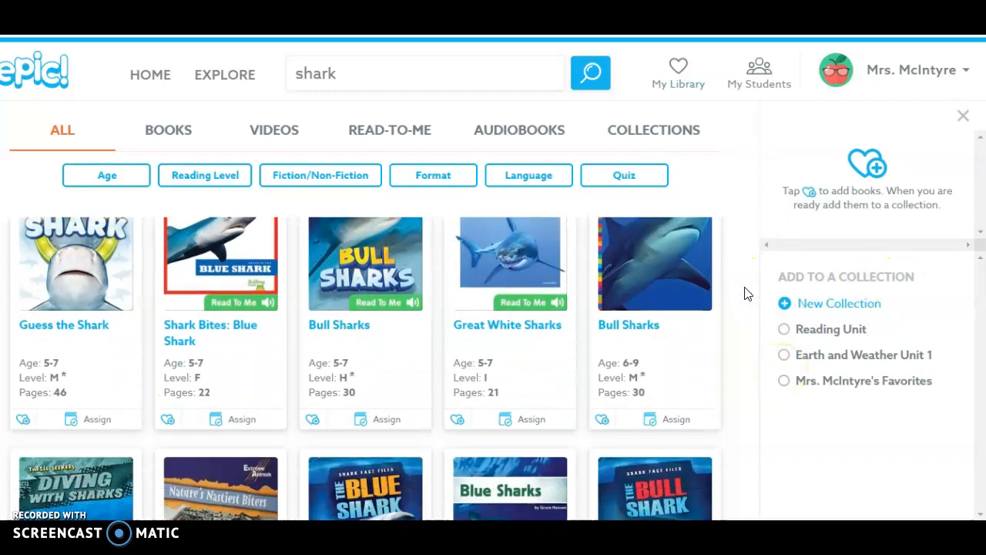
{"action": "scroll", "scroll_direction": "down", "scroll_amount": 3}
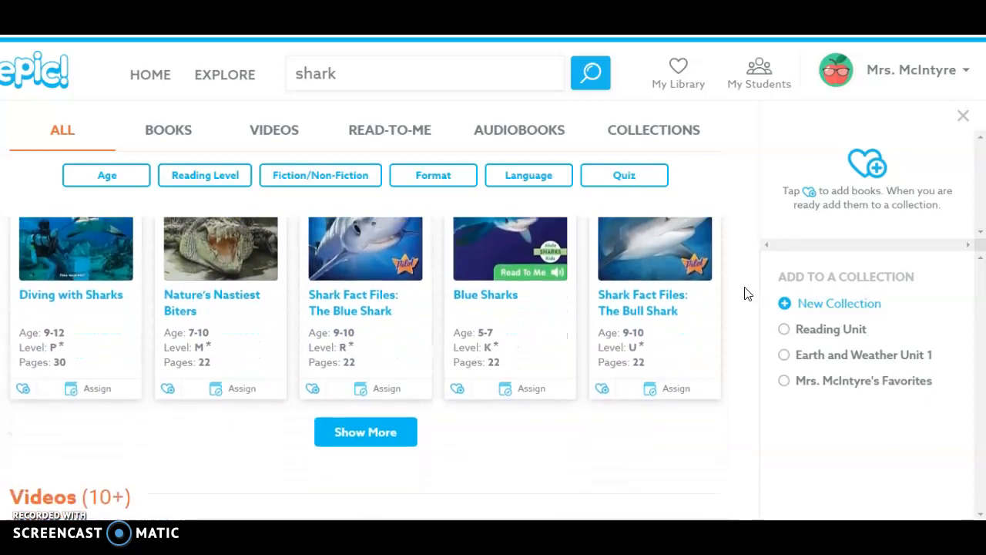
{"action": "scroll", "scroll_direction": "down", "scroll_amount": 3}
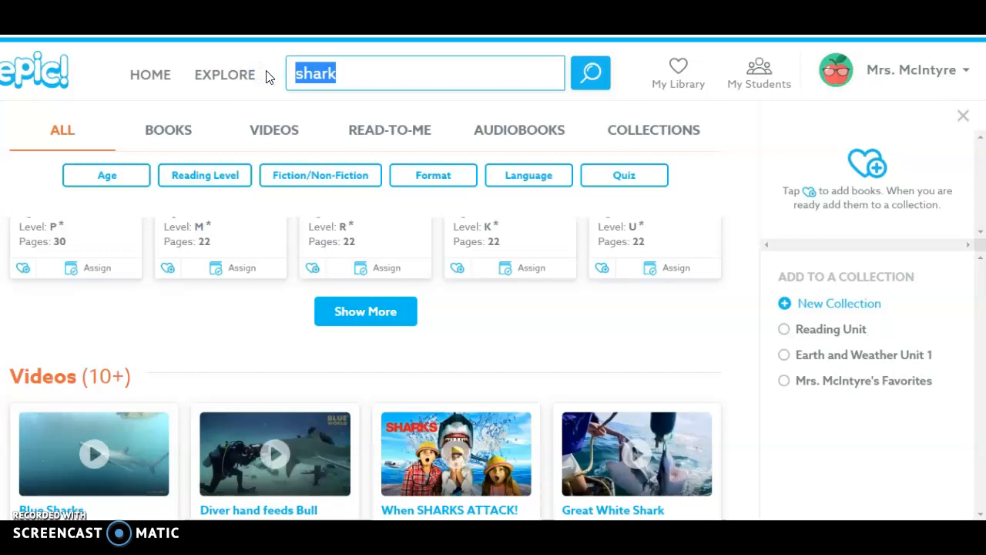
- Search for 'owl' and browse results like Otis the Owl and Barn Owls
{"action": "type", "text": "owl"}
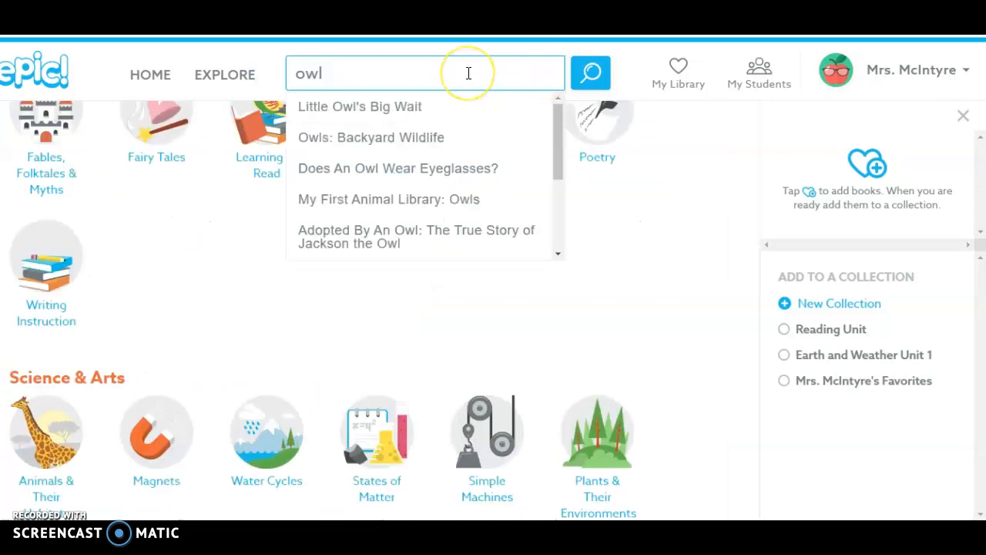
{"action": "left_click", "coordinate": [591, 72]}
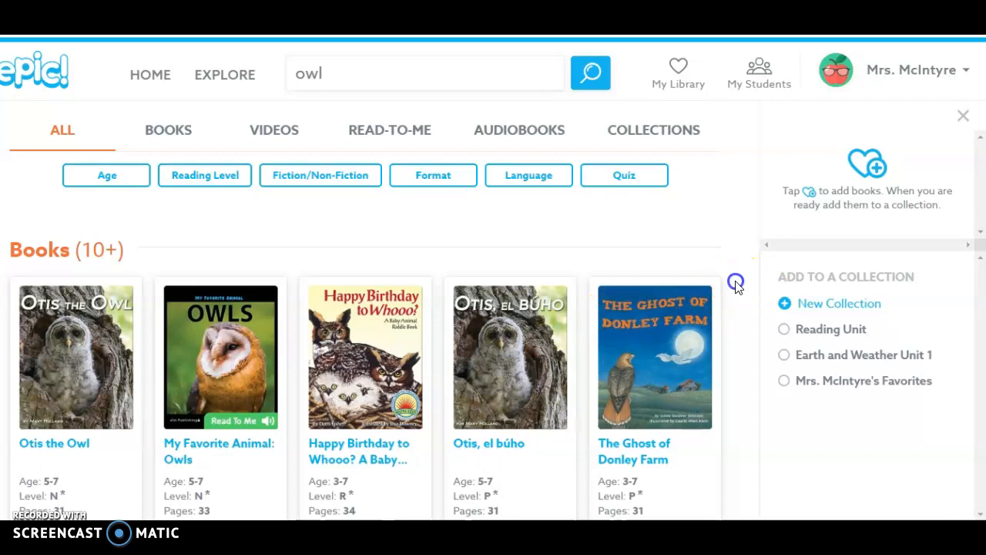
{"action": "scroll", "scroll_direction": "down", "scroll_amount": 3}
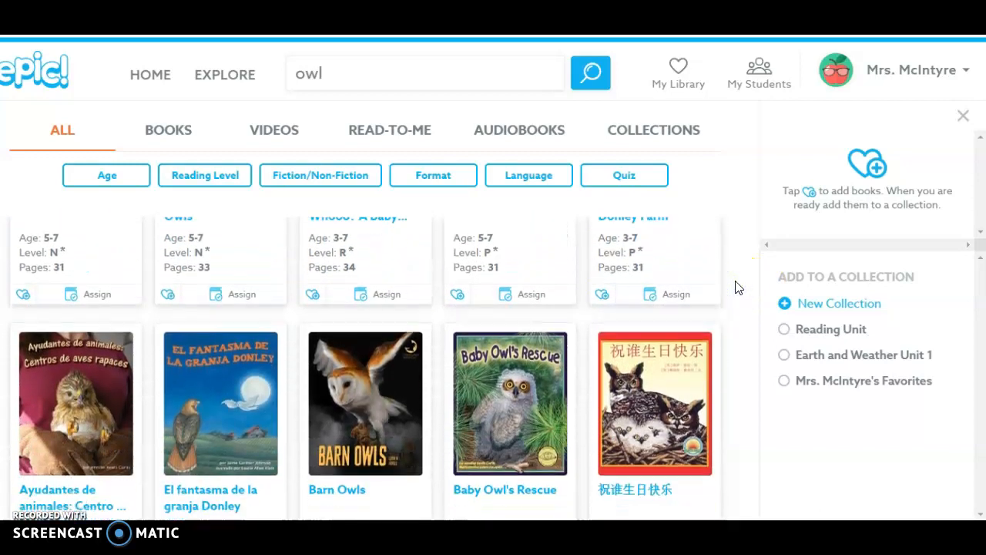
{"action": "scroll", "scroll_direction": "down", "scroll_amount": 3}
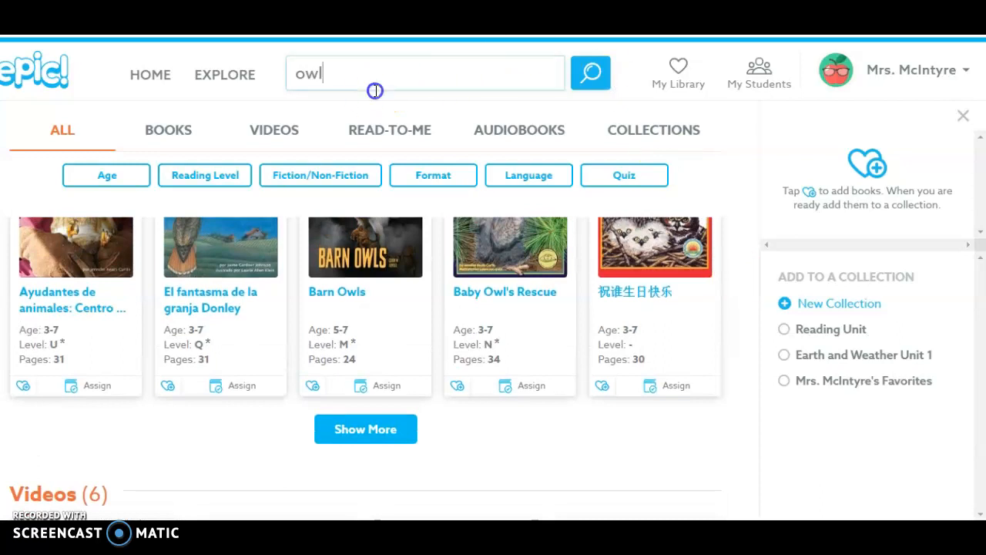
{"action": "left_click", "coordinate": [225, 74]}
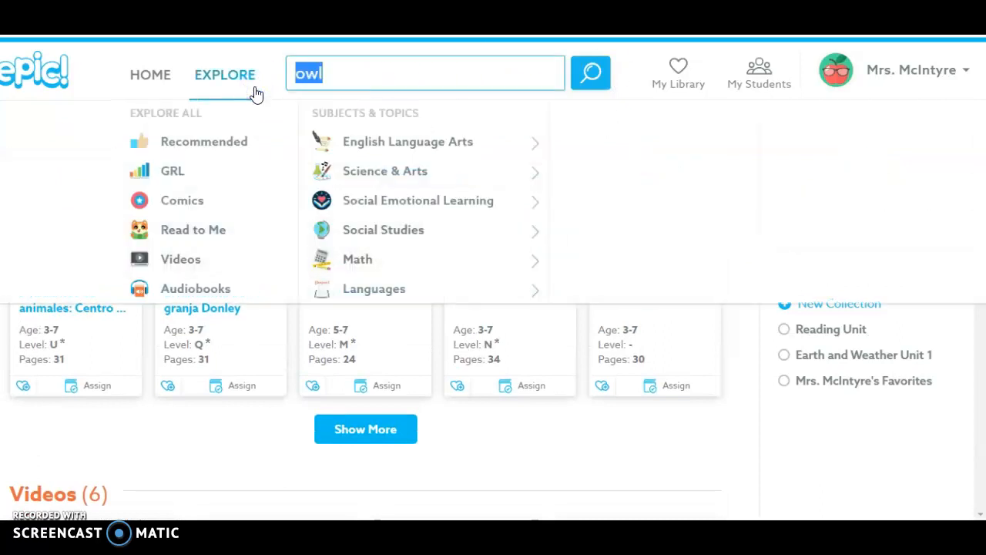
- Search 'penguin' and open National Geographic Readers: Penguins! to its What Are They? page
{"action": "type", "text": "penguin"}
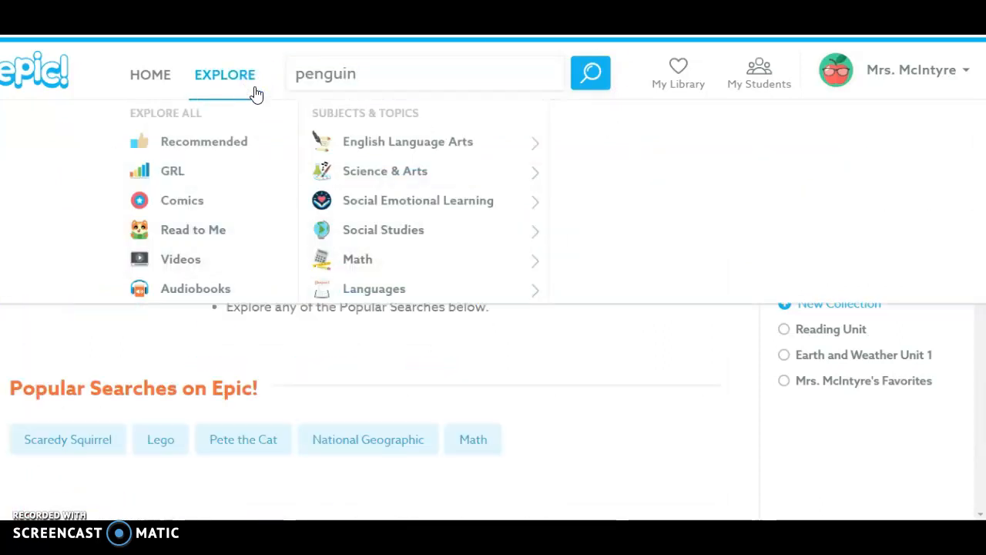
{"action": "left_click", "coordinate": [590, 72]}
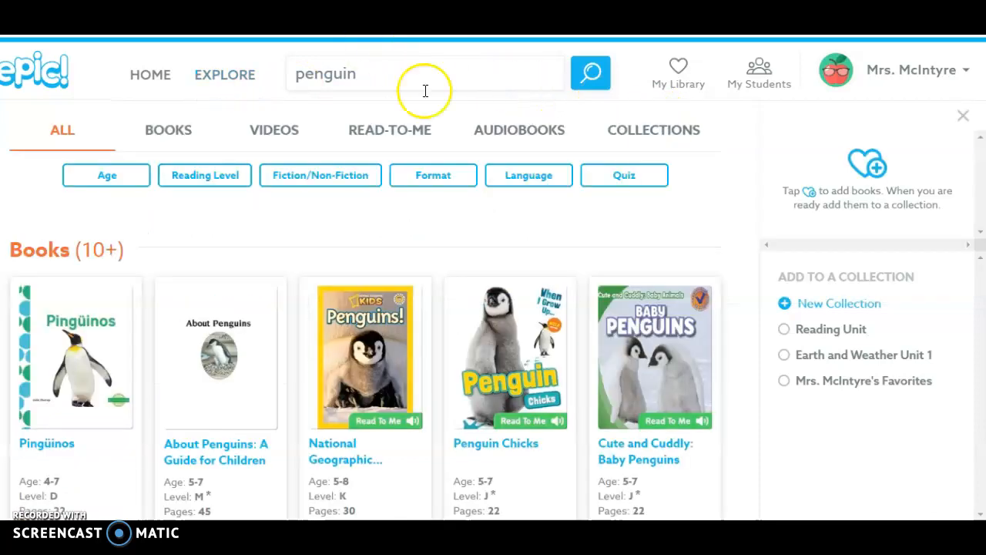
{"action": "left_click", "coordinate": [365, 356]}
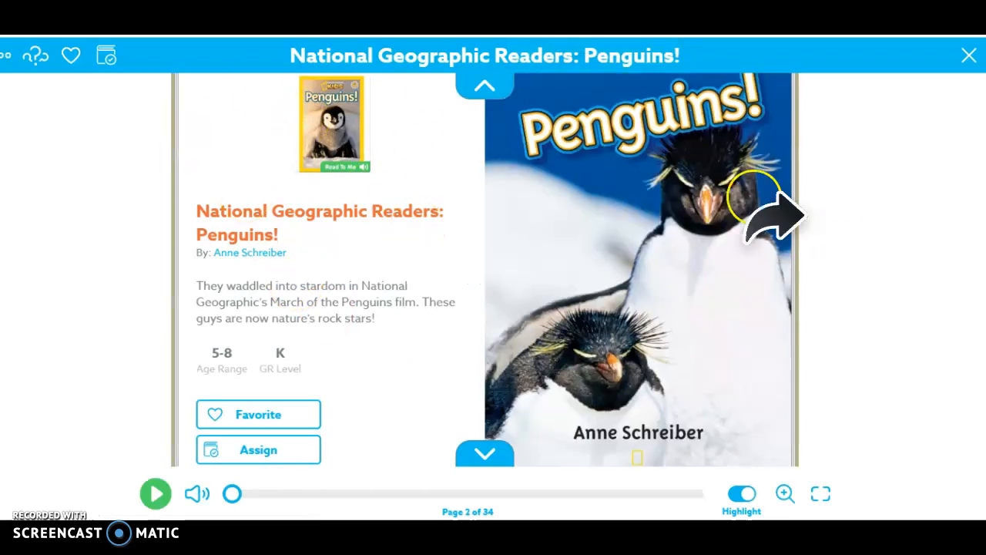
{"action": "left_click", "coordinate": [771, 216]}
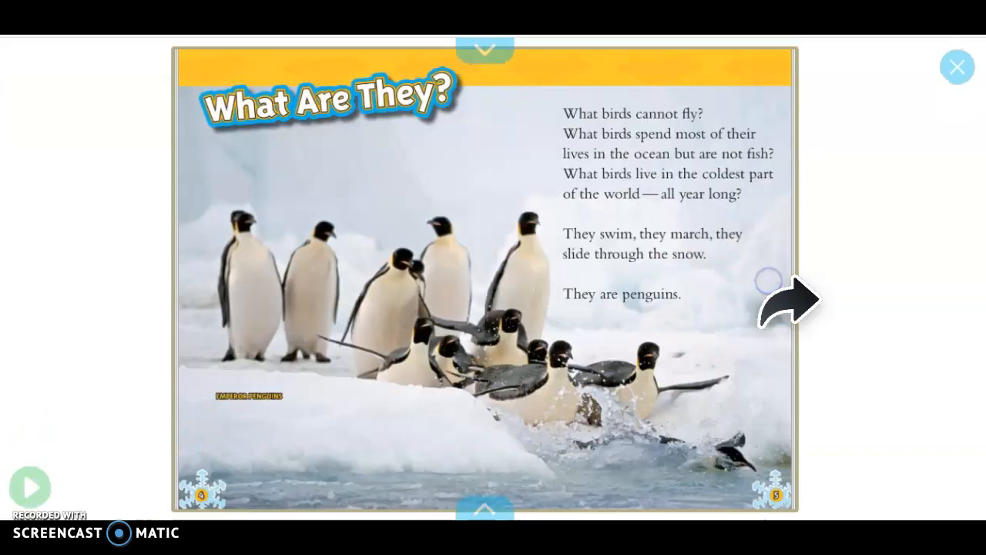
{"action": "left_click", "coordinate": [786, 300]}
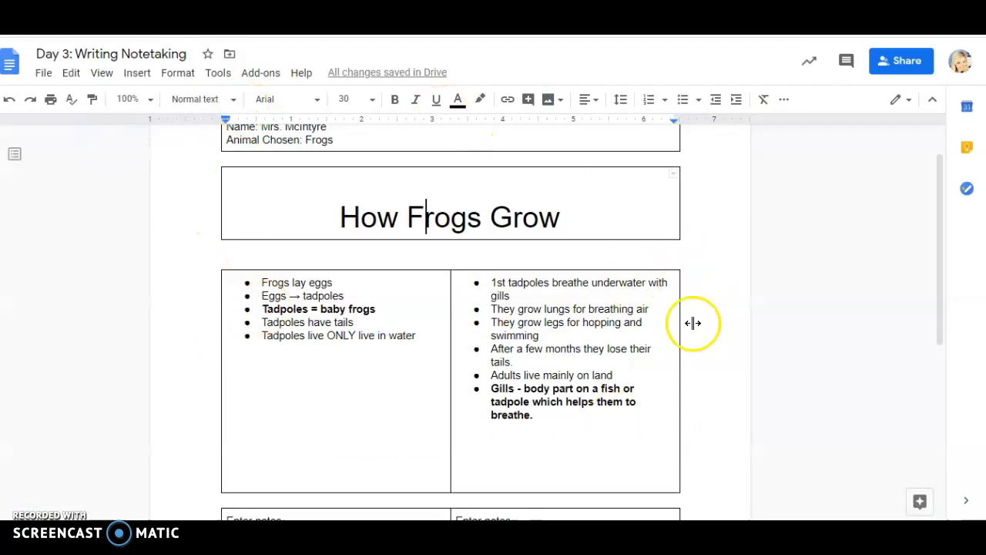
{"action": "mouse_move", "coordinate": [346, 138]}
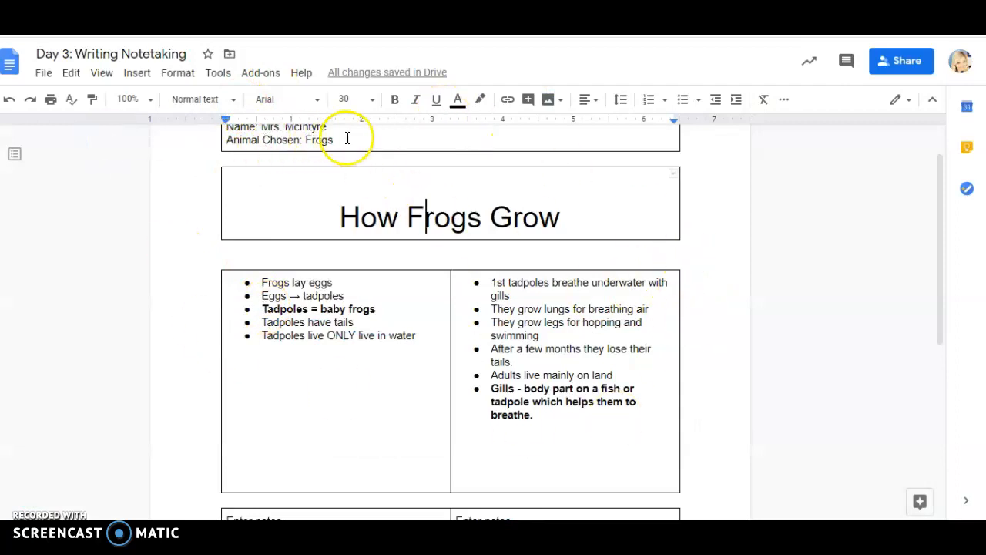
{"action": "mouse_move", "coordinate": [783, 162]}
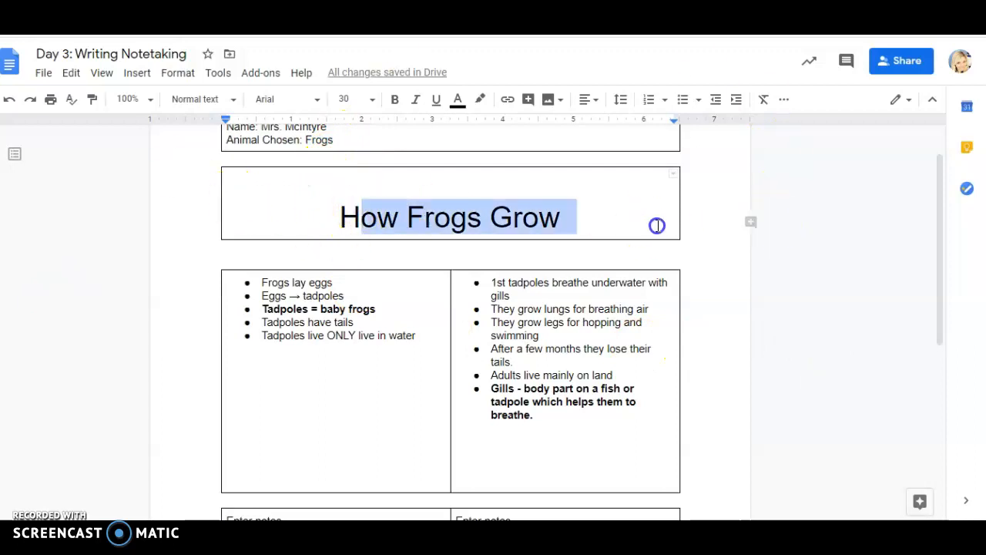
- Click into the How Frogs Grow notes table and scroll to the document's top
{"action": "left_click", "coordinate": [541, 367]}
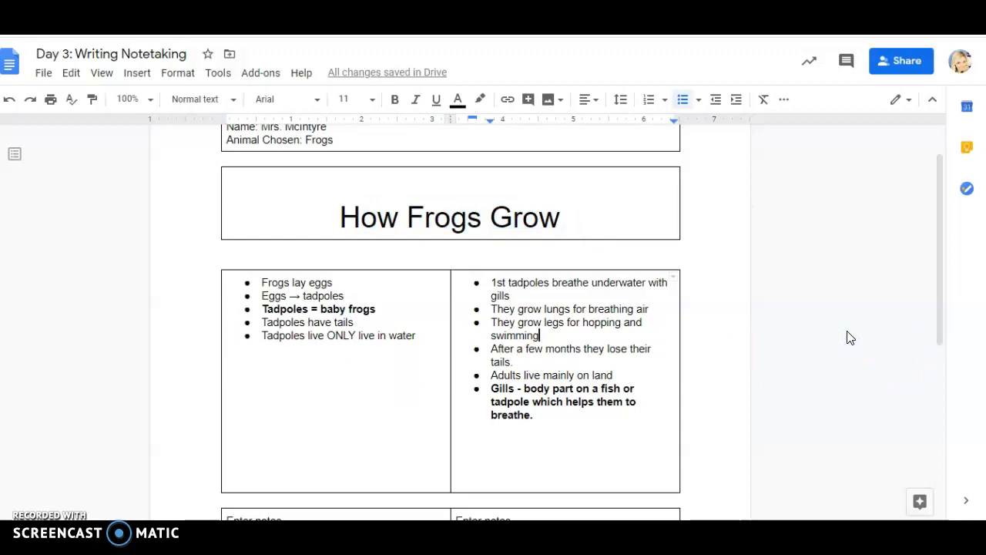
{"action": "mouse_move", "coordinate": [815, 301]}
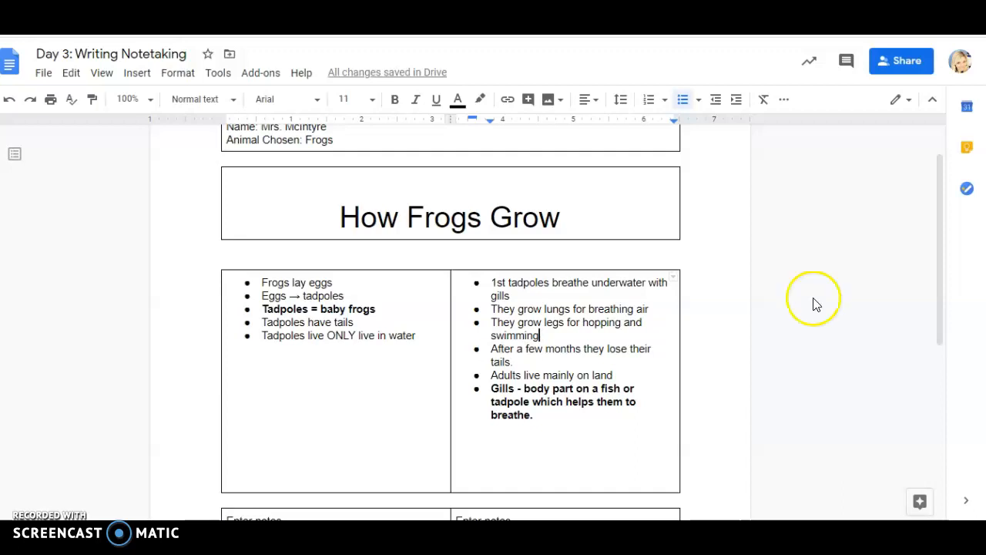
{"action": "mouse_move", "coordinate": [939, 290]}
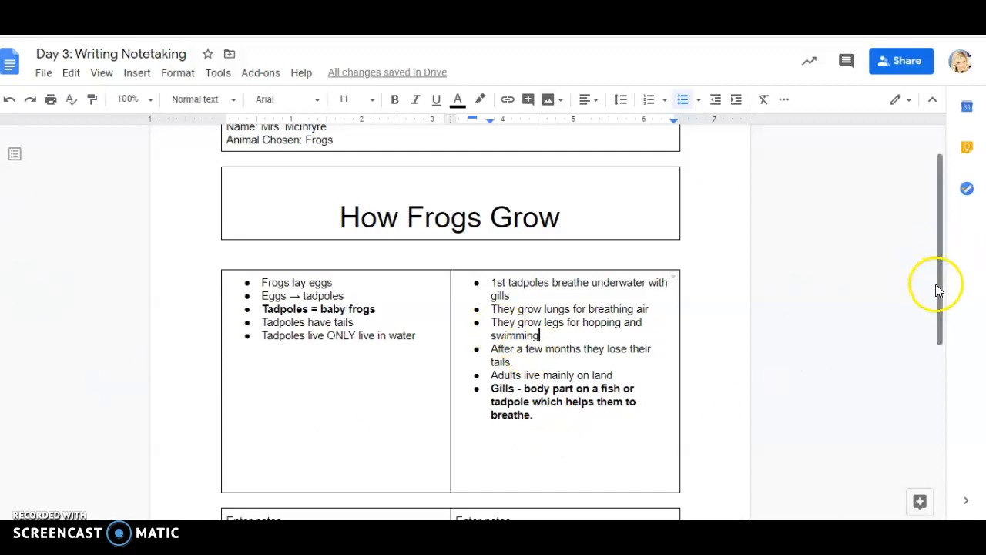
{"action": "scroll", "scroll_direction": "up", "scroll_amount": 3}
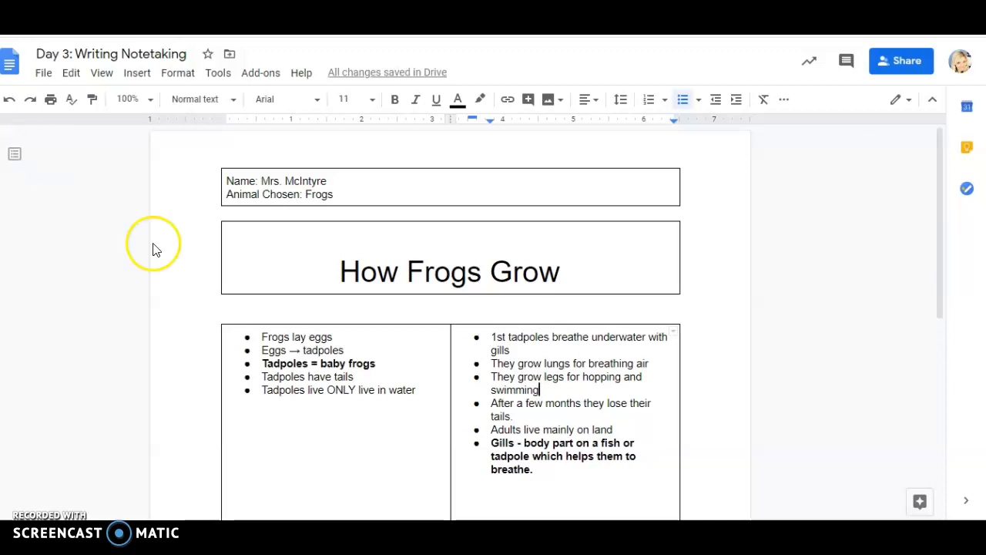
{"action": "mouse_move", "coordinate": [104, 175]}
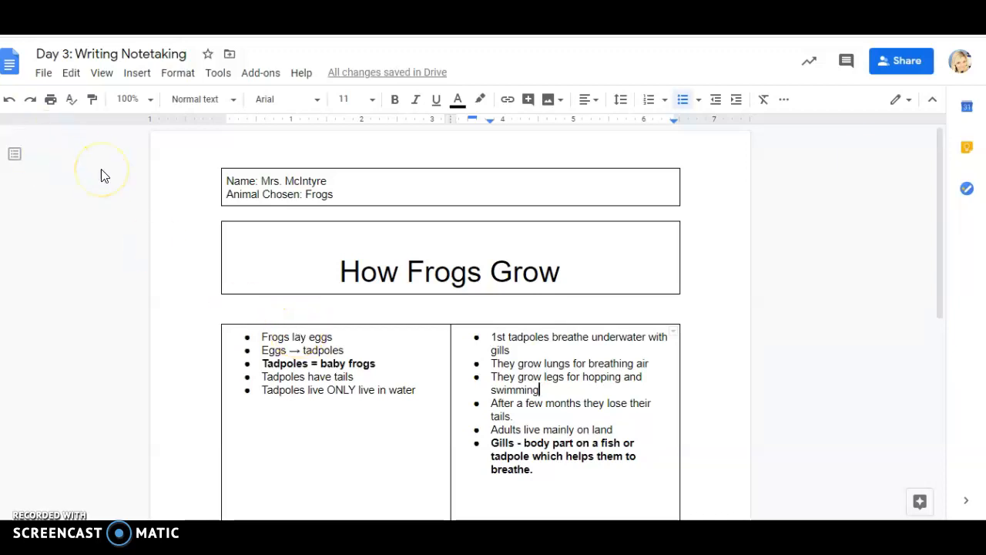
{"action": "mouse_move", "coordinate": [91, 63]}
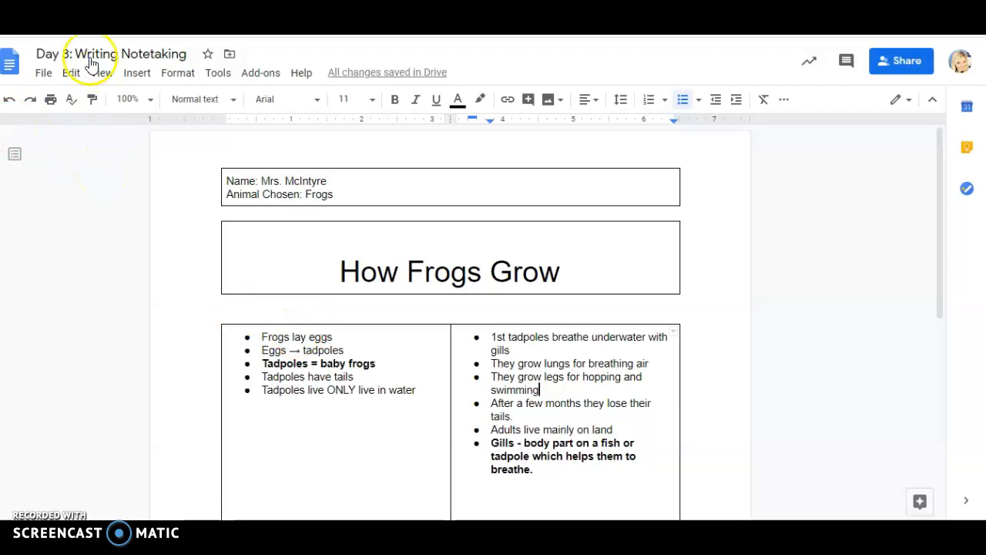